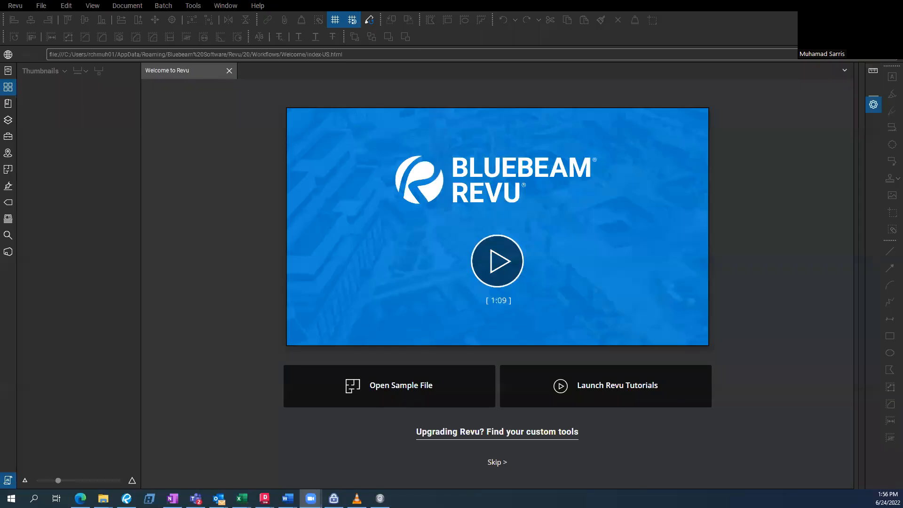
mouse_move(191, 126)
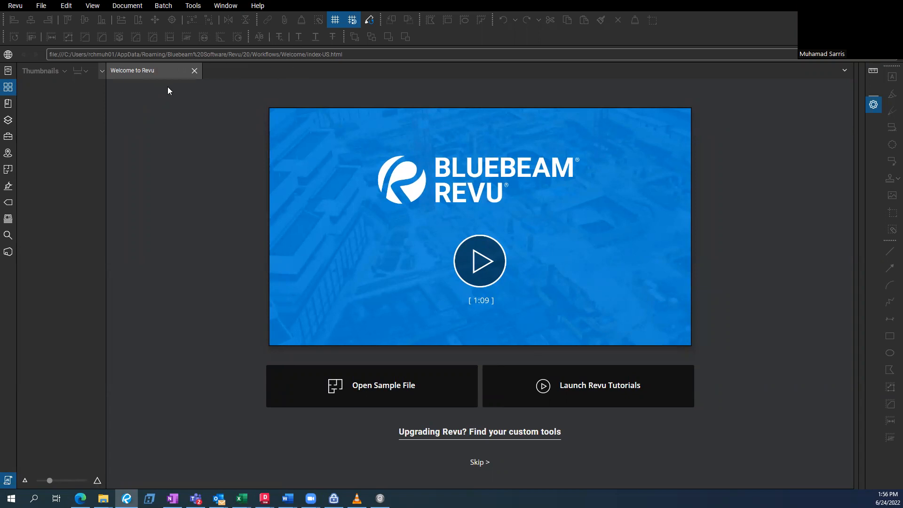
mouse_move(157, 80)
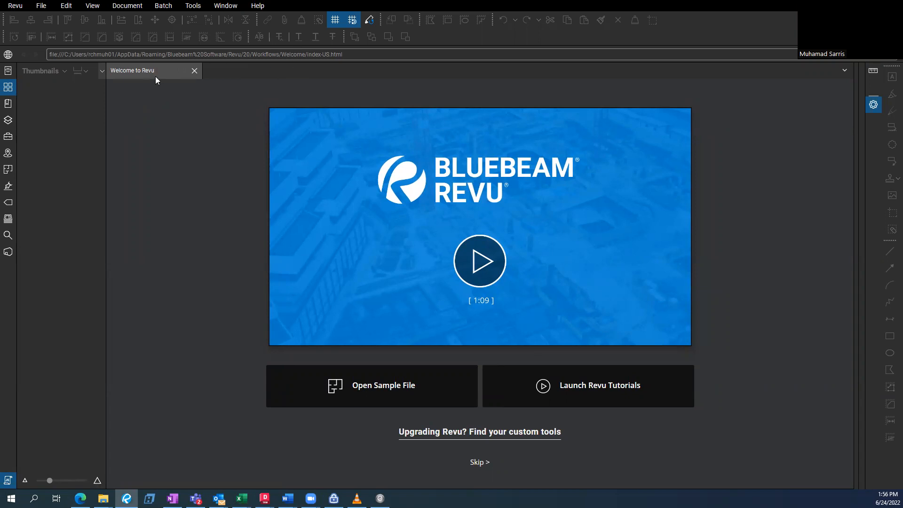
mouse_move(153, 88)
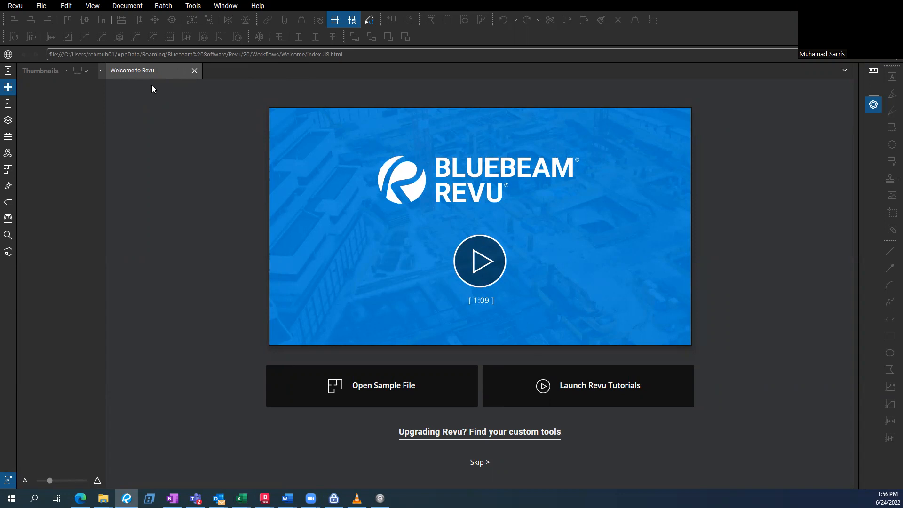
Step: Browse the Window and Help menus from the Welcome to Revu page
click(225, 6)
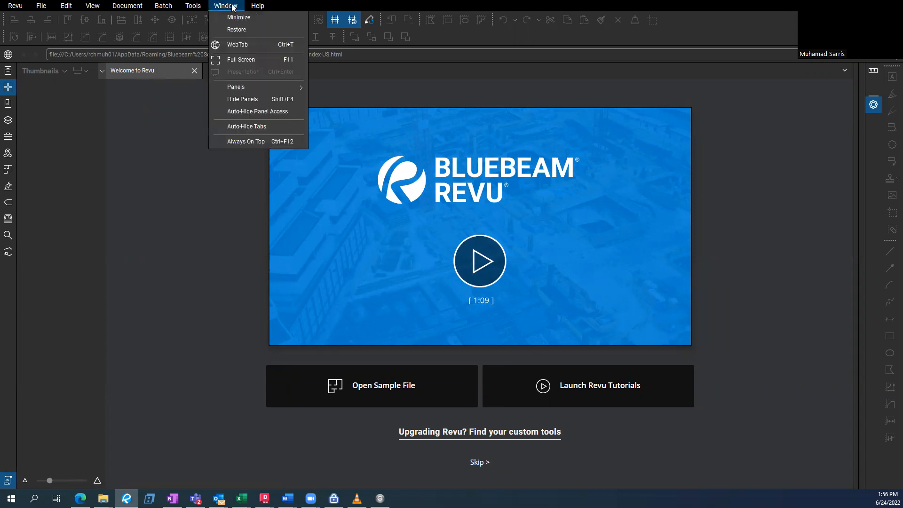
click(258, 6)
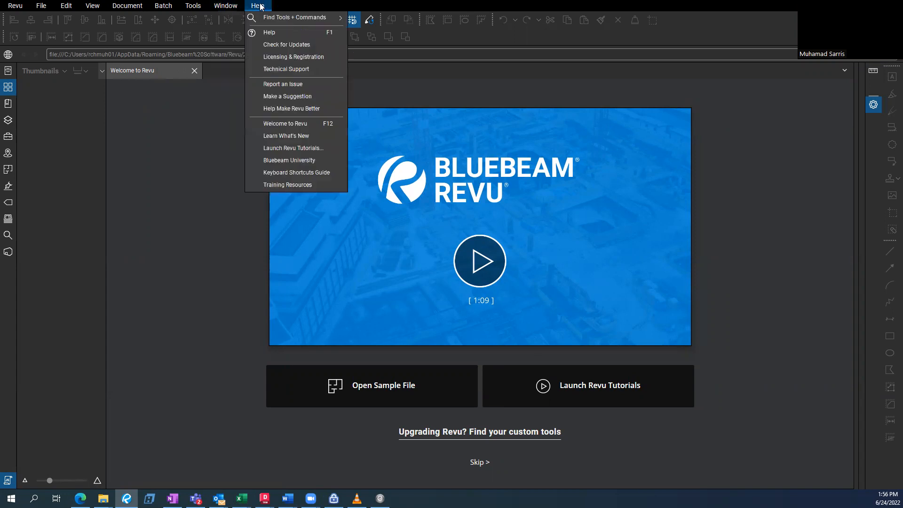
mouse_move(299, 126)
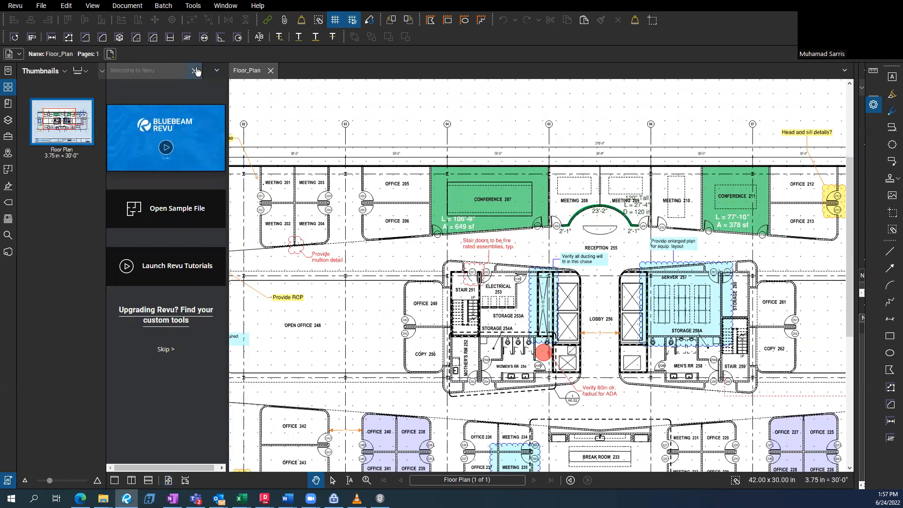
Step: Close the Welcome tab, zoom out on the floor plan and hide the dotted grid
click(196, 71)
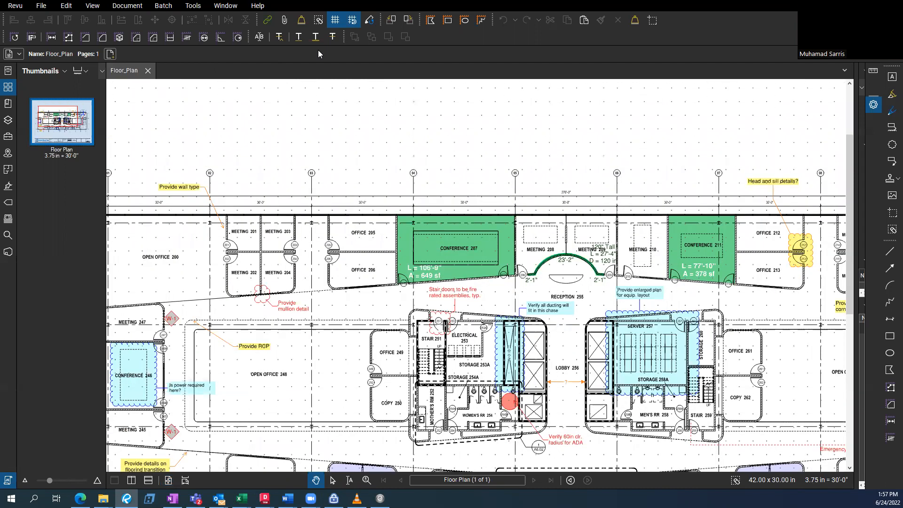
scroll(down, 3)
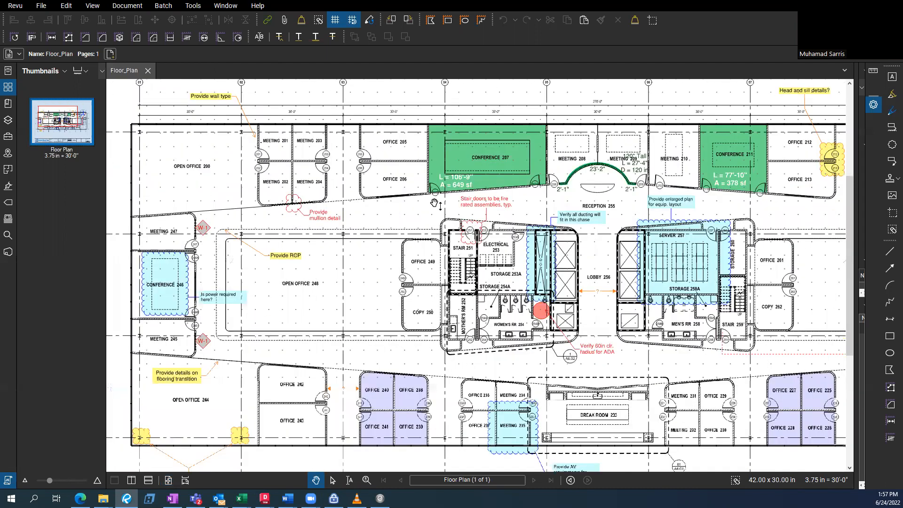
scroll(down, 3)
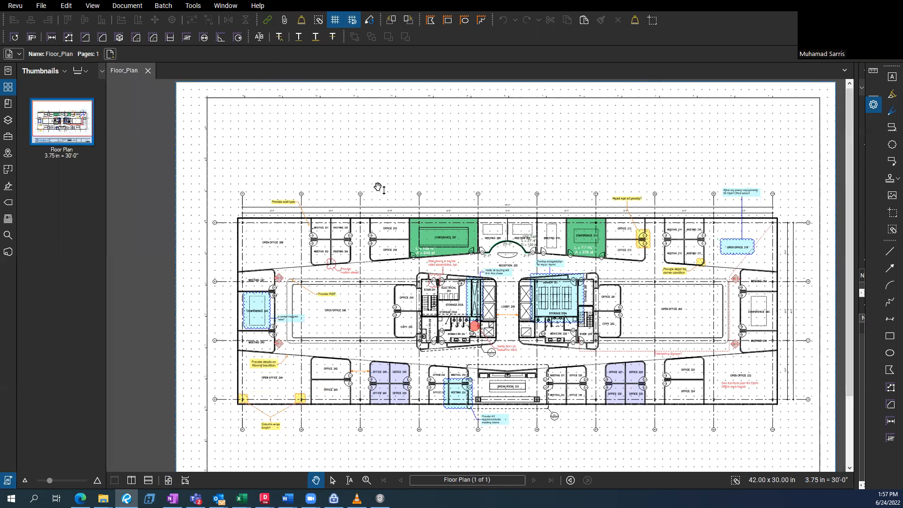
mouse_move(291, 145)
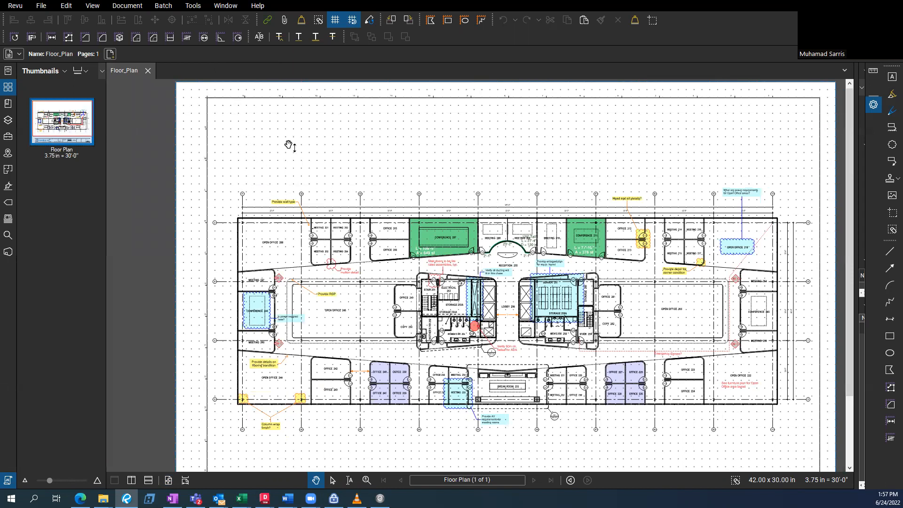
mouse_move(335, 20)
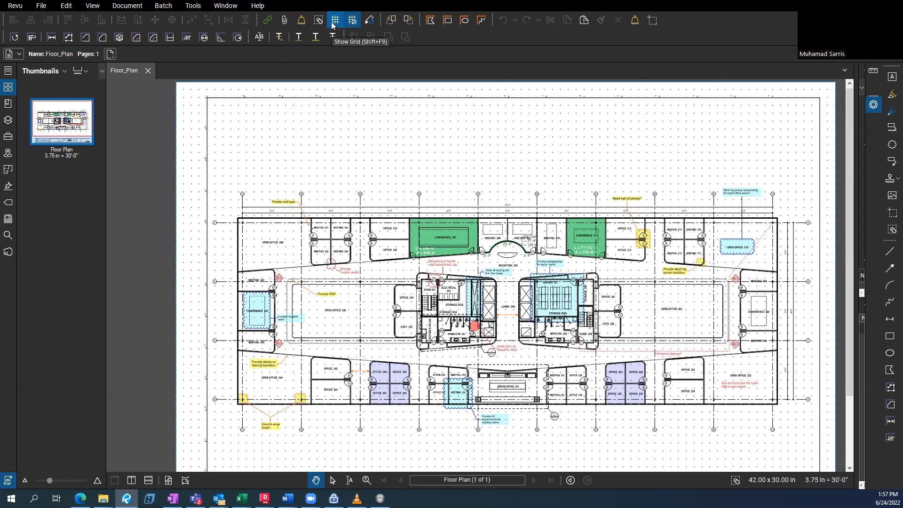
click(335, 19)
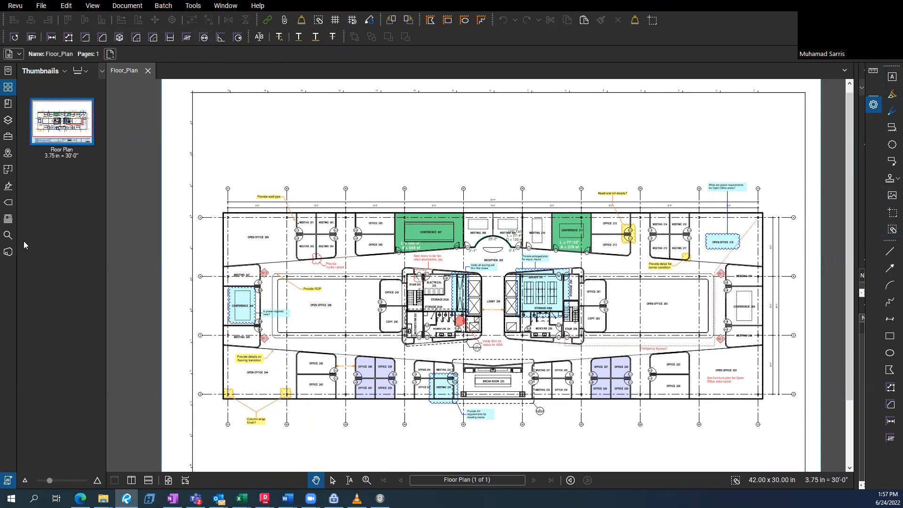
mouse_move(30, 151)
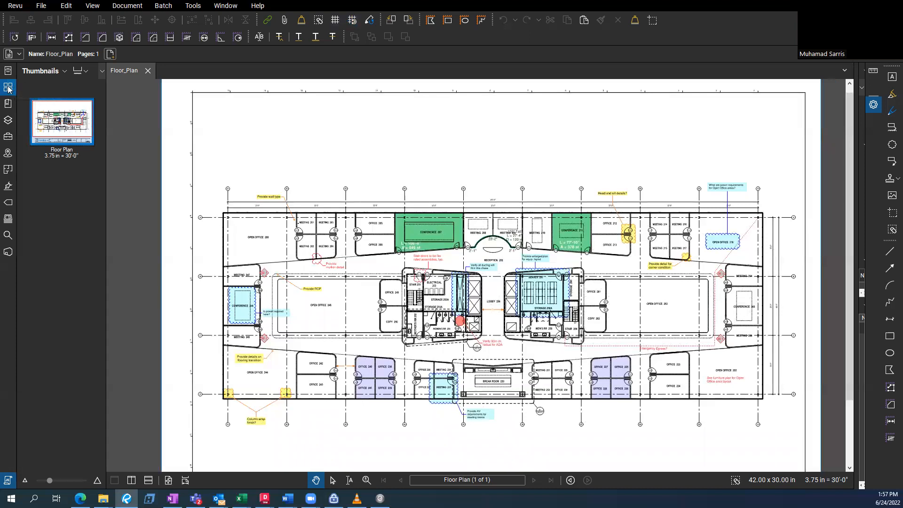
mouse_move(9, 105)
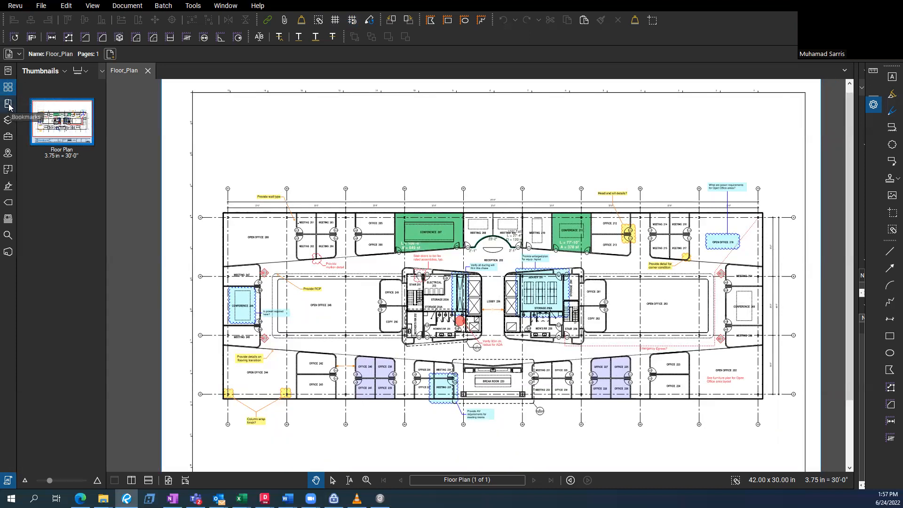
Step: Browse the Tool Chest markup sets and the Studio sessions panel
click(9, 138)
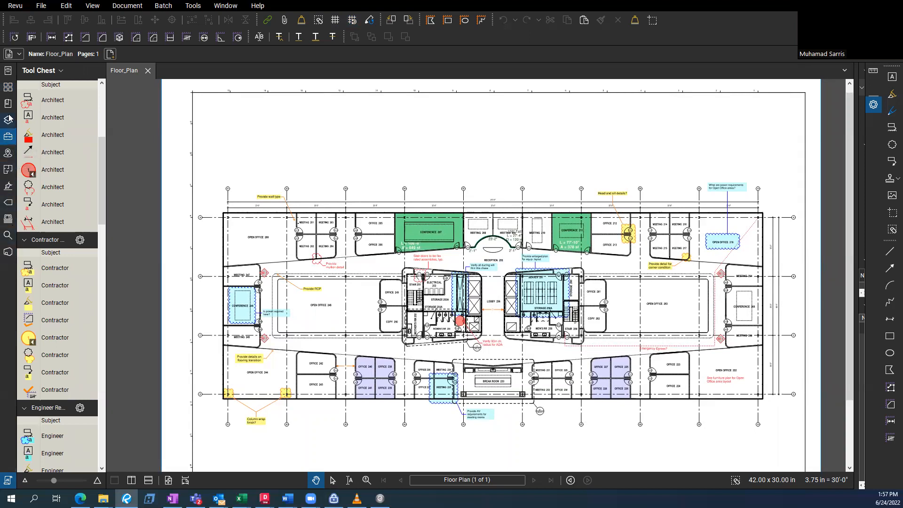
mouse_move(11, 256)
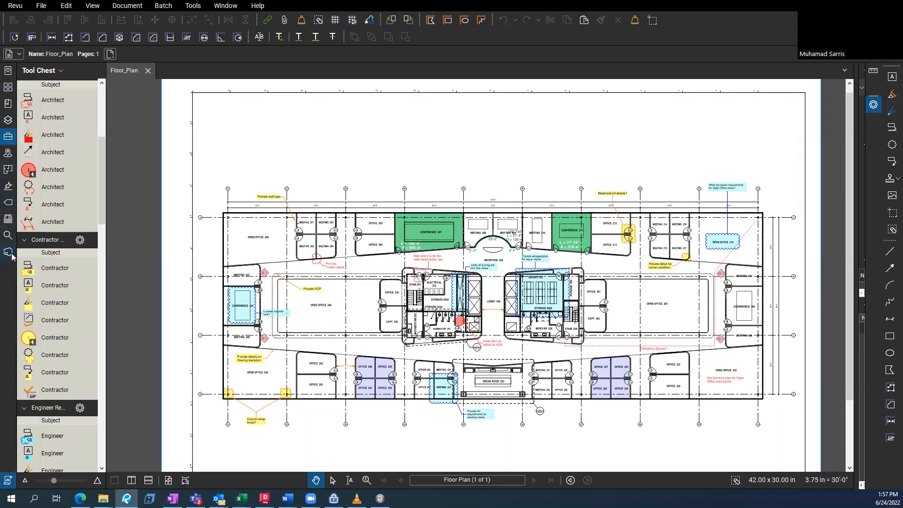
click(9, 252)
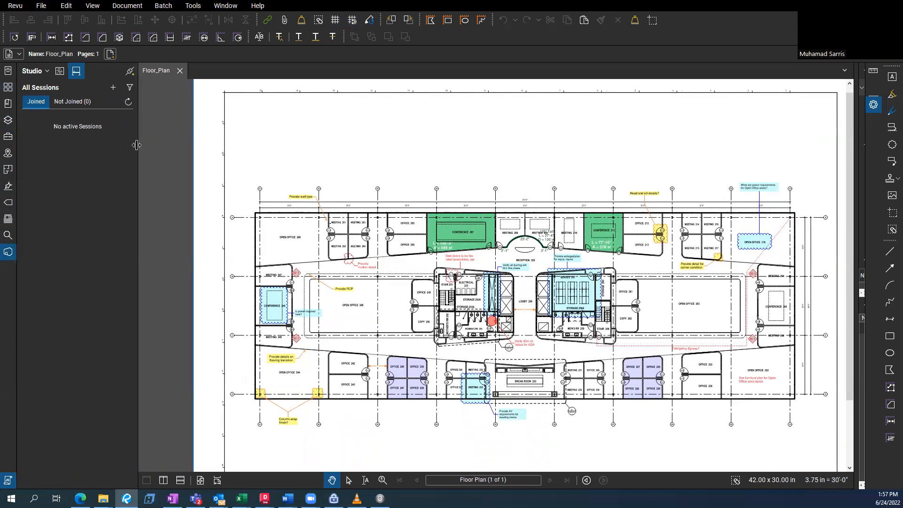
mouse_move(114, 136)
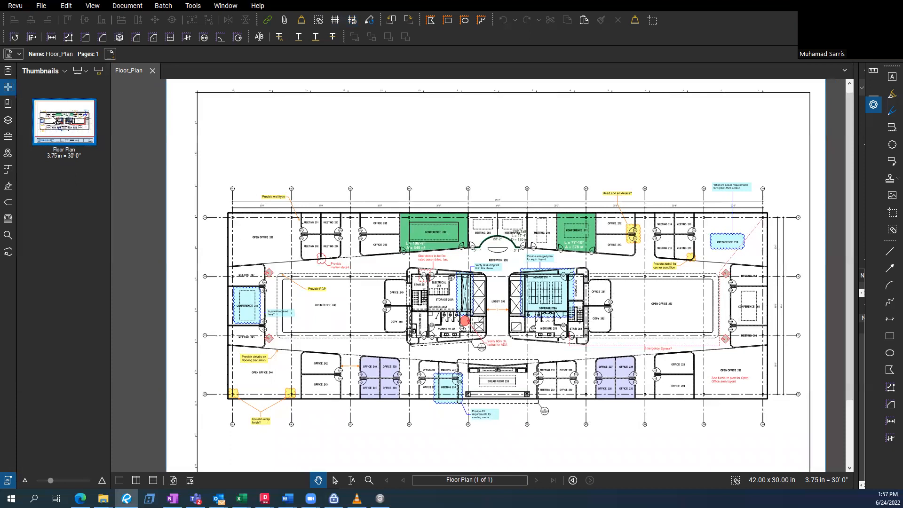
mouse_move(64, 291)
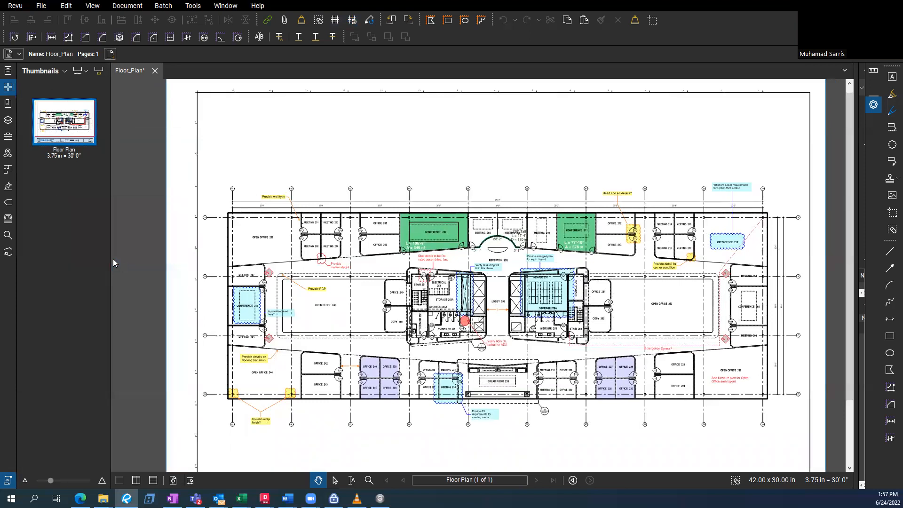
Step: Rename the second page's label to 'Floor Plan PAEG2' from its thumbnail options
right_click(64, 200)
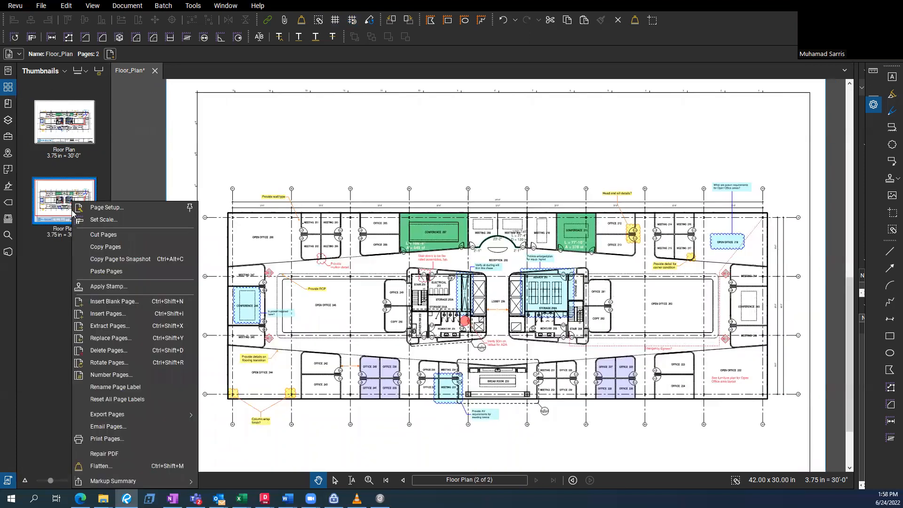
mouse_move(115, 386)
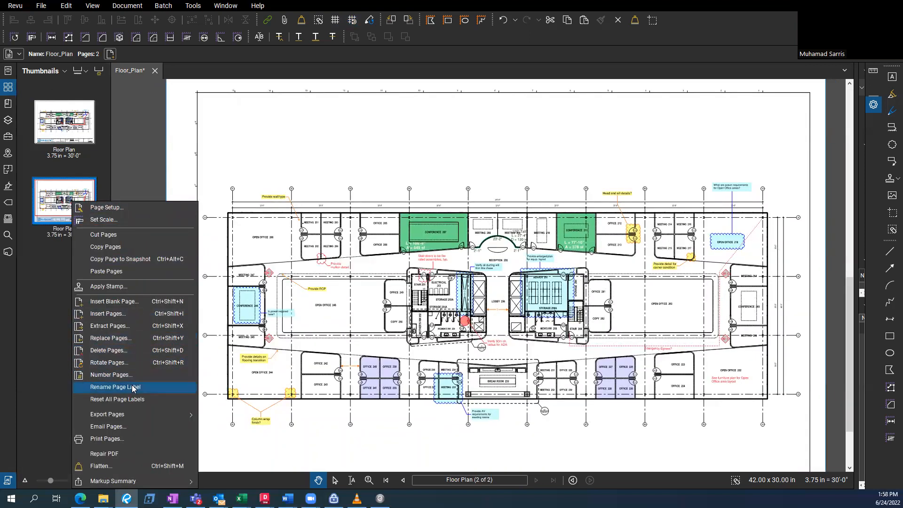
click(115, 386)
text( PAEG2)
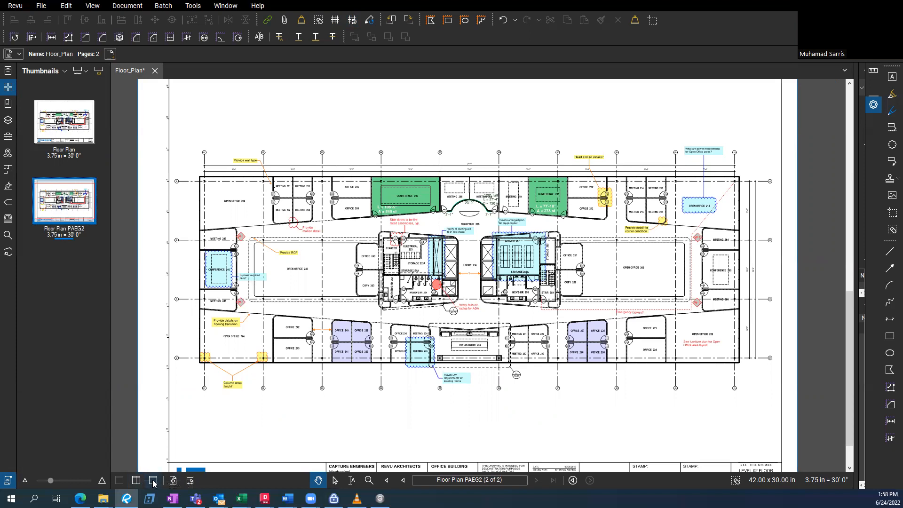
Step: Fit the sheet, switch to Continuous layout and scroll through both floor plan pages
click(136, 480)
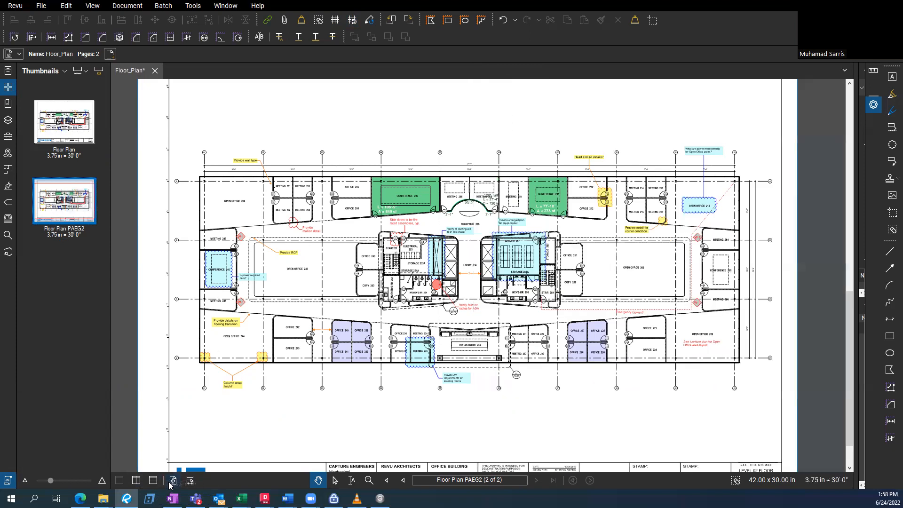
click(189, 480)
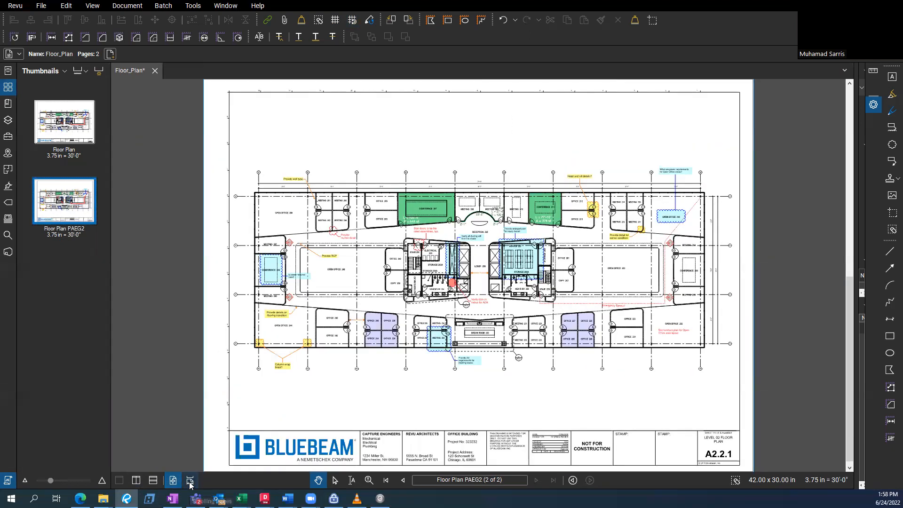
click(189, 480)
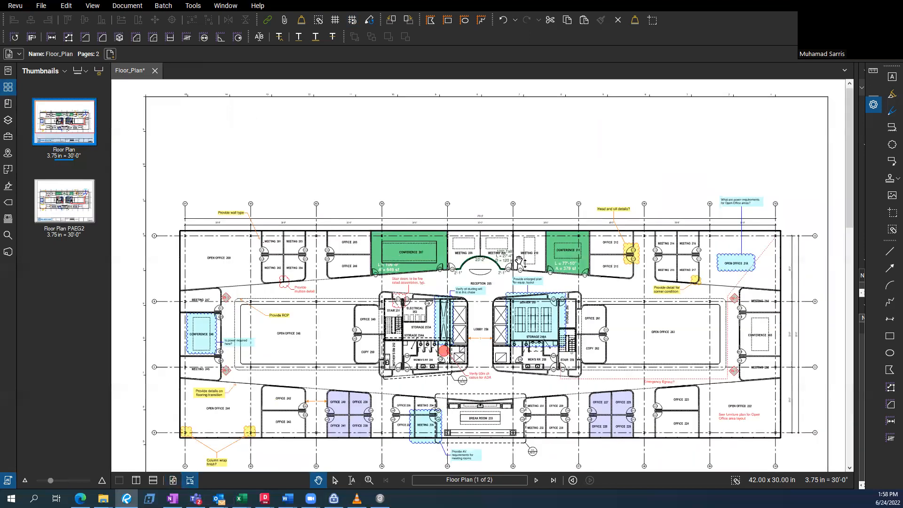
scroll(down, 3)
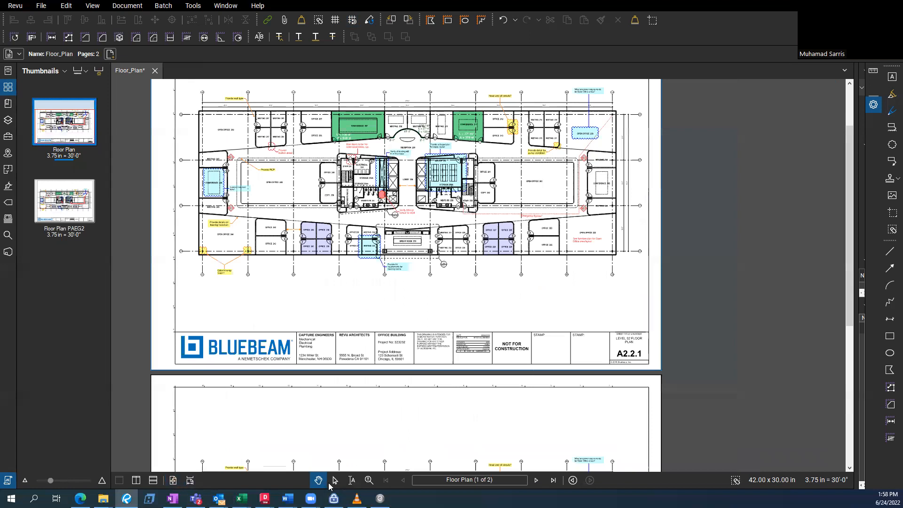
scroll(down, 3)
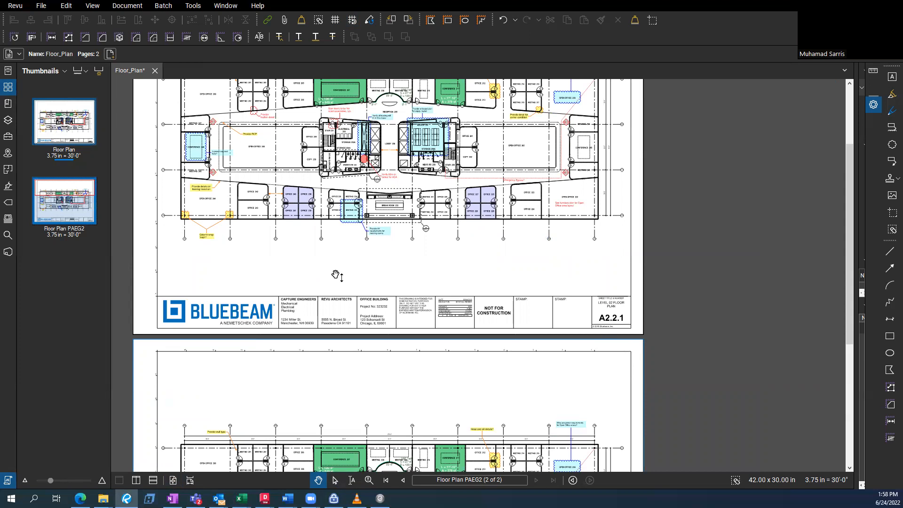
mouse_move(351, 269)
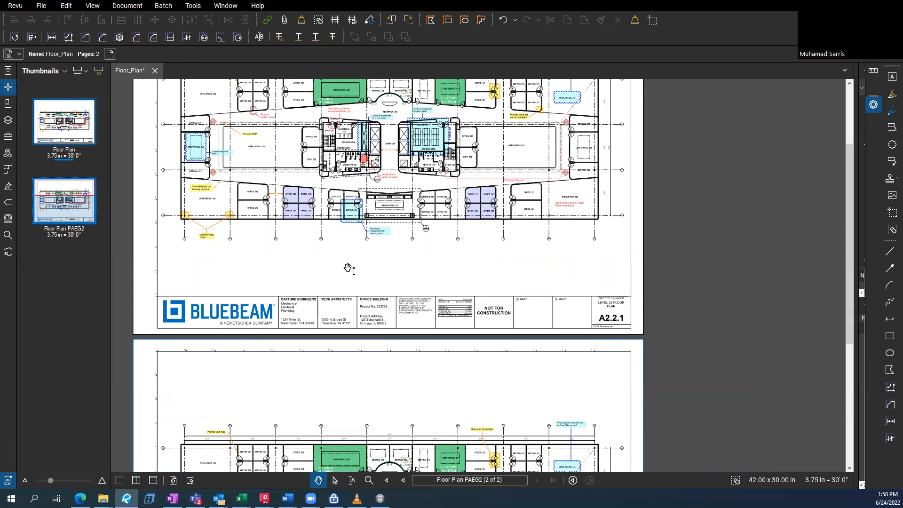
scroll(down, 3)
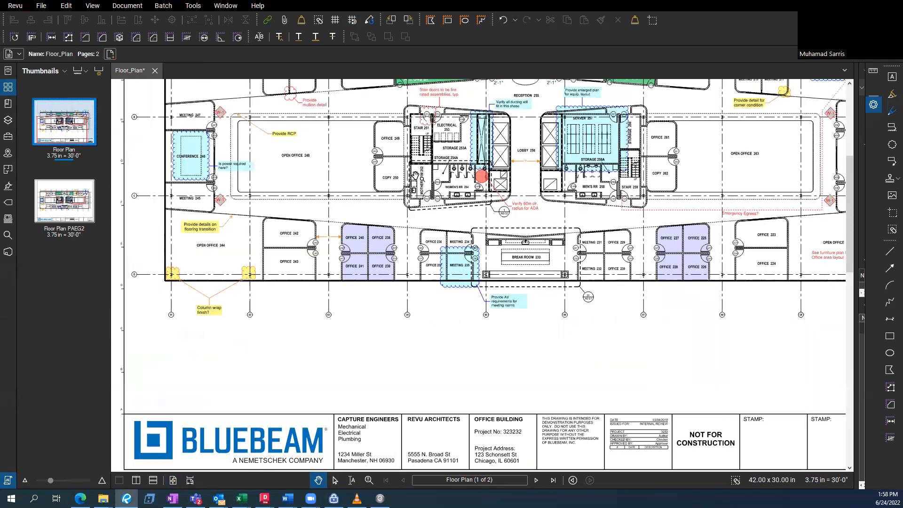
scroll(down, 3)
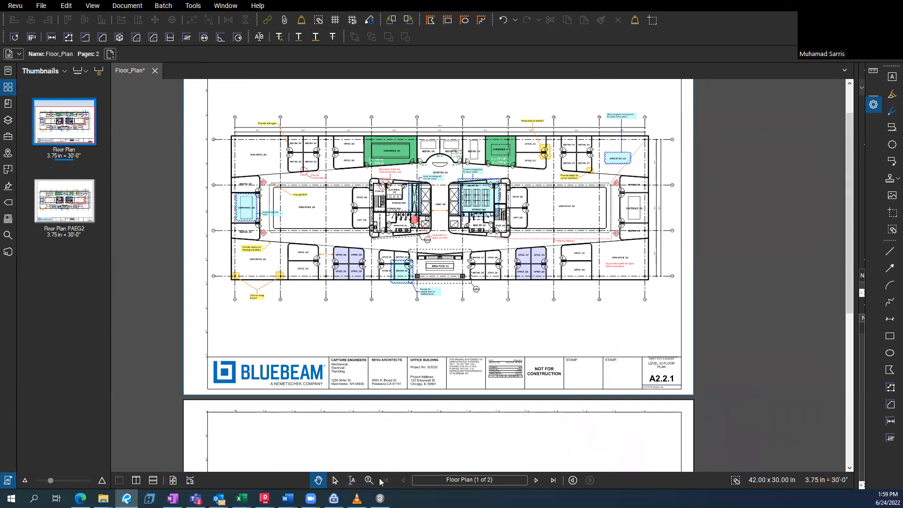
mouse_move(526, 470)
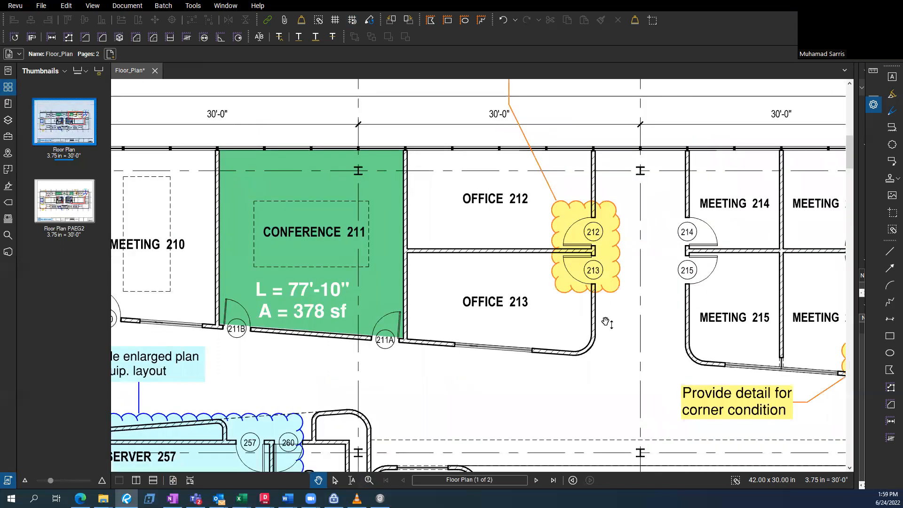
mouse_move(573, 480)
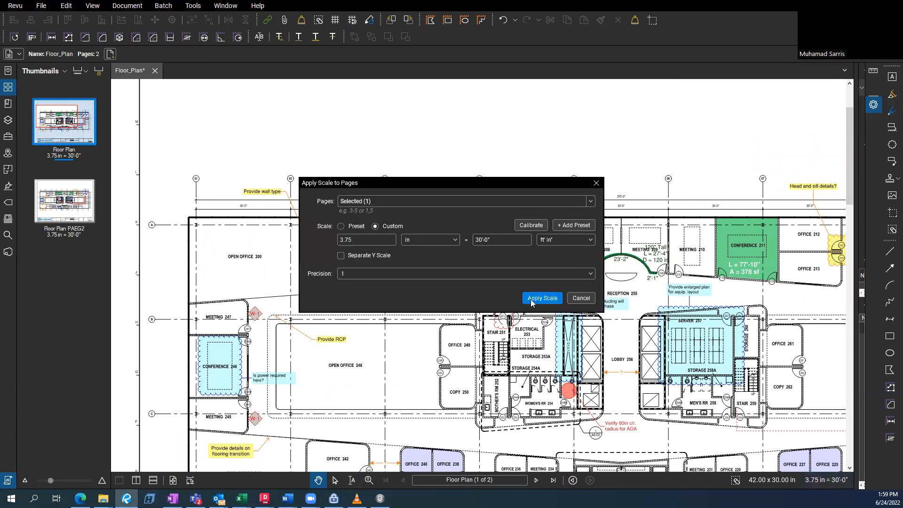
mouse_move(529, 225)
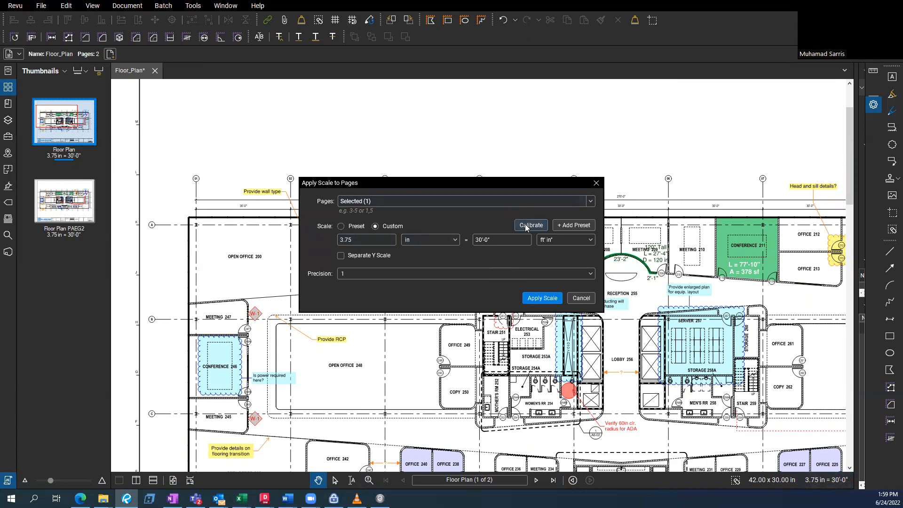
Step: Calibrate page one from a known dimension and apply the 0.37499 in = 3 ft scale
click(529, 225)
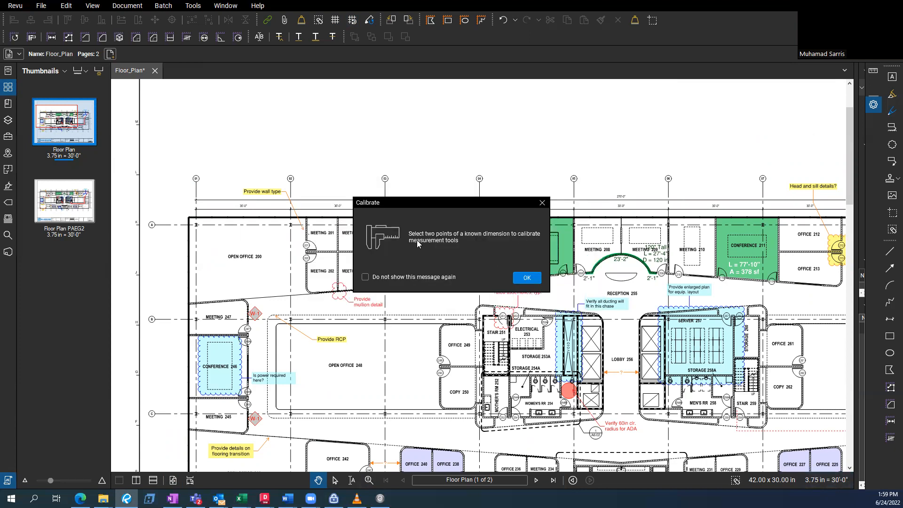
click(525, 278)
text(3)
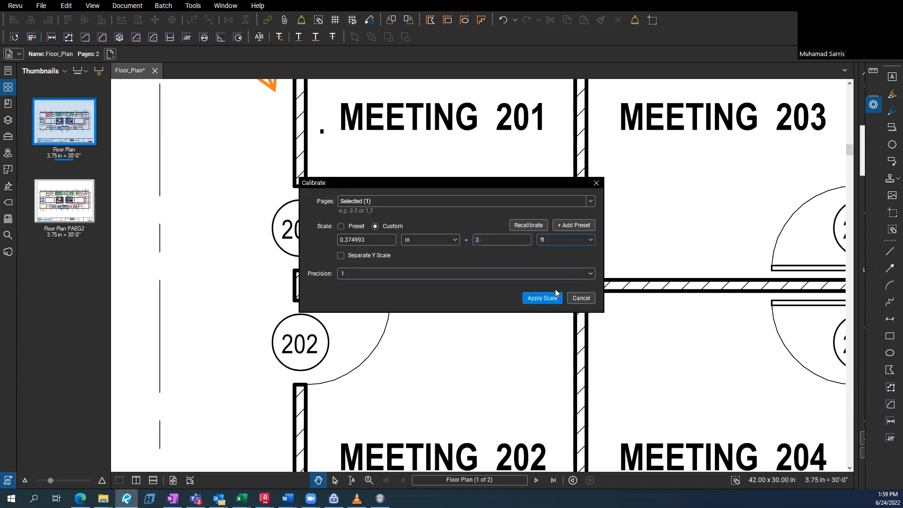
click(540, 298)
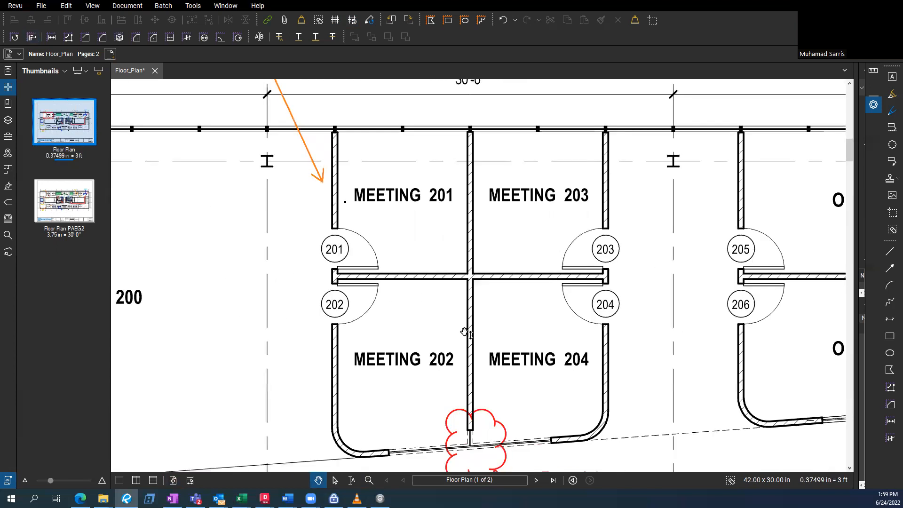
mouse_move(429, 276)
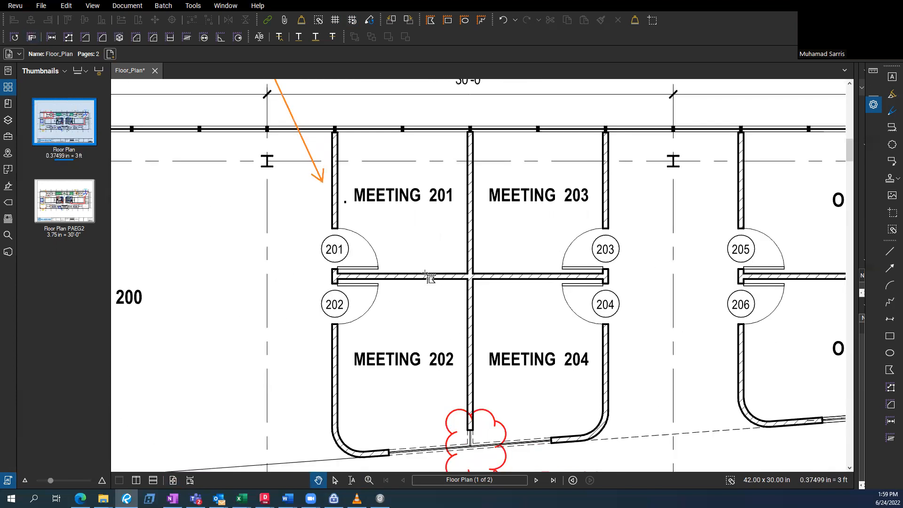
Step: Activate the Area measurement tool on the calibrated Floor Plan page
click(430, 19)
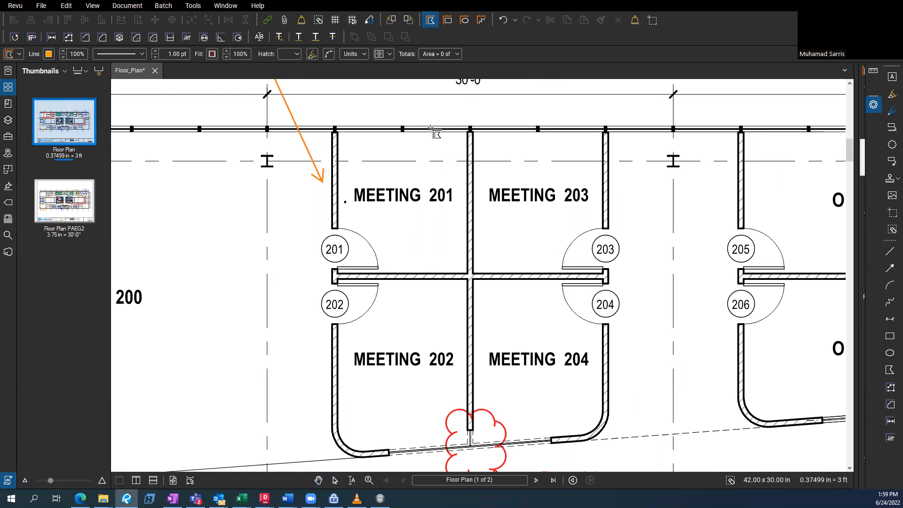
mouse_move(340, 222)
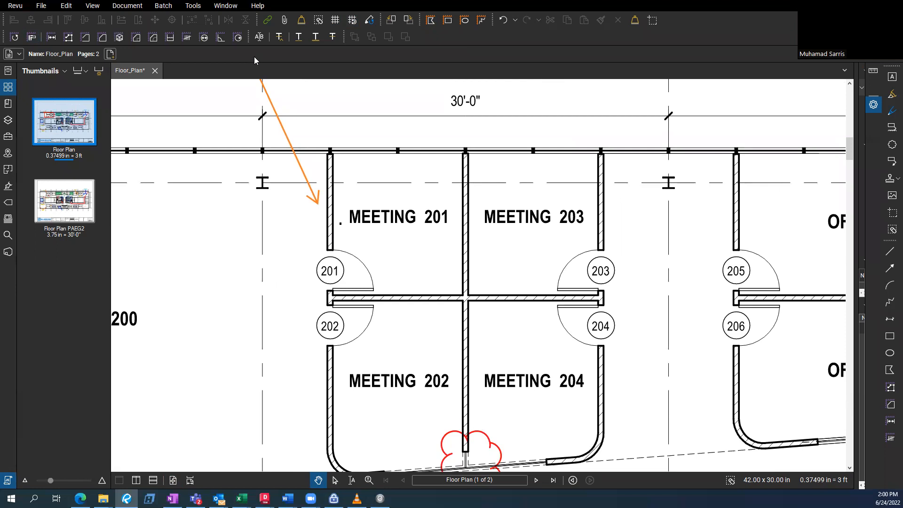
mouse_move(258, 37)
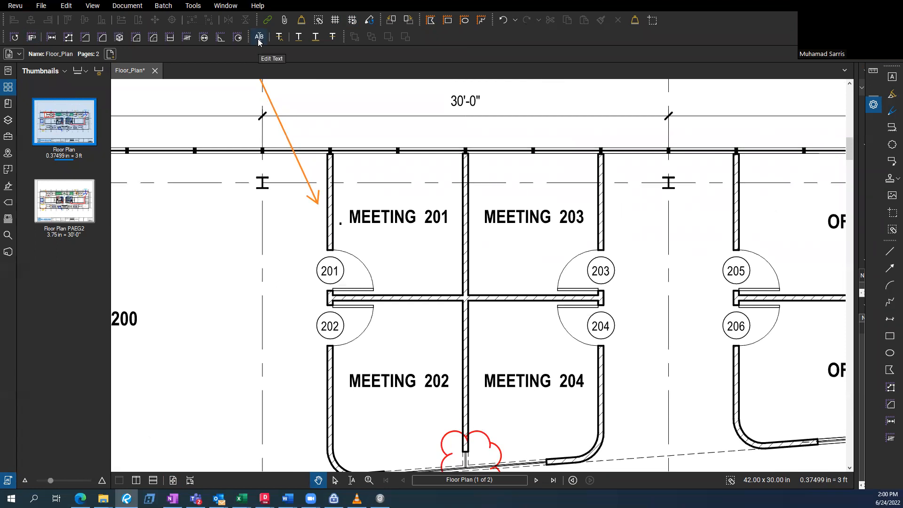
click(259, 37)
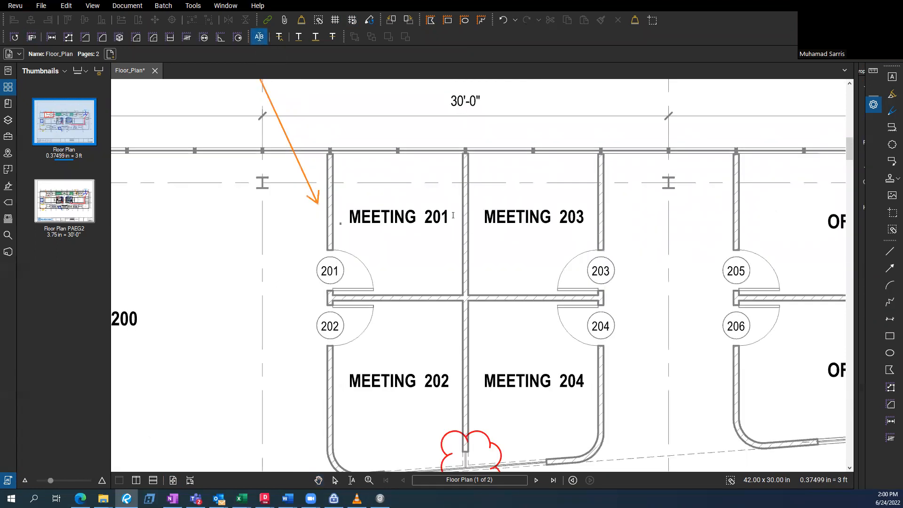
double_click(399, 216)
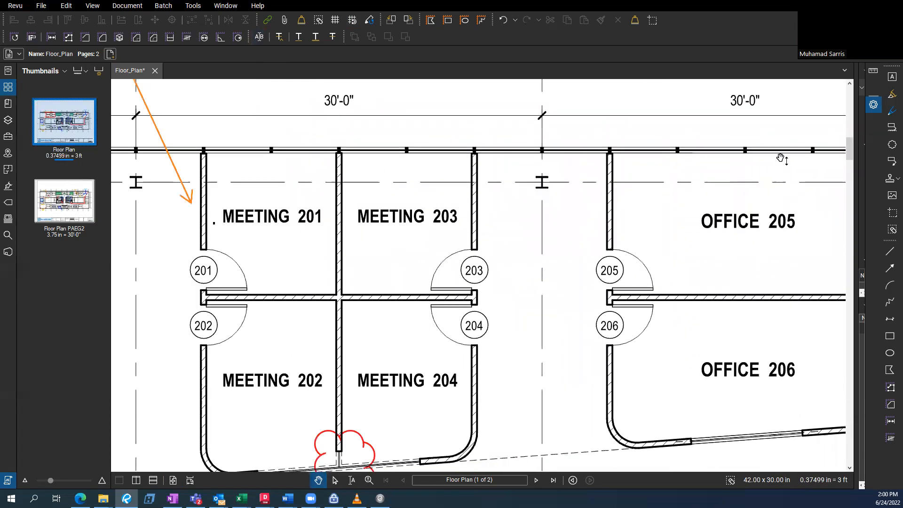
mouse_move(690, 483)
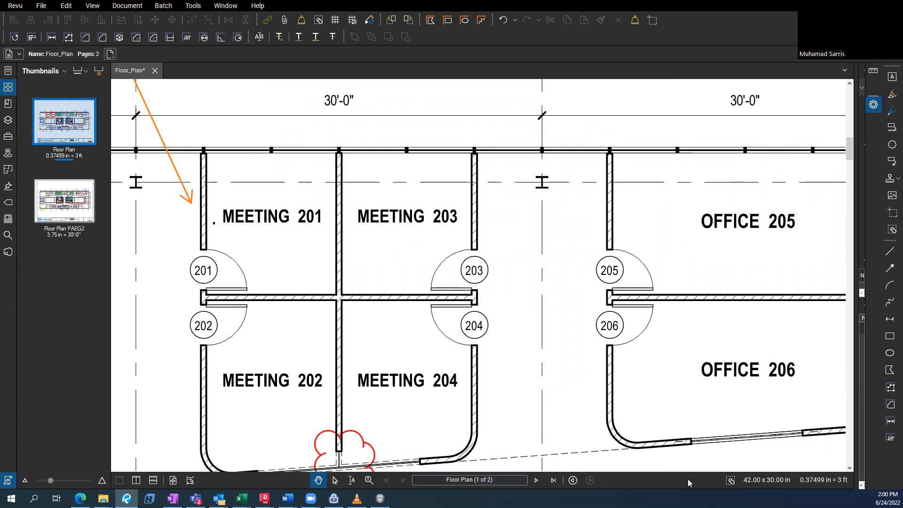
mouse_move(730, 481)
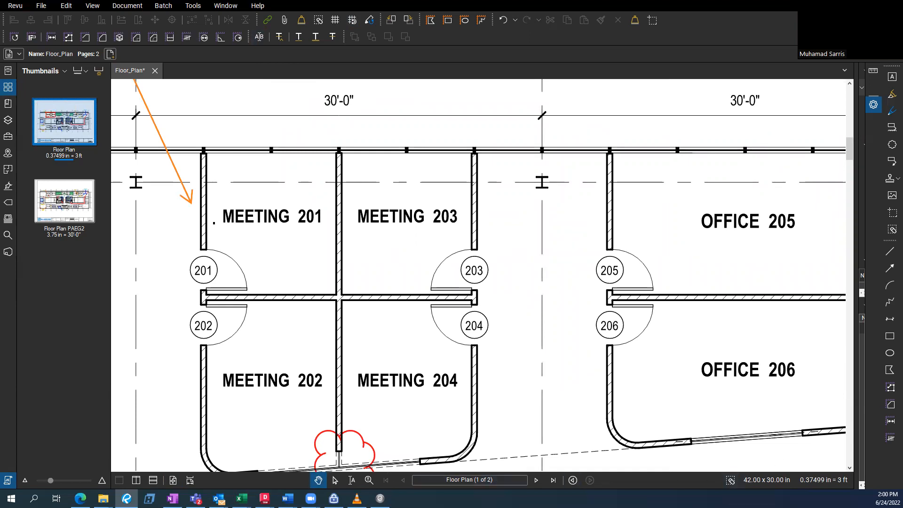
mouse_move(891, 229)
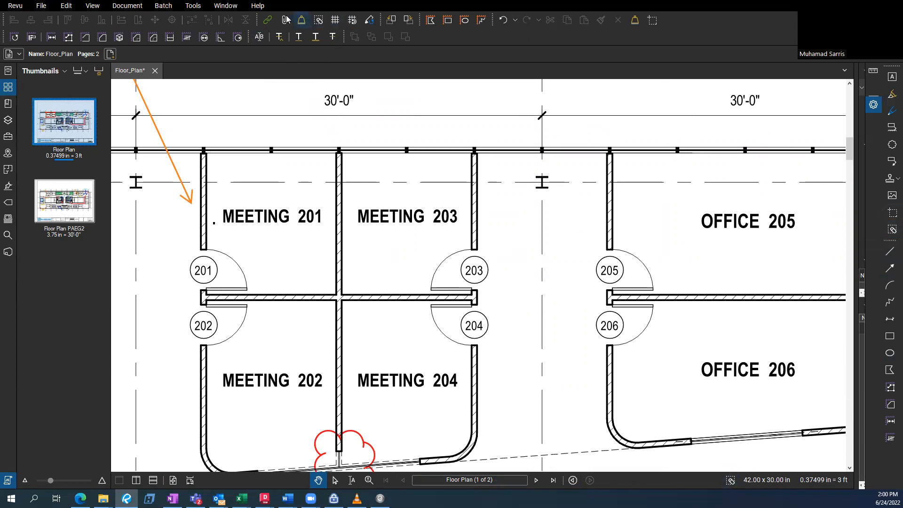
click(257, 5)
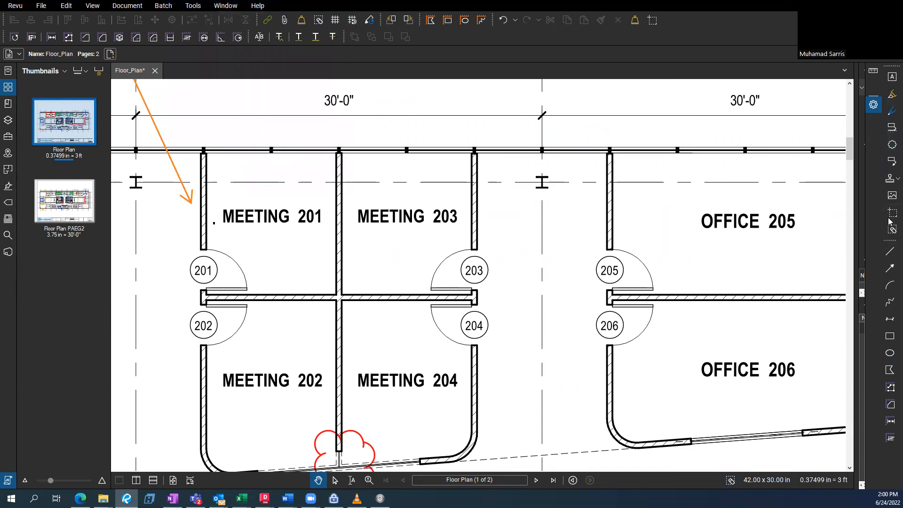
mouse_move(891, 229)
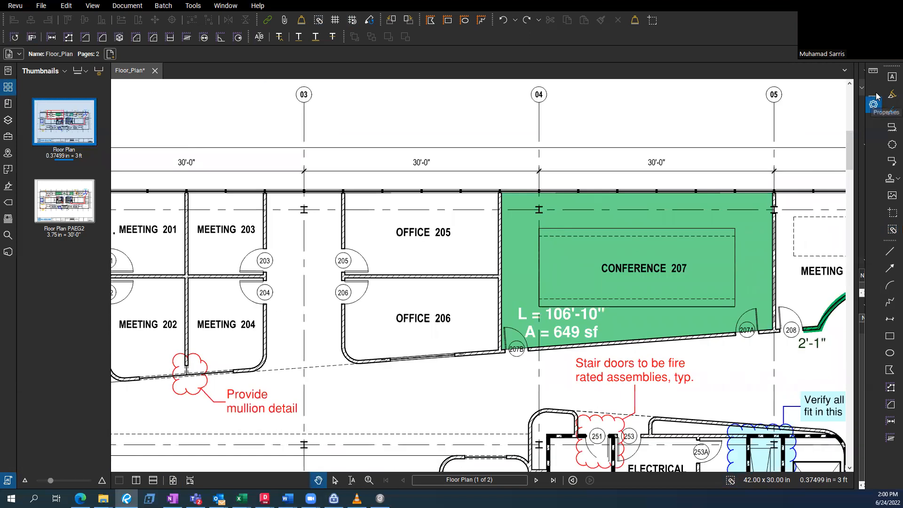
mouse_move(892, 76)
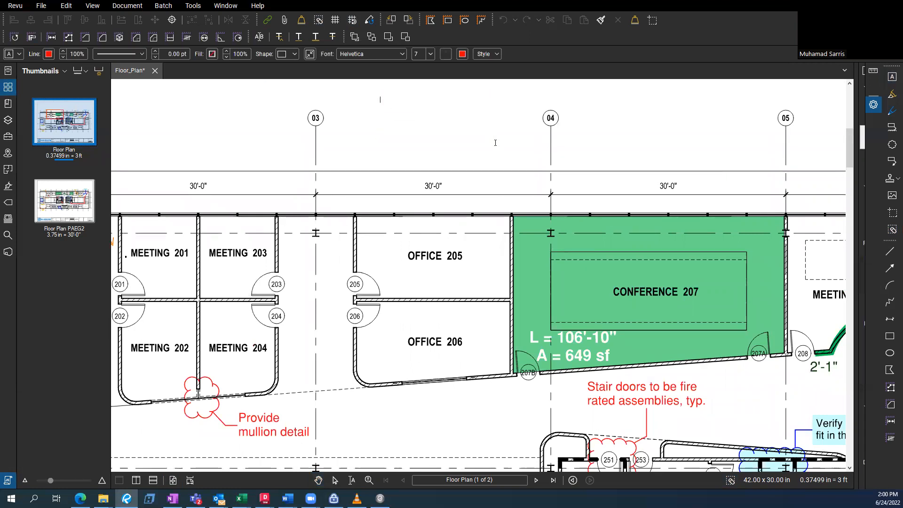
Step: Enter the red 'faskdjf' label above the grid and enlarge its font via text style settings
text(faskdjf)
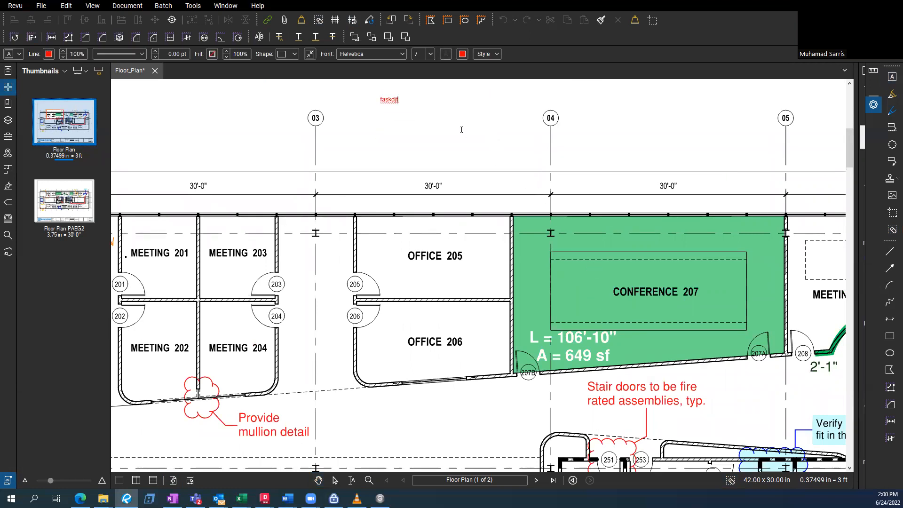
click(389, 99)
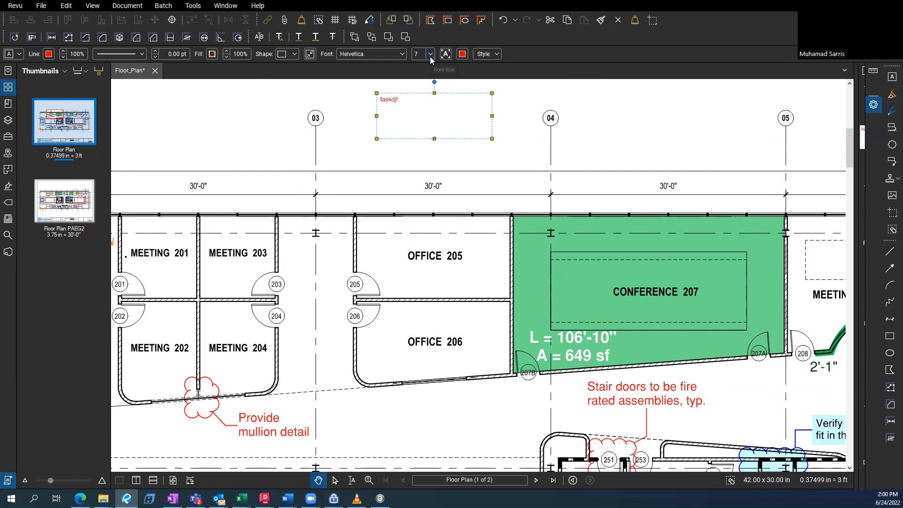
mouse_move(443, 57)
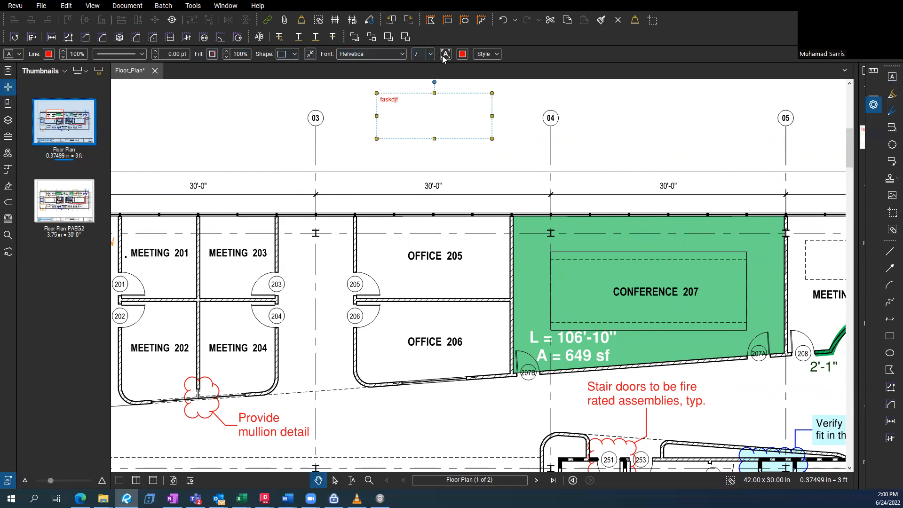
click(483, 54)
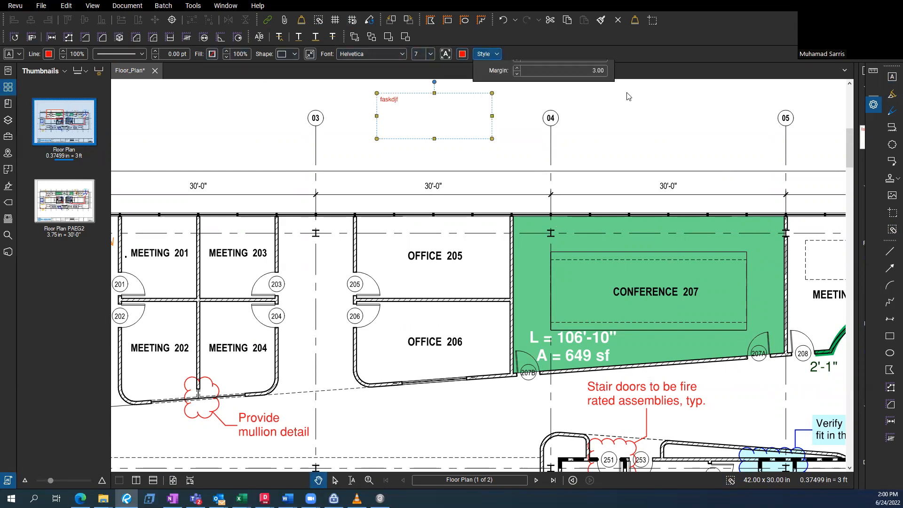
click(485, 54)
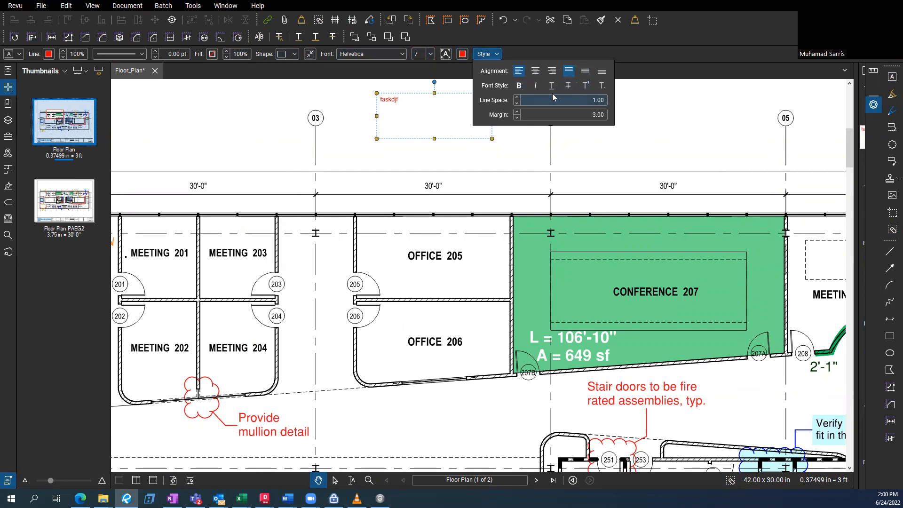
mouse_move(414, 114)
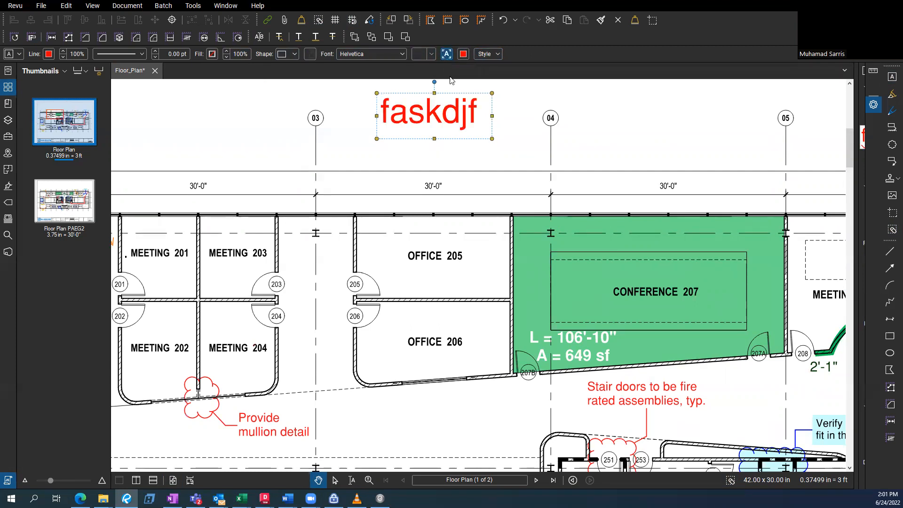
mouse_move(491, 142)
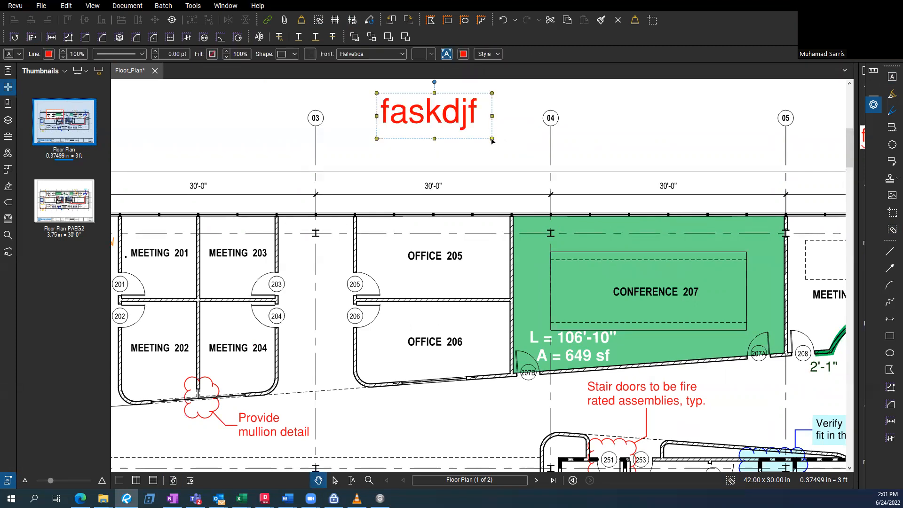
double_click(434, 111)
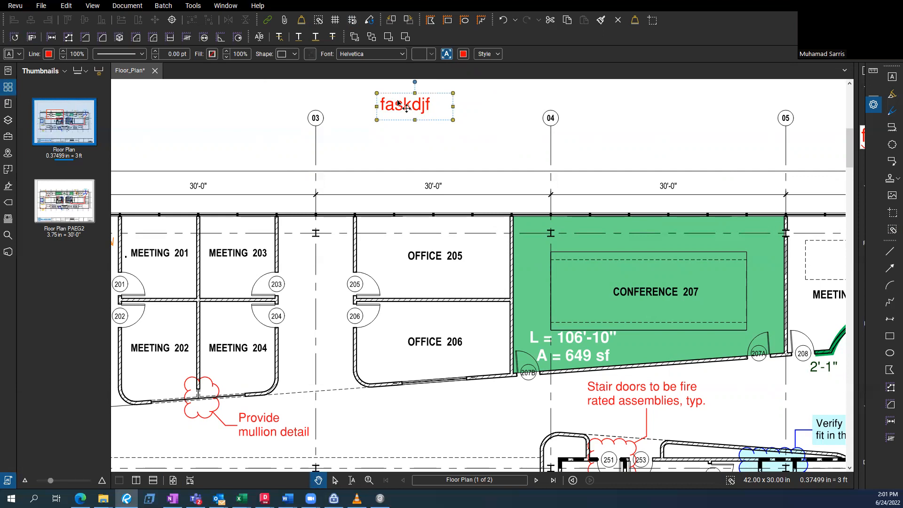
mouse_move(442, 113)
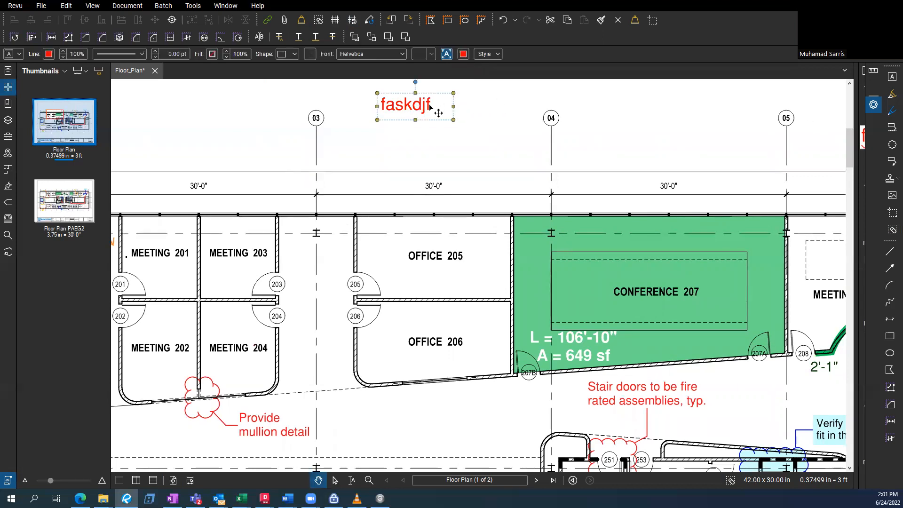
Step: Paste a copy of the red 'faskdjf' label at another spot along the top of the sheet
right_click(415, 104)
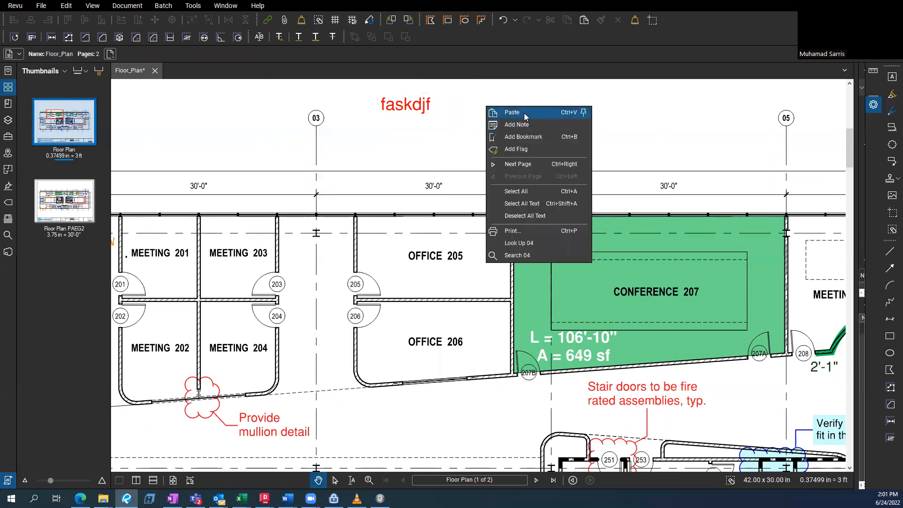
click(512, 112)
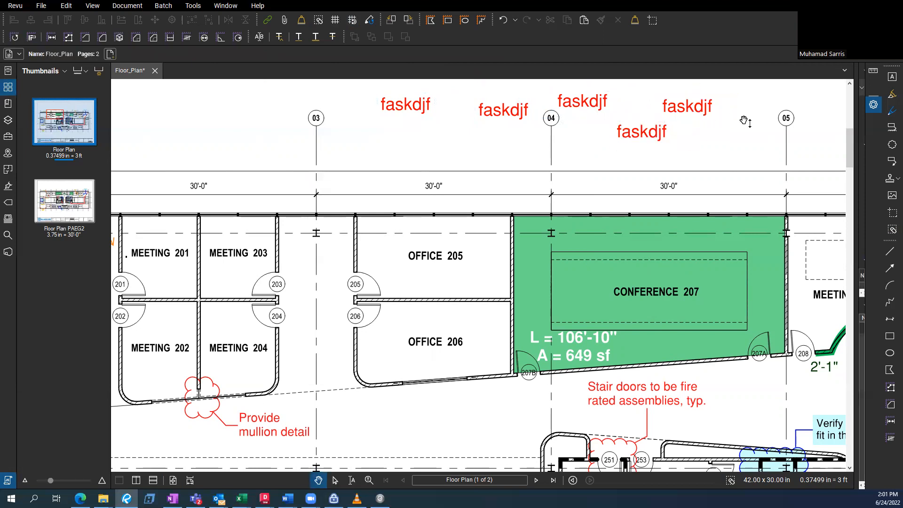
mouse_move(738, 127)
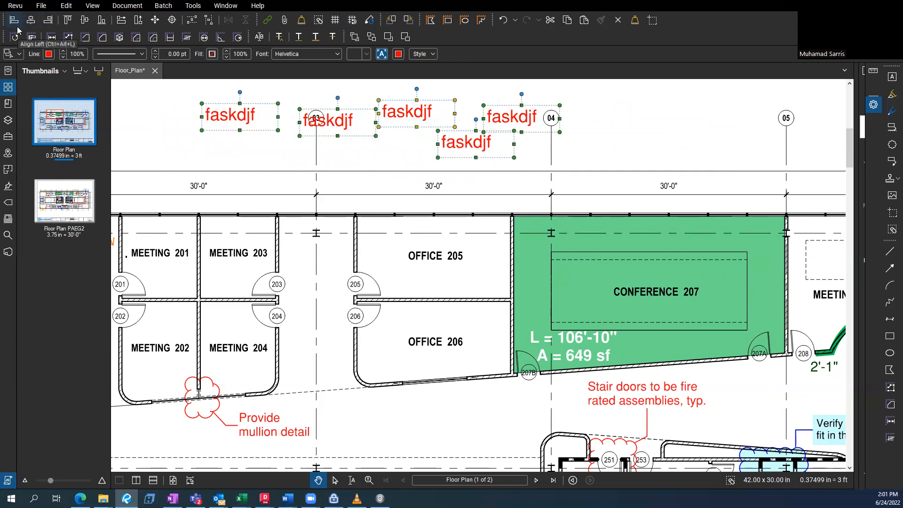
mouse_move(31, 20)
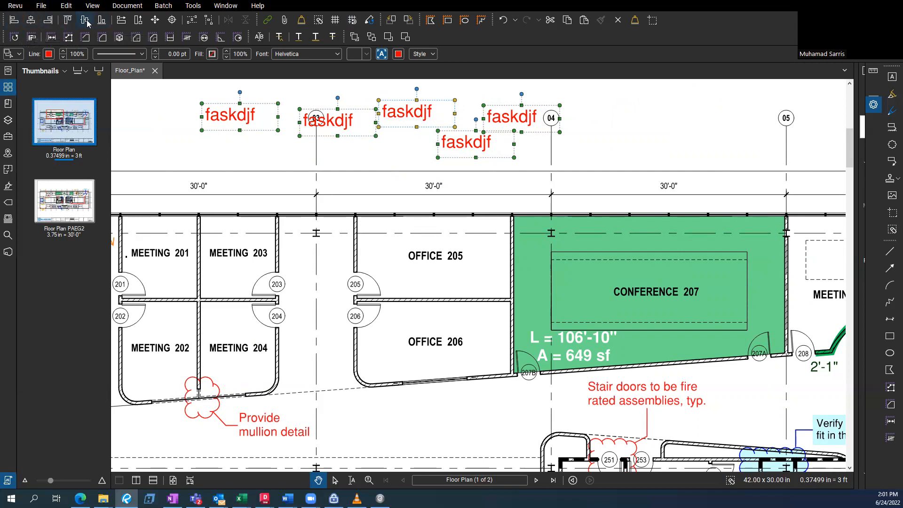
Step: Align the five 'faskdjf' labels at one height and distribute them evenly horizontally
click(86, 19)
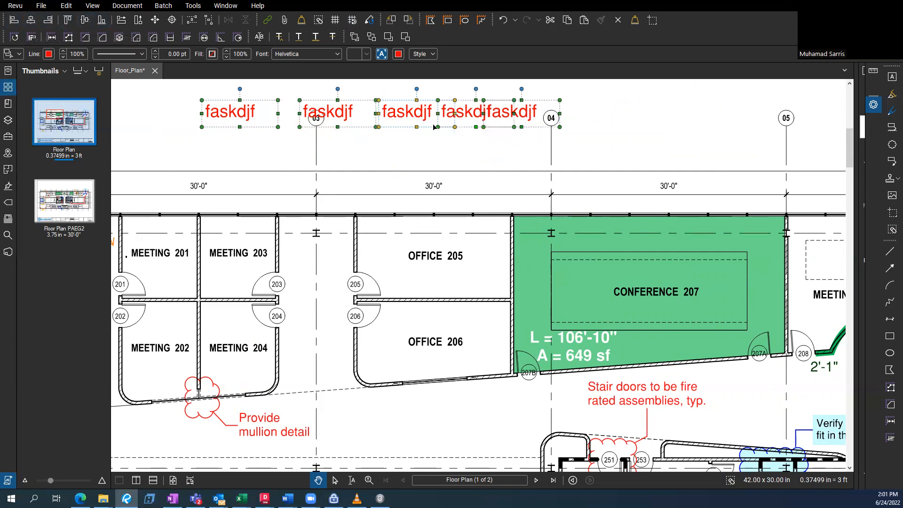
mouse_move(586, 109)
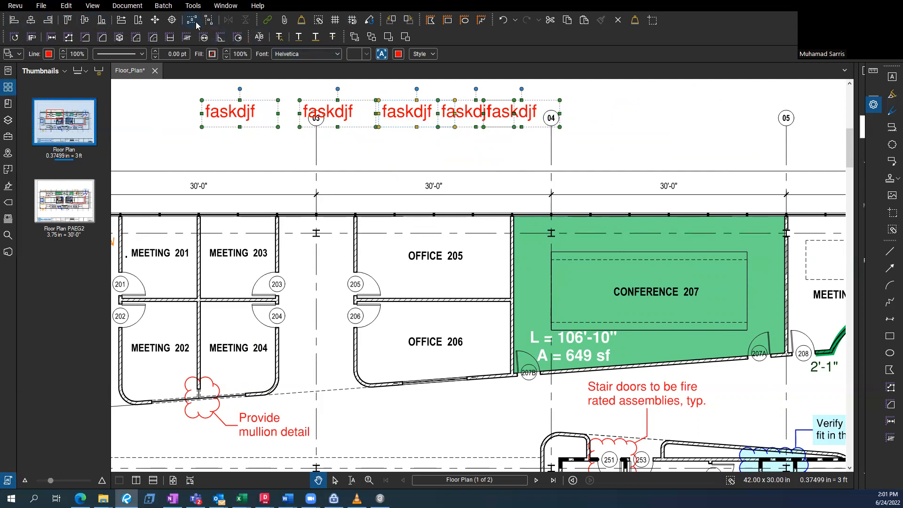
mouse_move(204, 36)
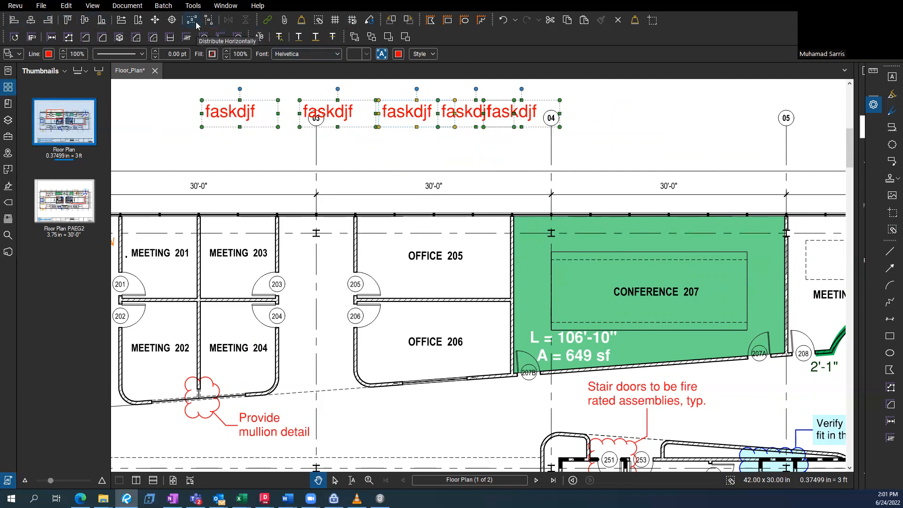
click(192, 20)
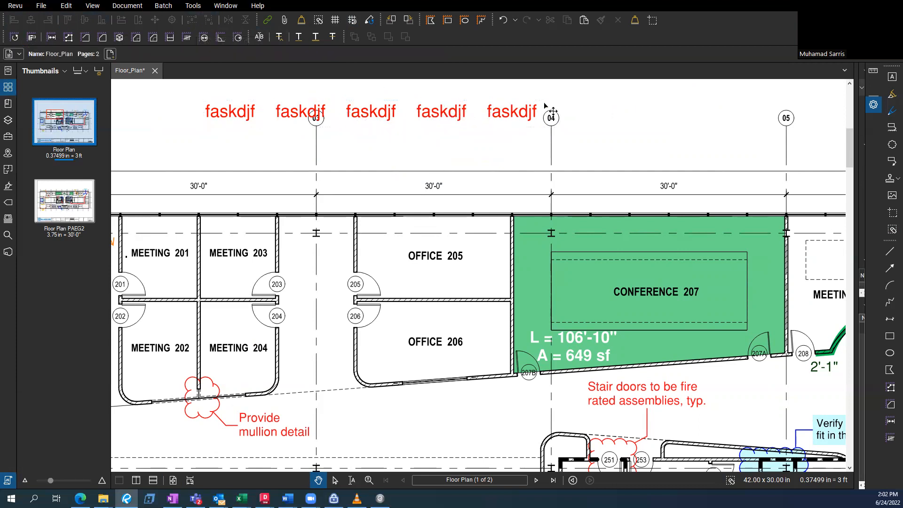
mouse_move(492, 119)
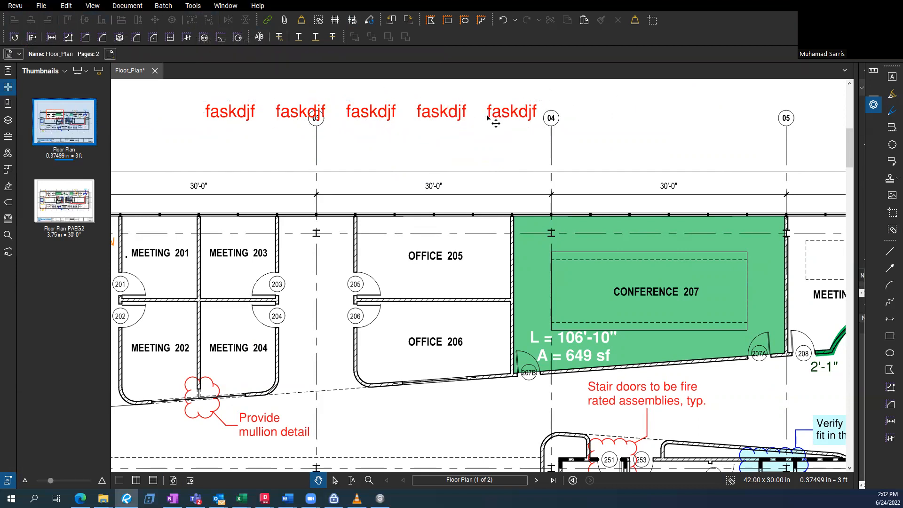
mouse_move(581, 112)
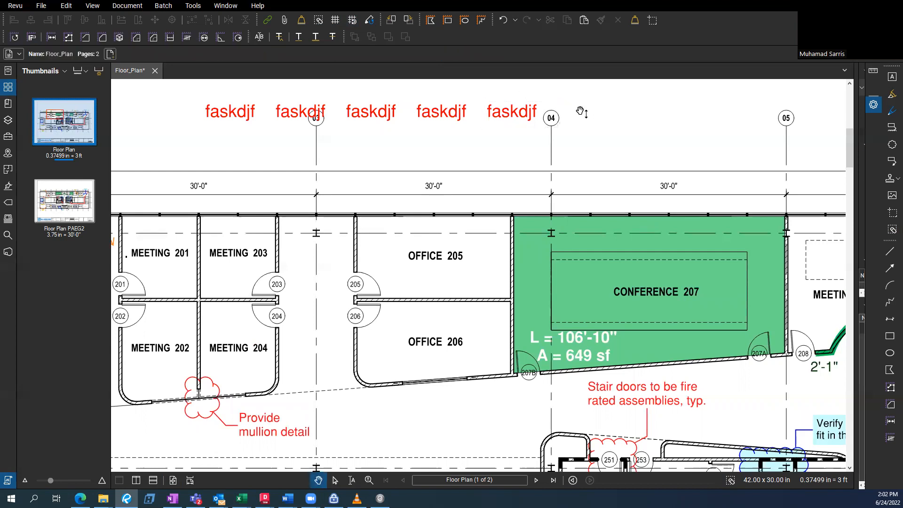
mouse_move(163, 6)
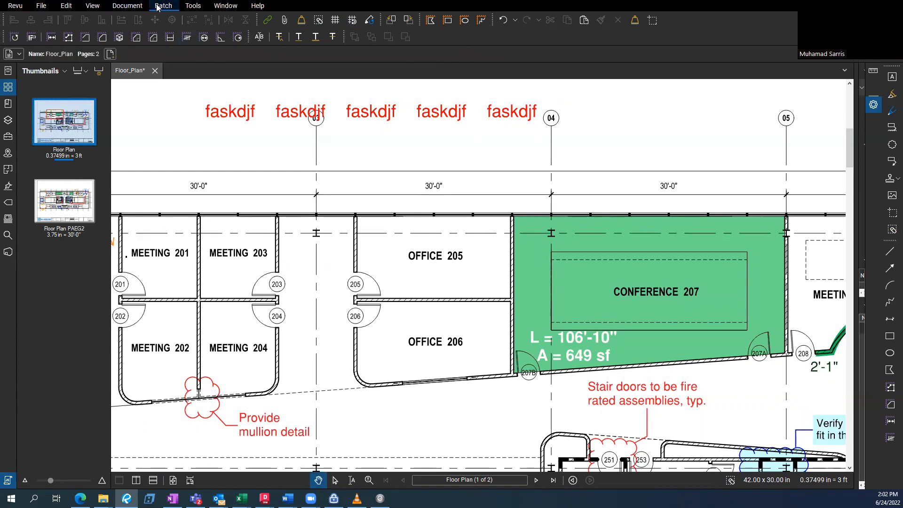
Step: Browse the Batch and Edit menus, then box-select the row of 'faskdjf' labels for deletion
click(193, 6)
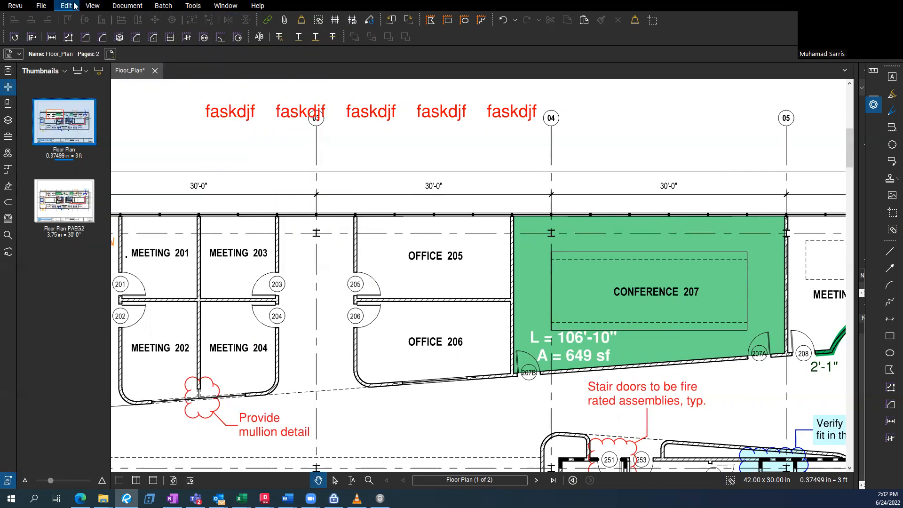
click(65, 5)
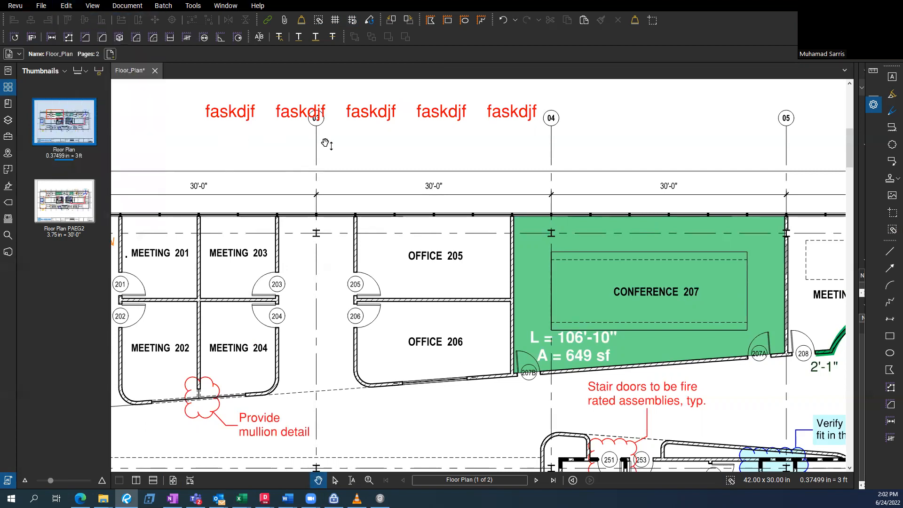
mouse_move(596, 127)
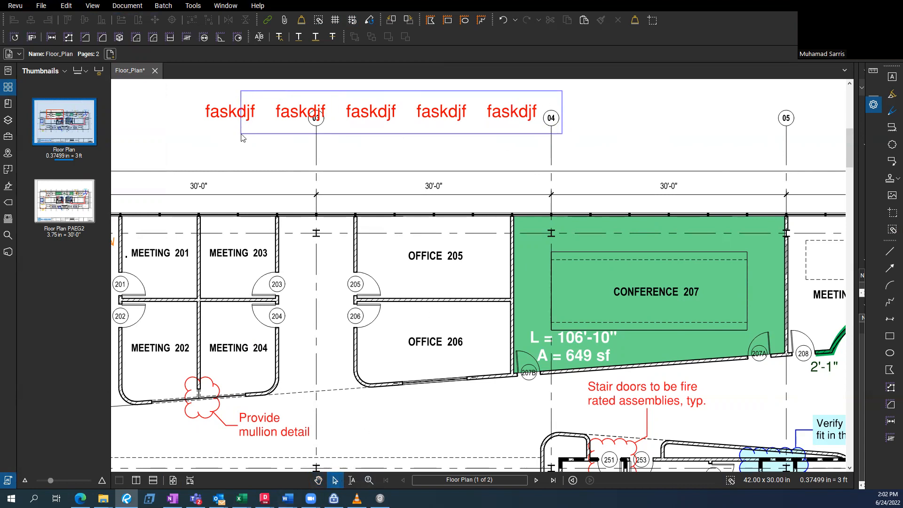
click(599, 113)
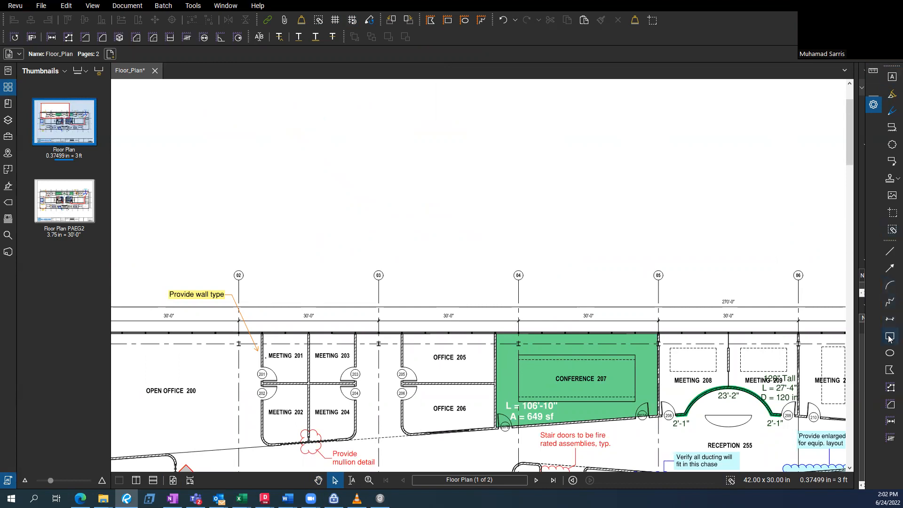
mouse_move(889, 337)
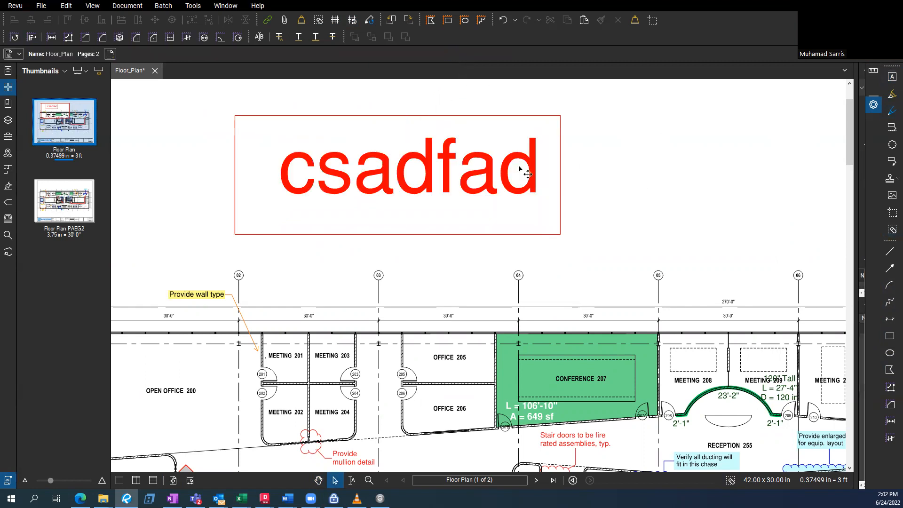
Step: Select the large red 'csadfad' text box placed above the floor plan
click(409, 170)
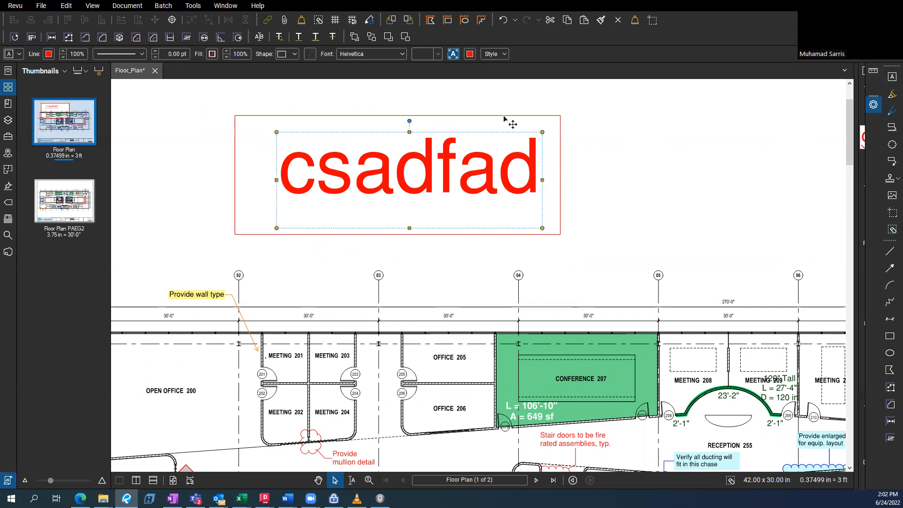
mouse_move(499, 162)
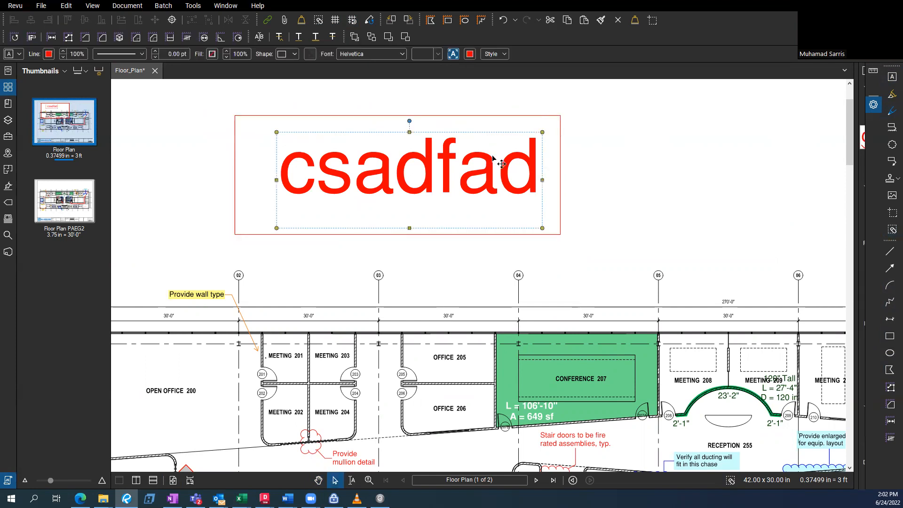
mouse_move(472, 122)
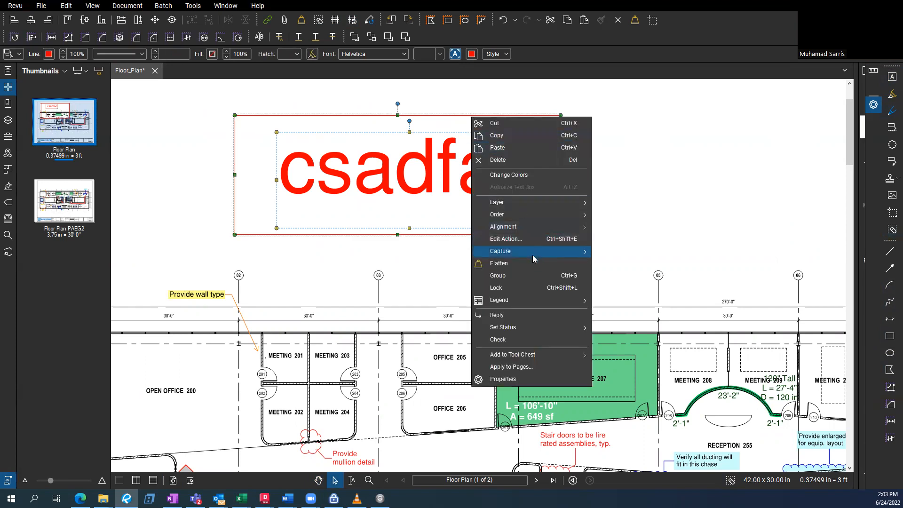
mouse_move(538, 275)
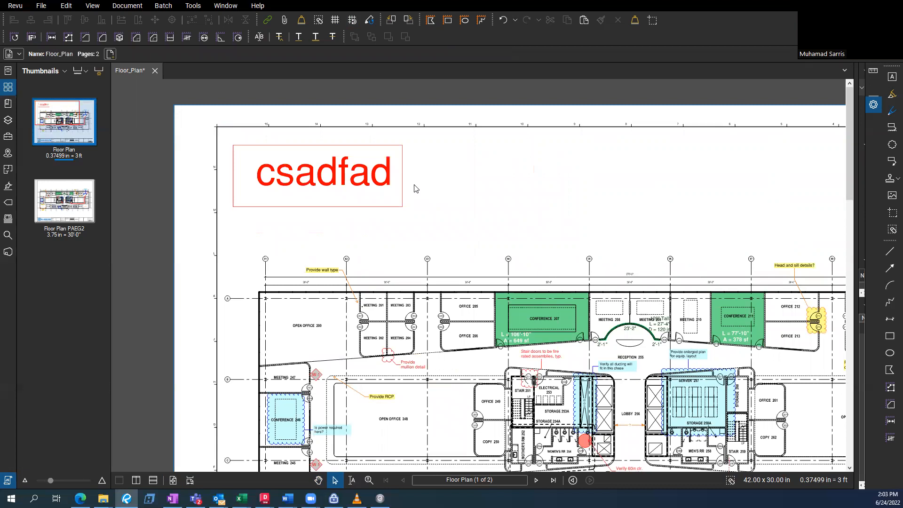
mouse_move(420, 168)
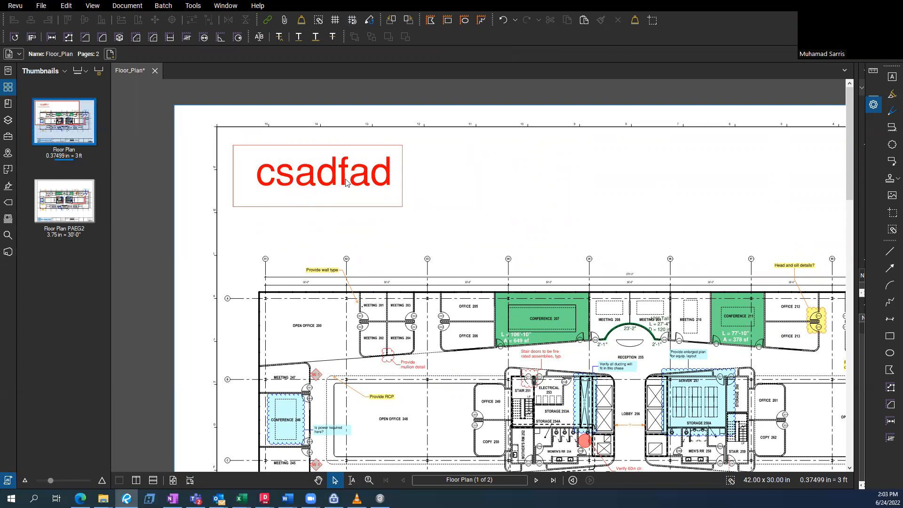
mouse_move(465, 155)
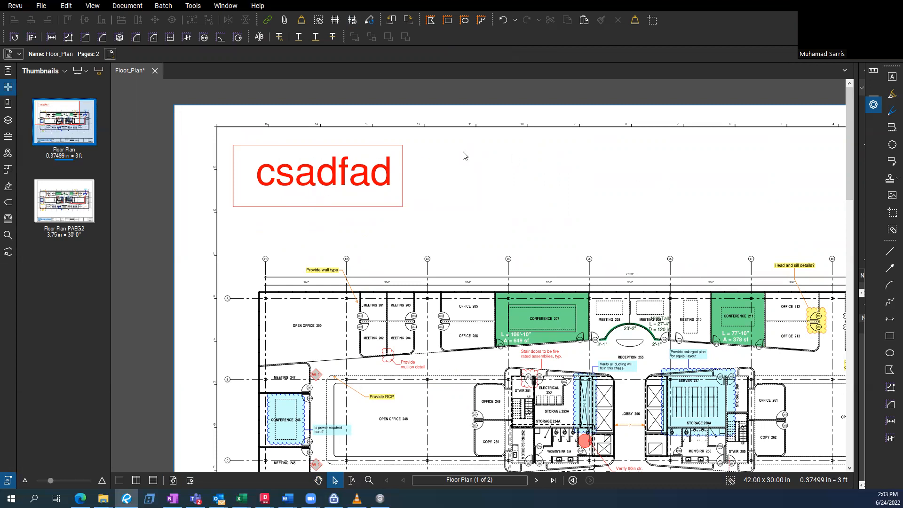
mouse_move(671, 168)
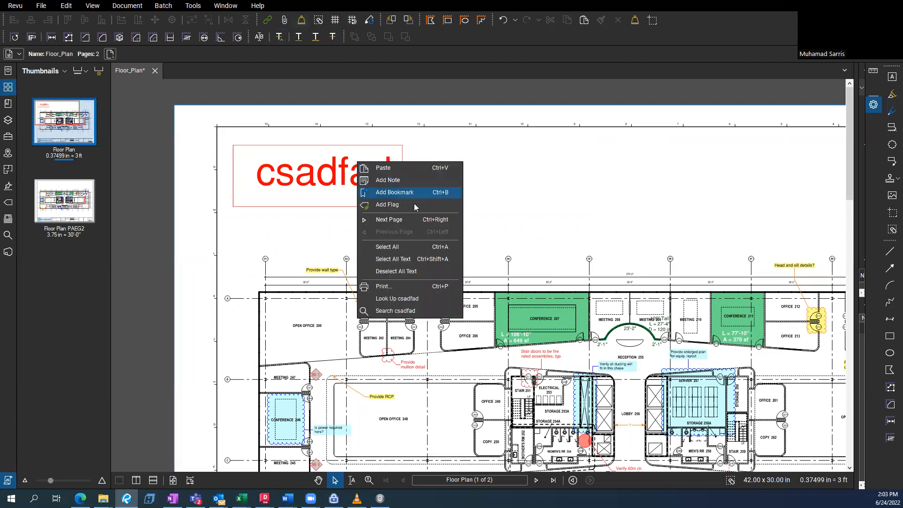
click(803, 202)
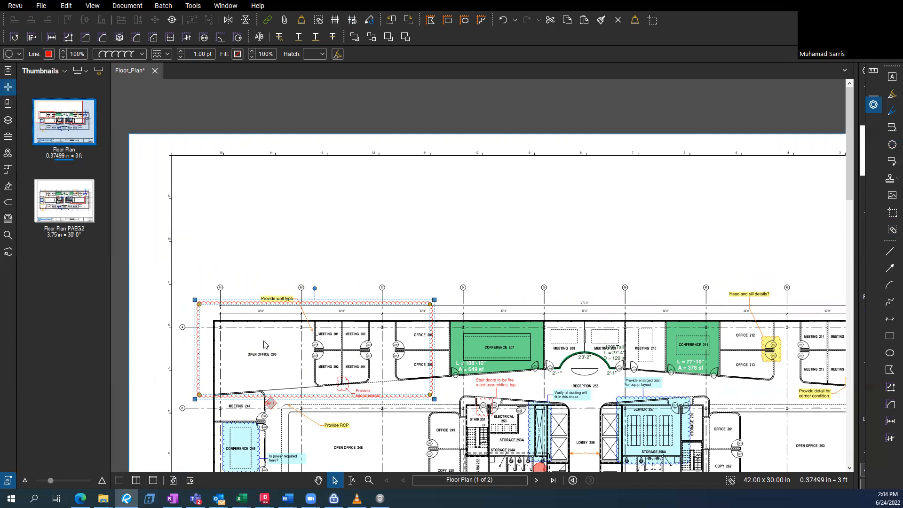
mouse_move(329, 144)
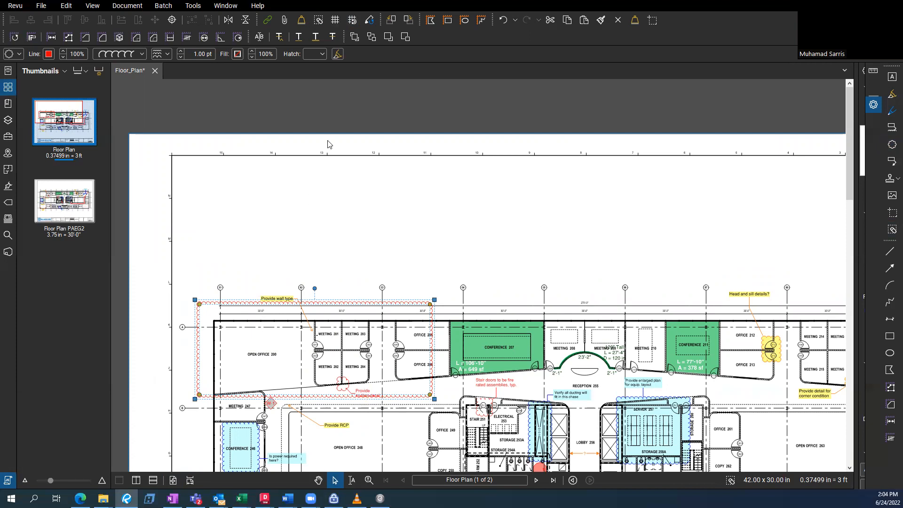
mouse_move(199, 54)
text(5)
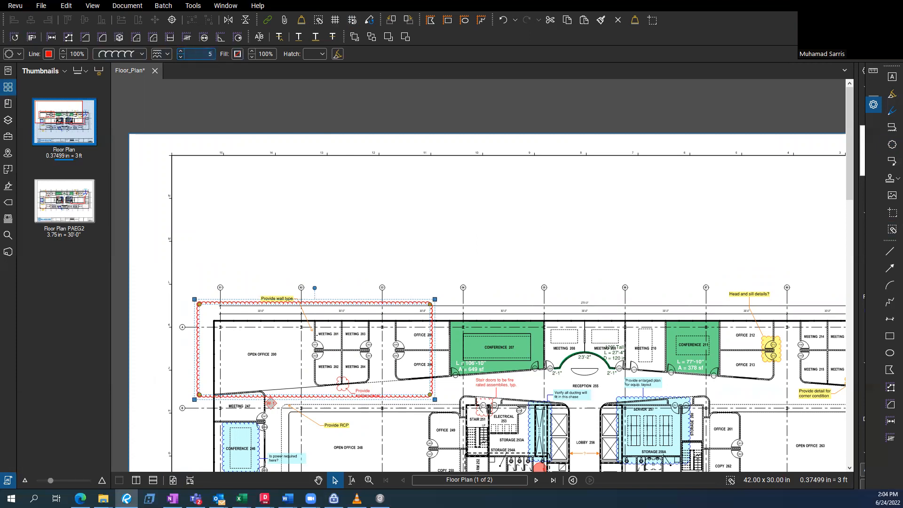
Step: Fill the cloud around Open Office 200 and Meetings 201–204 with green at 50% opacity
click(237, 54)
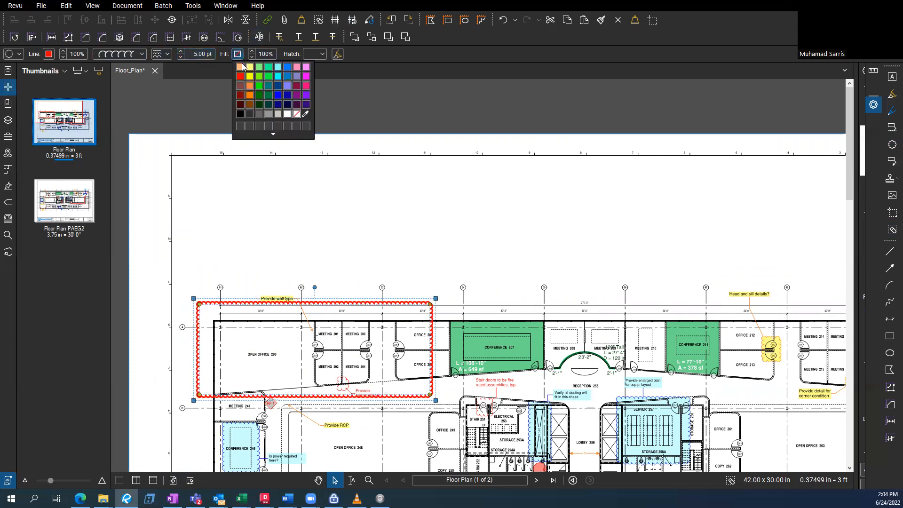
click(259, 76)
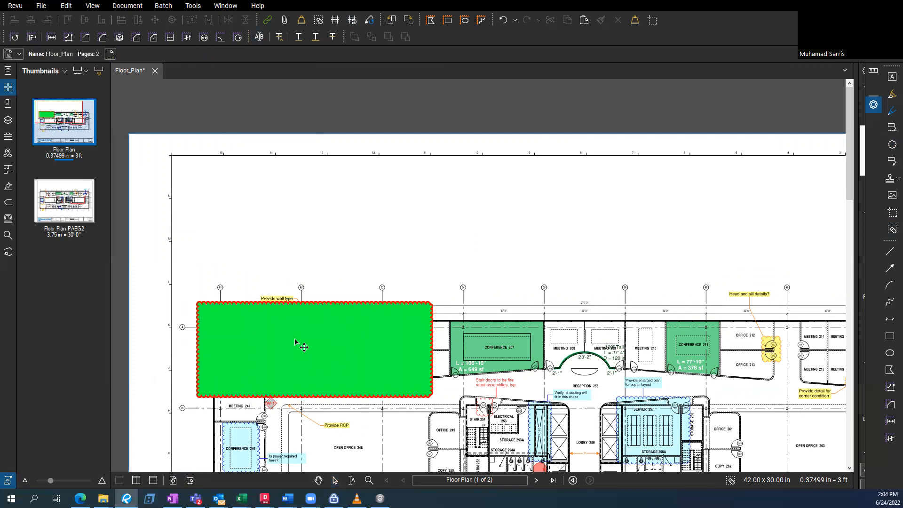
click(315, 345)
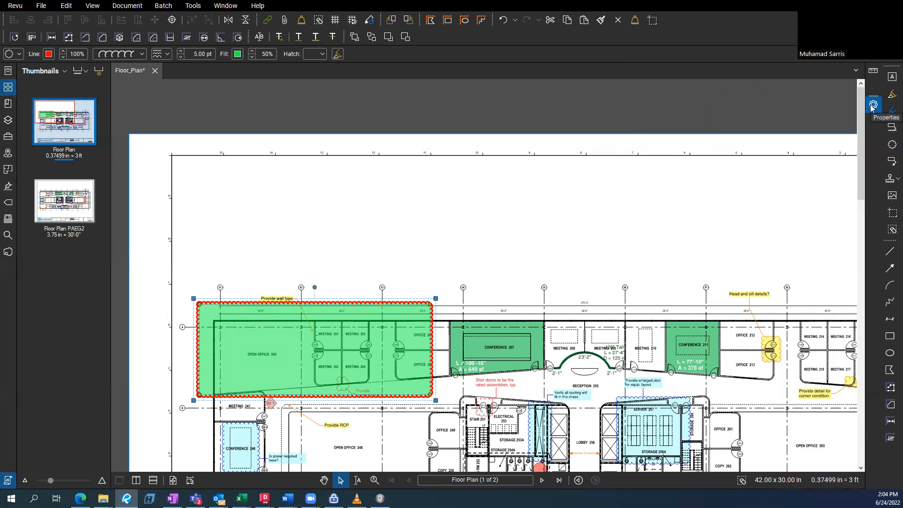
Step: Keep the Measurements panel (0.37499 in = 3 ft scale) showing beside the drawing
click(873, 105)
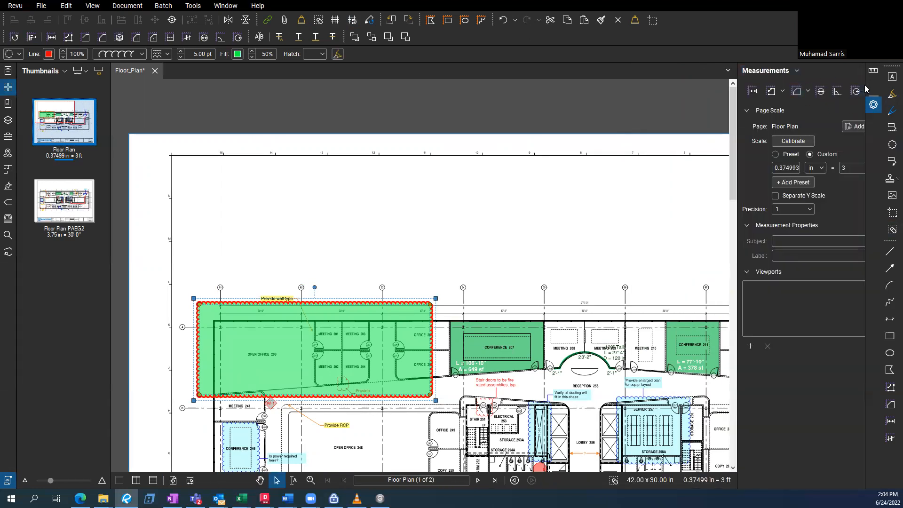
mouse_move(873, 104)
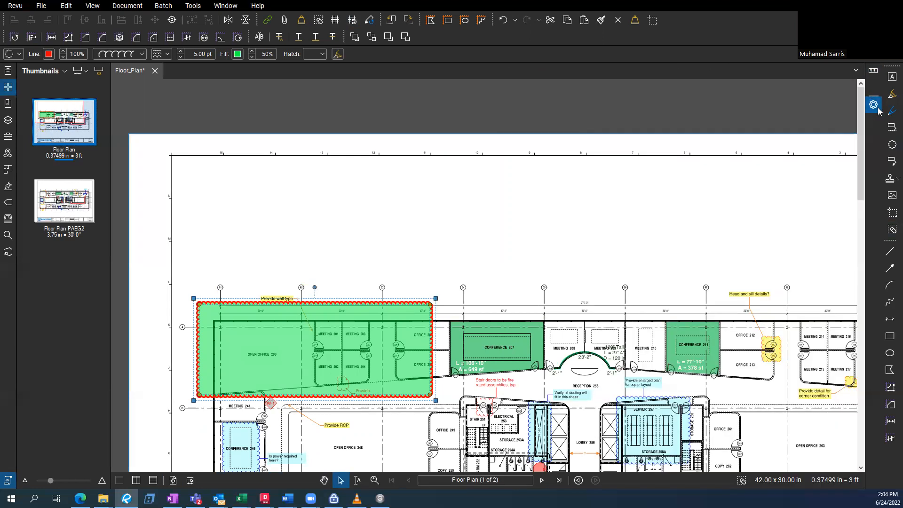
click(874, 105)
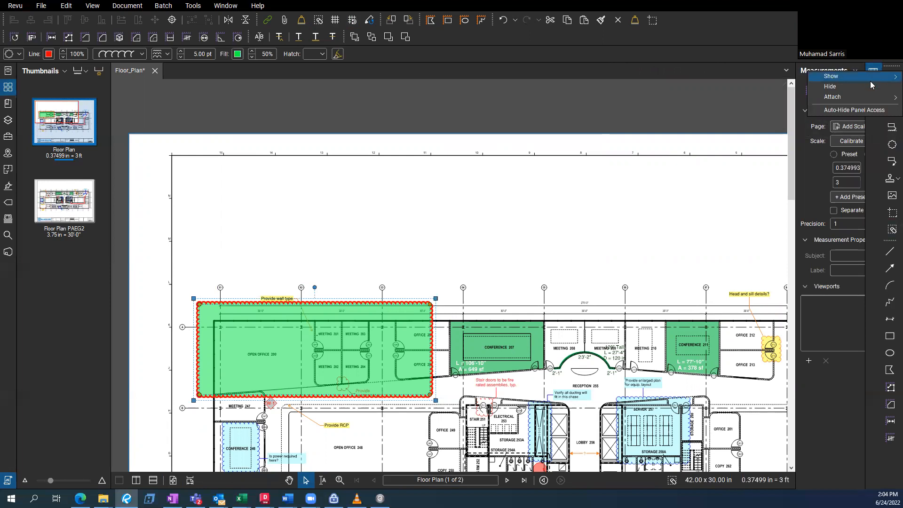
click(830, 85)
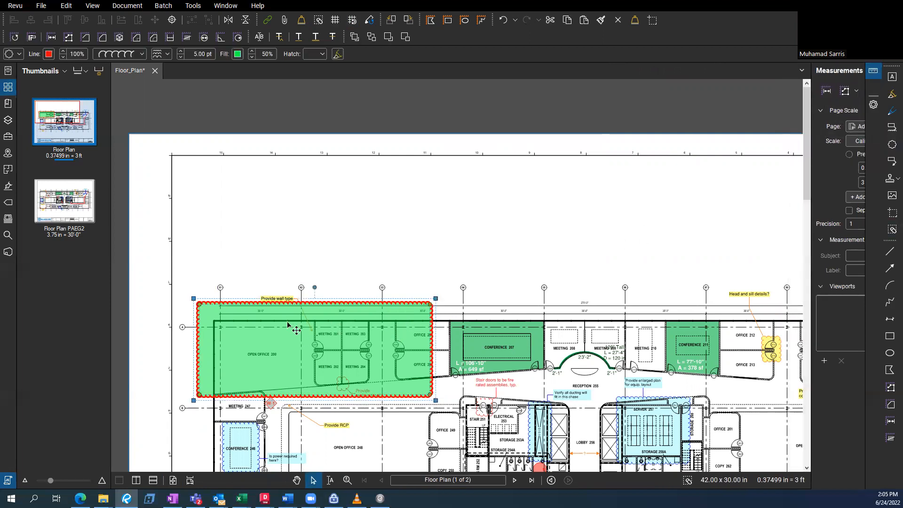
mouse_move(49, 53)
text(someth)
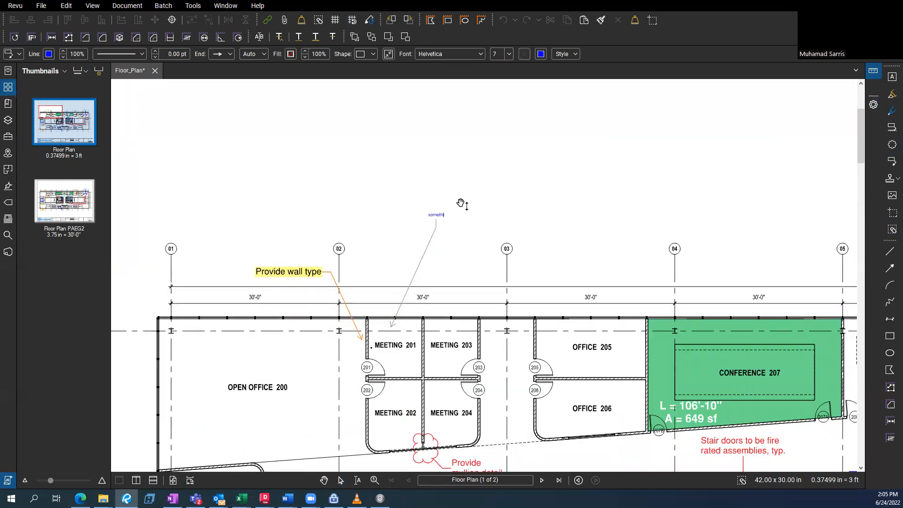
Step: Finish the 'somethign' callout at Meeting 201 and give its leader a dashed line style
click(435, 214)
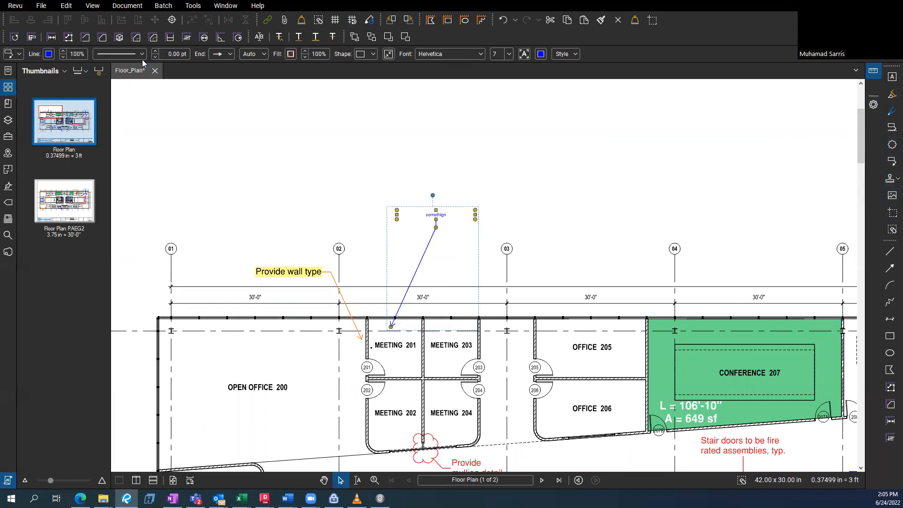
click(141, 53)
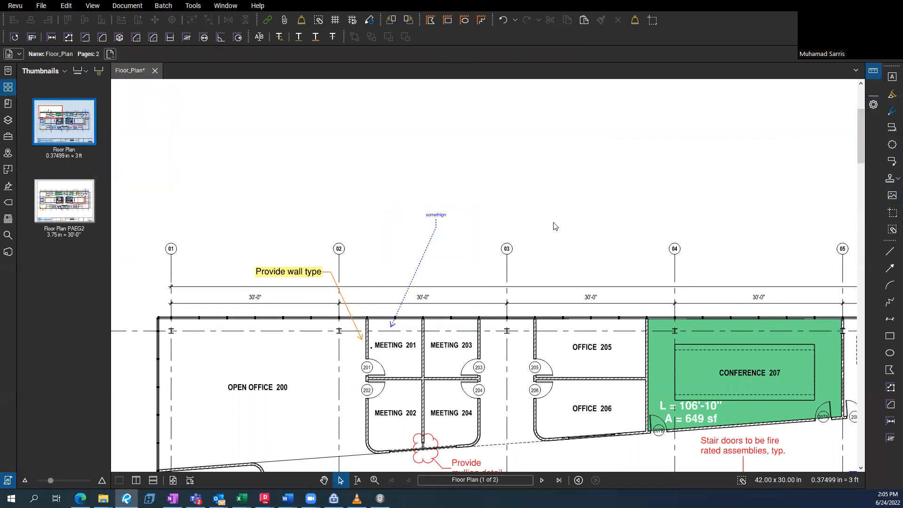
mouse_move(891, 195)
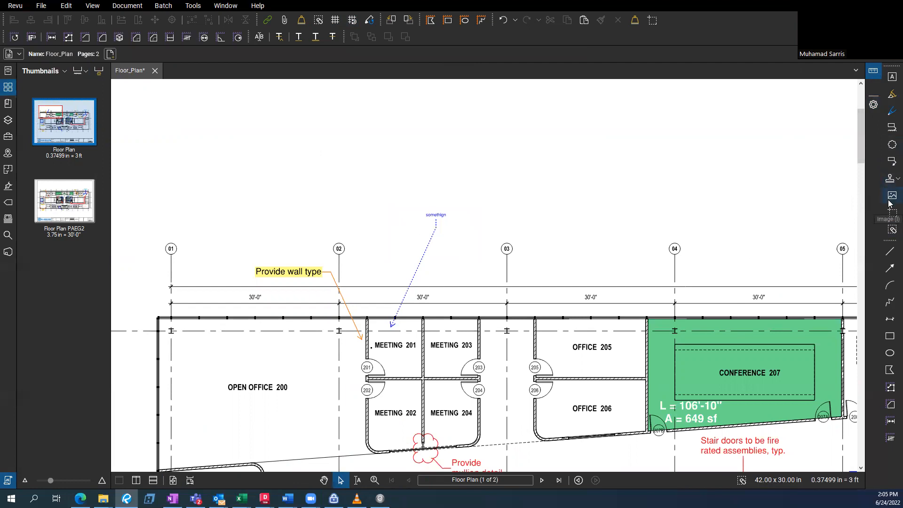
mouse_move(892, 179)
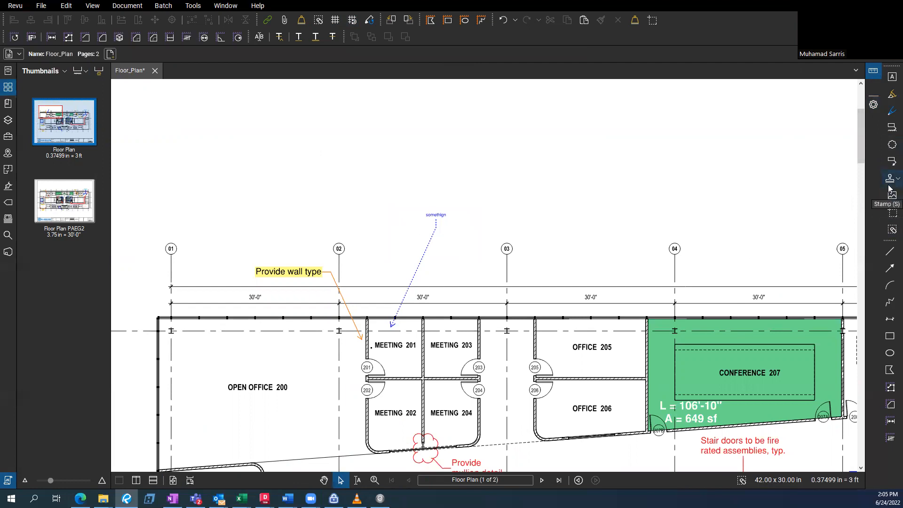
click(889, 252)
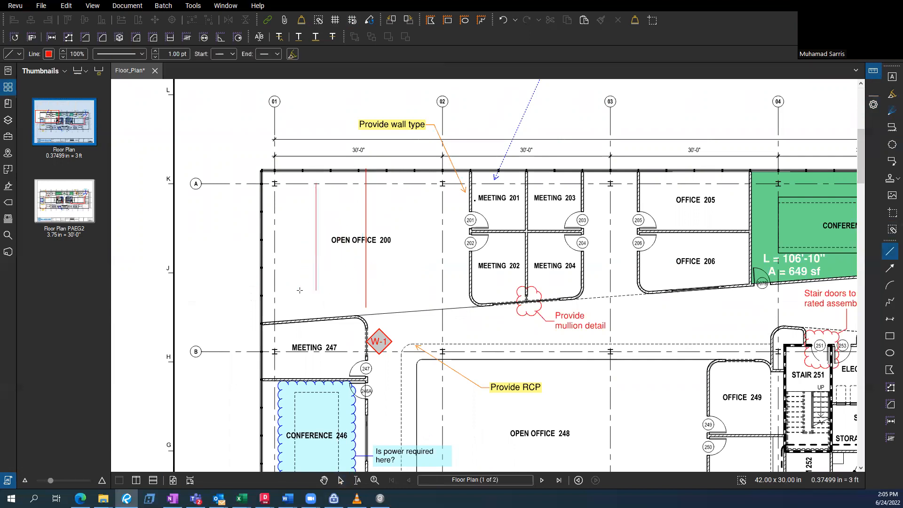
Step: Finish the straight lines and switch to the Polyline tool above the north rooms
click(316, 231)
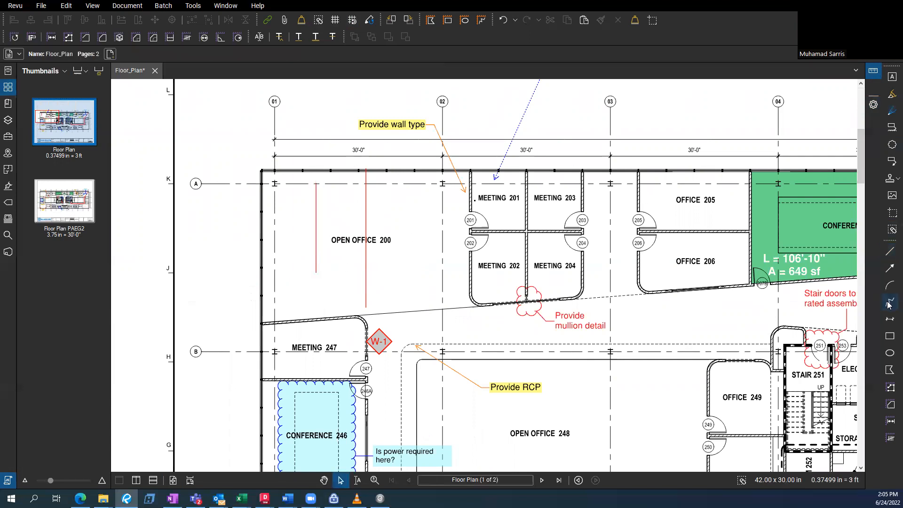
click(889, 302)
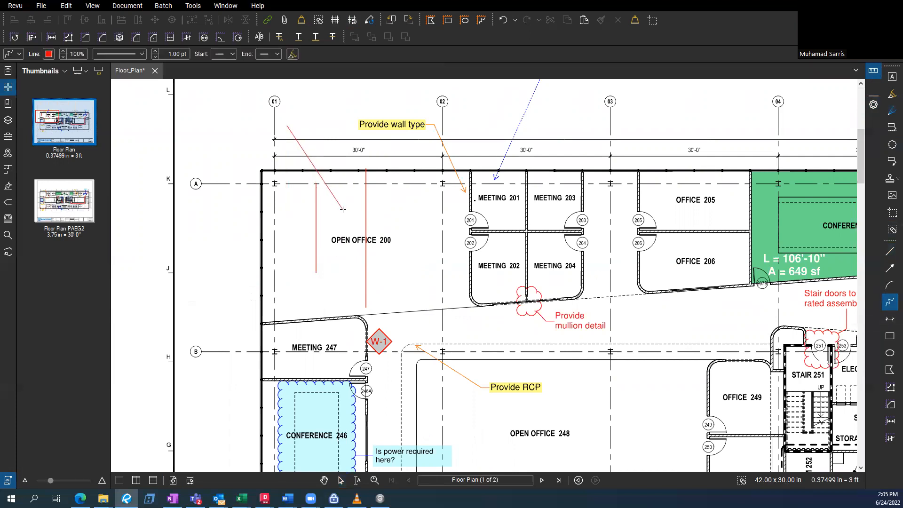
scroll(up, 3)
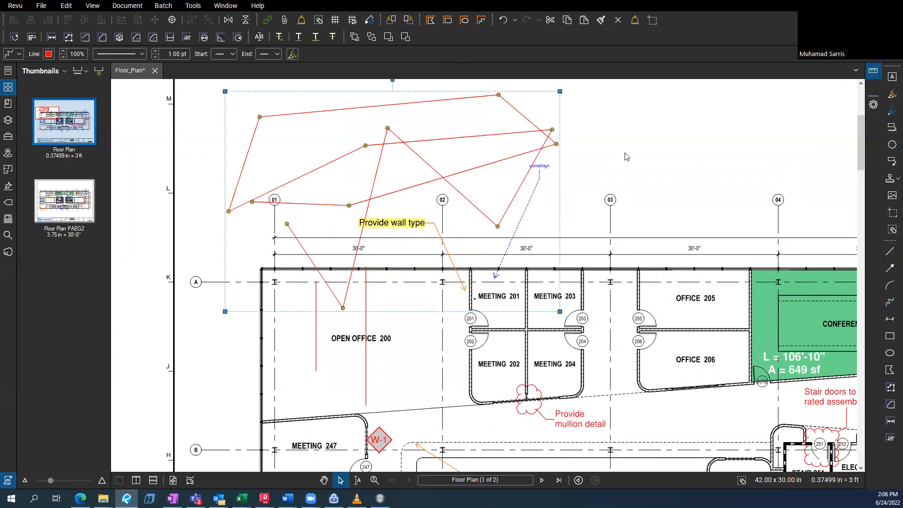
mouse_move(331, 168)
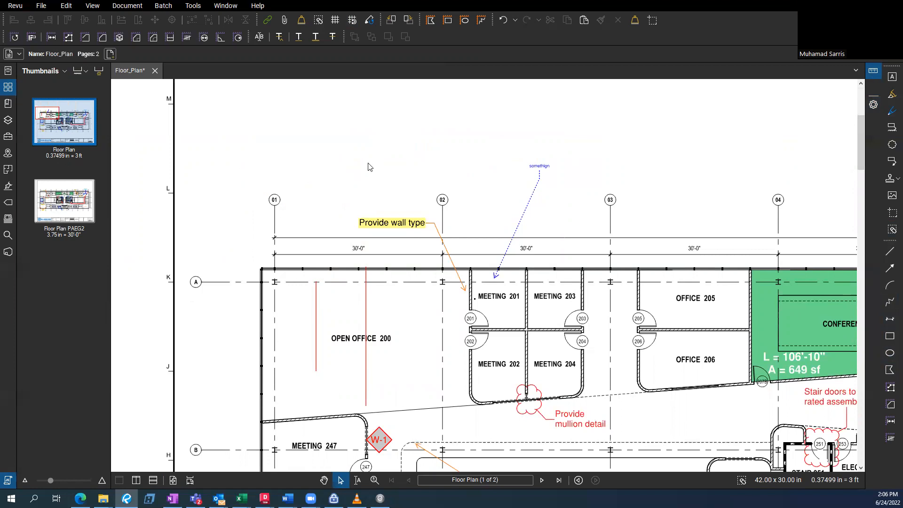
mouse_move(857, 276)
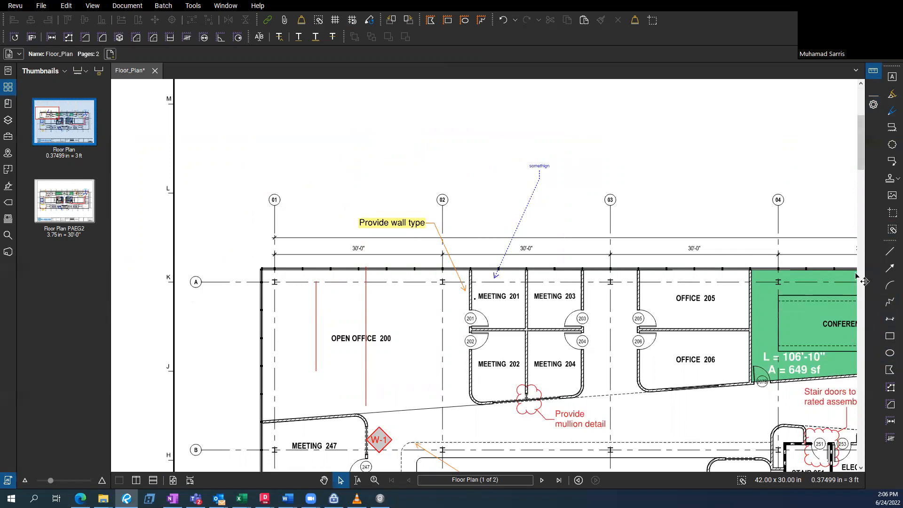
mouse_move(888, 271)
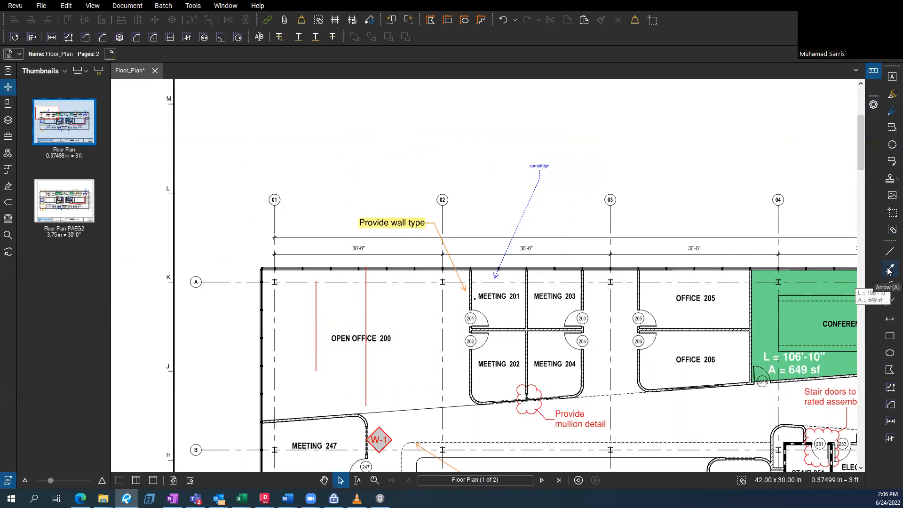
mouse_move(889, 291)
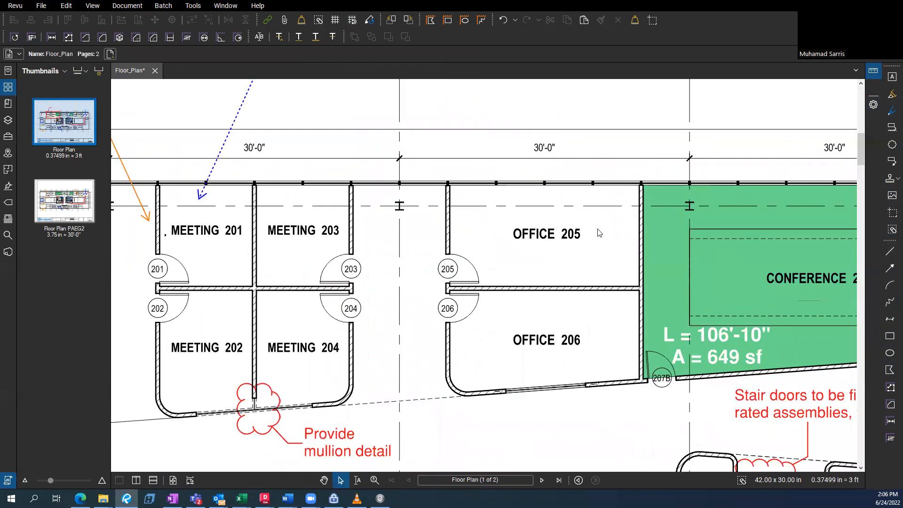
mouse_move(891, 212)
text(OFFICE 206)
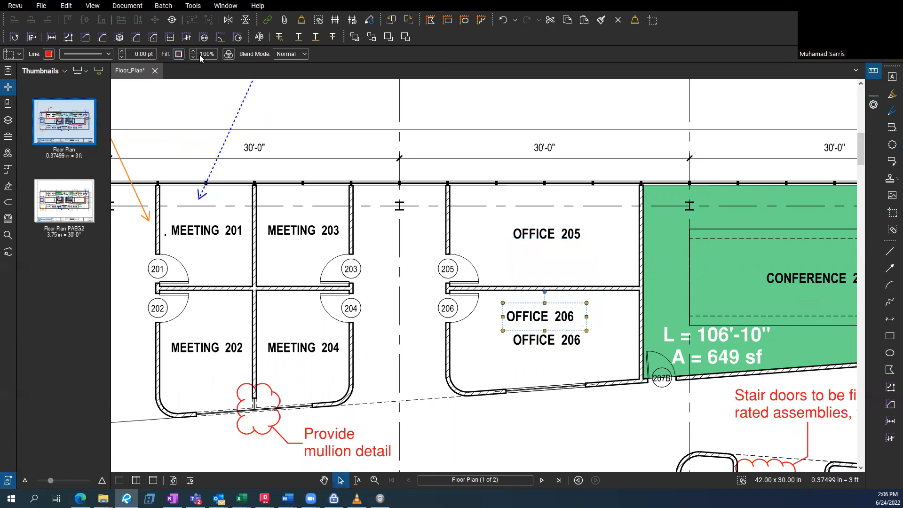
mouse_move(228, 54)
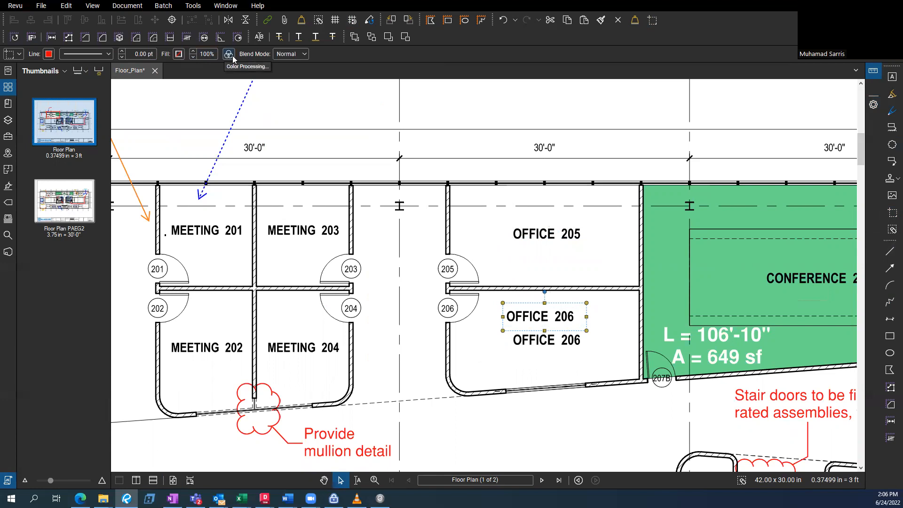
Step: Colorize the copied OFFICE 206 label red via Color Processing
click(228, 54)
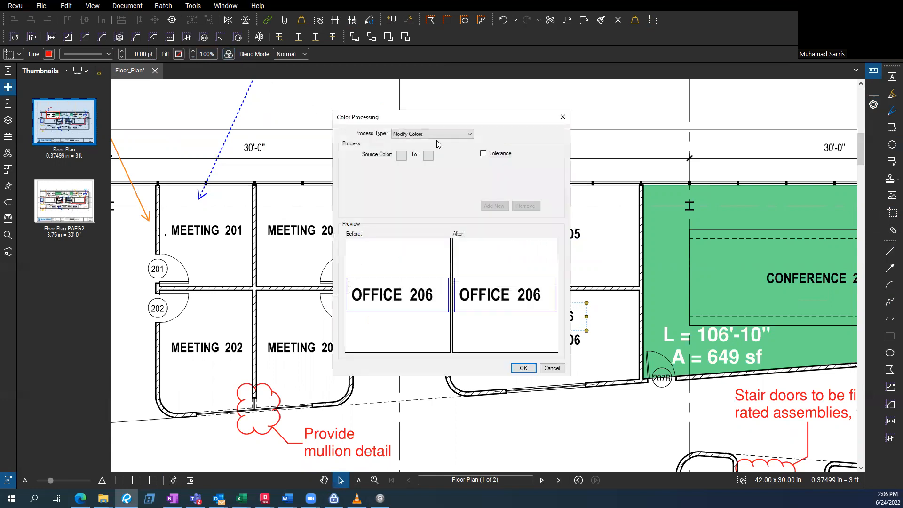
click(432, 133)
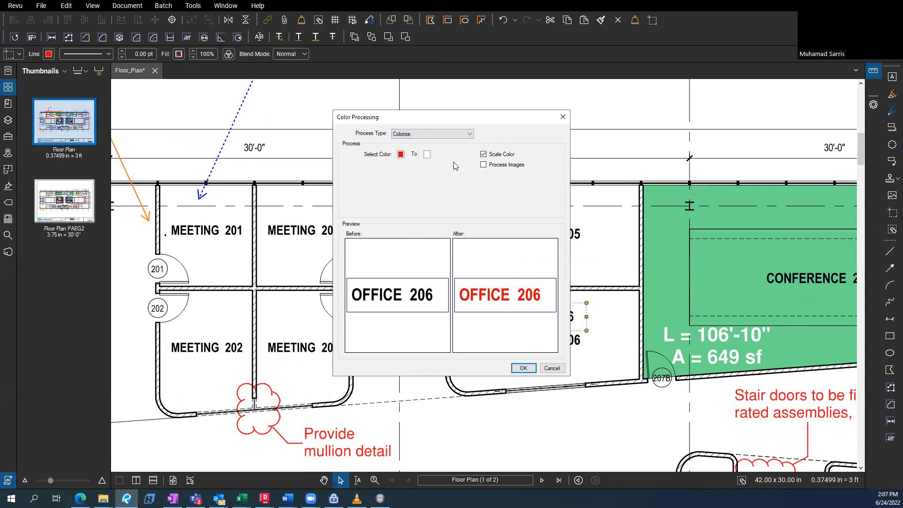
click(522, 368)
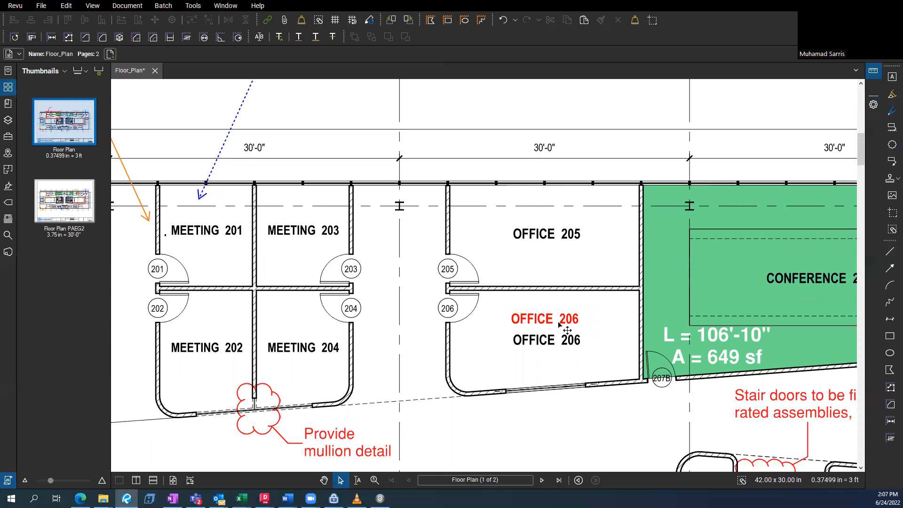
click(543, 319)
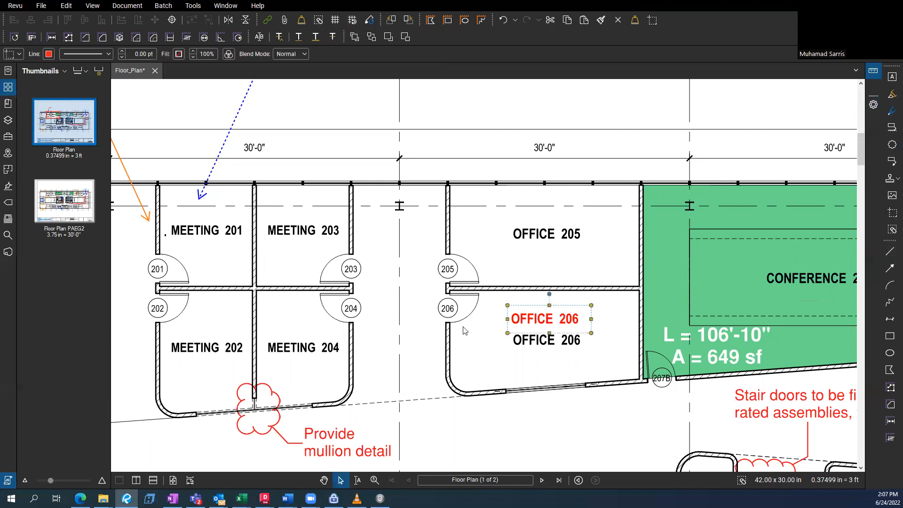
mouse_move(228, 19)
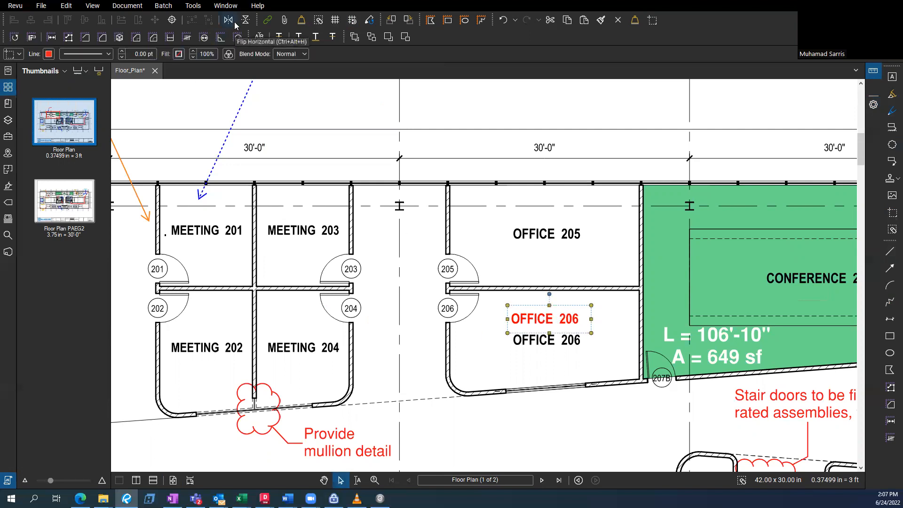
mouse_move(246, 20)
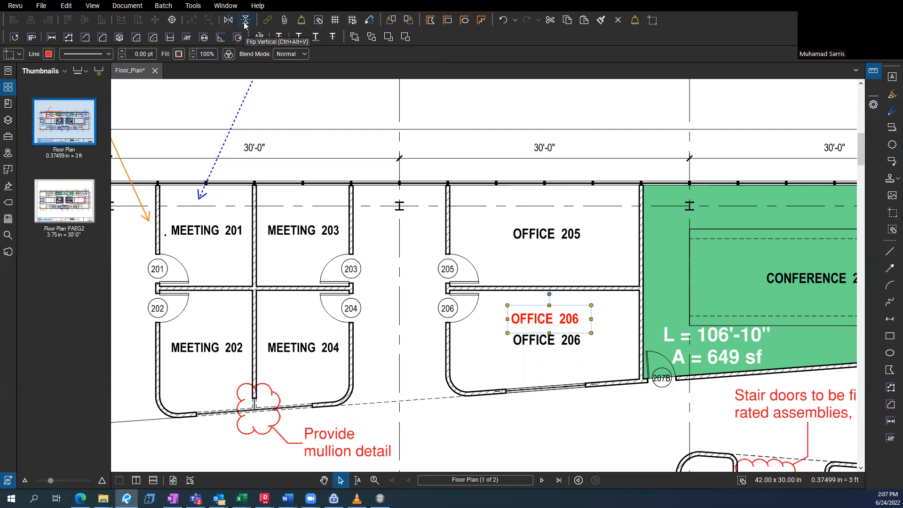
click(228, 20)
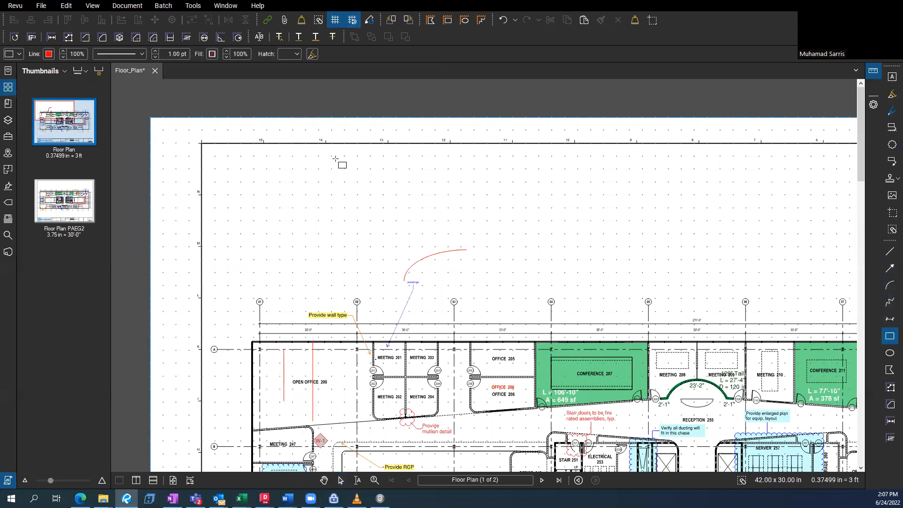
Step: Try drawing a rectangle on the dotted grid over the floor plan
drag(317, 157, 384, 207)
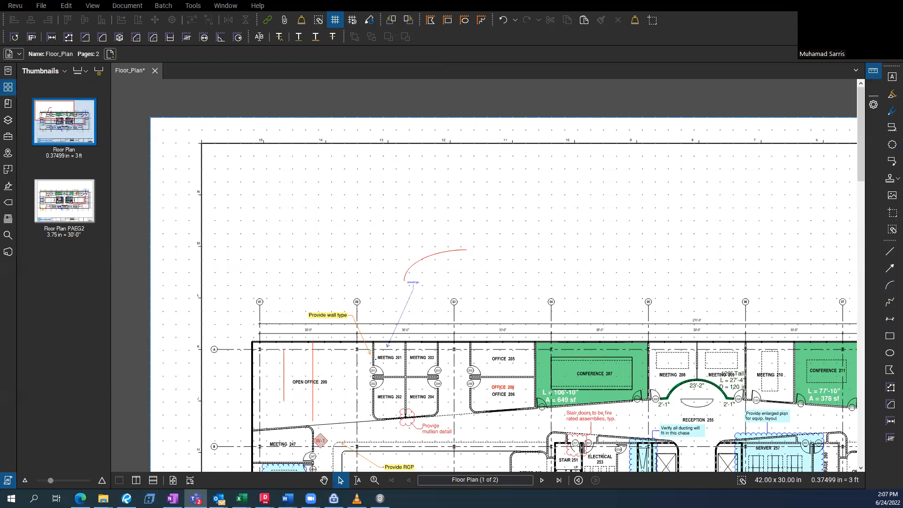
mouse_move(458, 90)
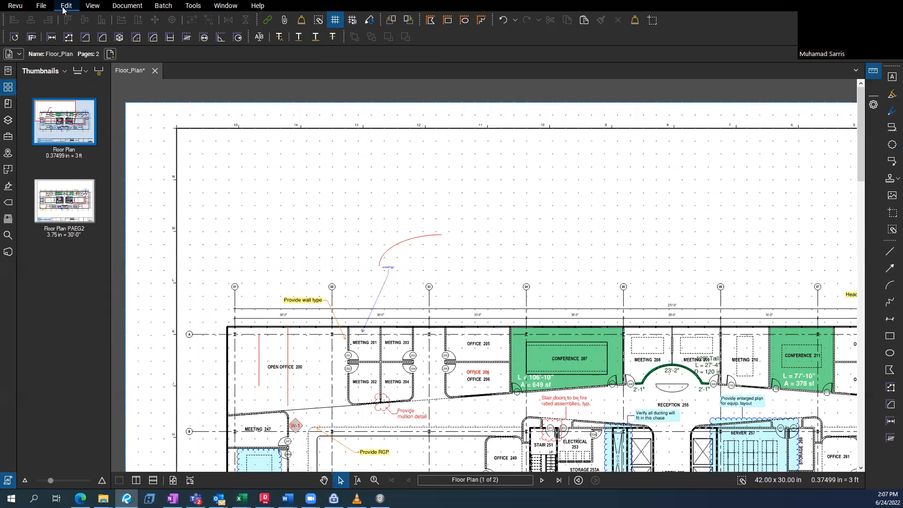
Step: In Preferences > Grid & Snap, set 0.25-inch grid spacing with Snap to Grid on
click(15, 5)
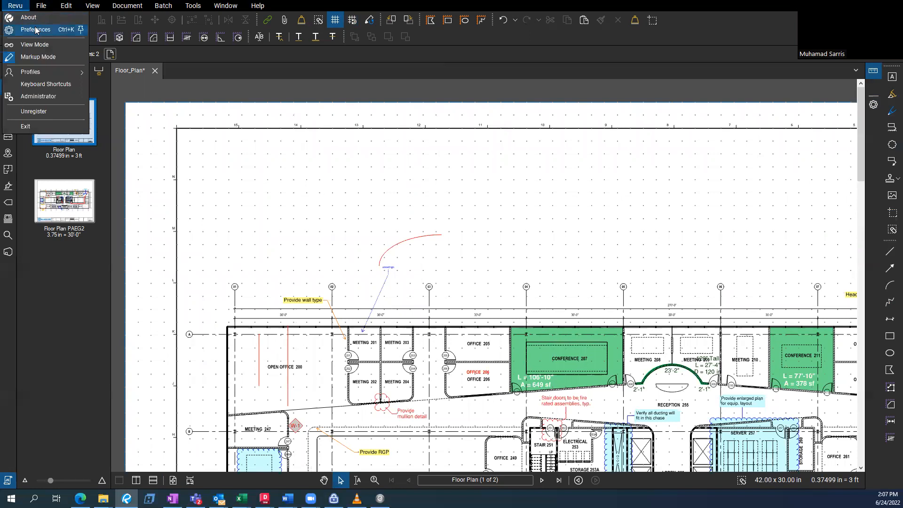
click(35, 29)
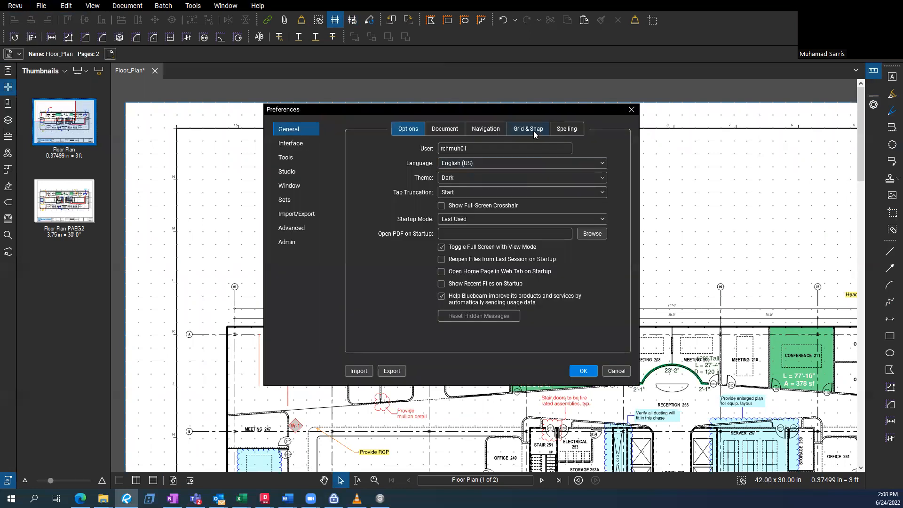
click(527, 129)
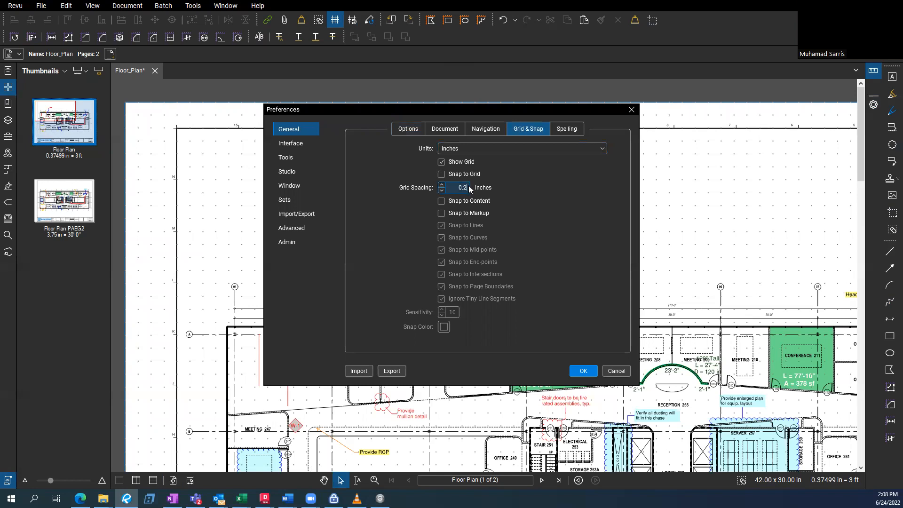
click(441, 174)
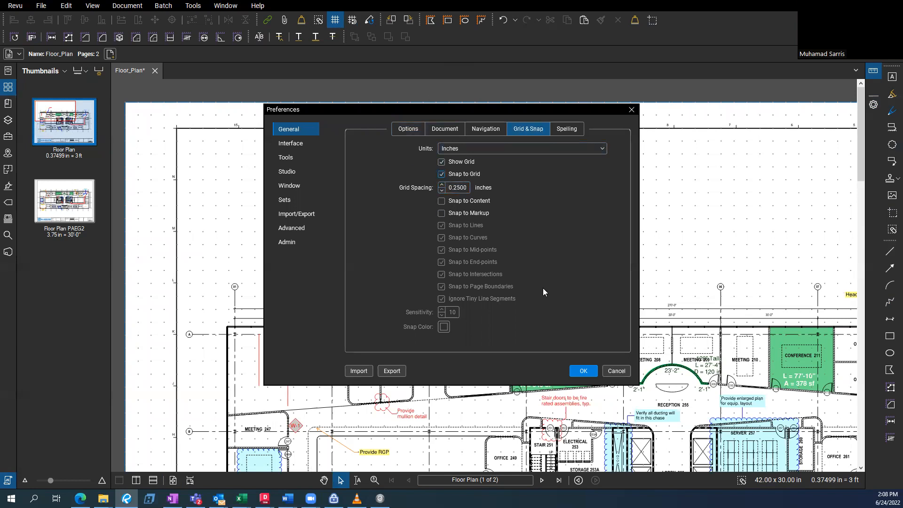
click(582, 370)
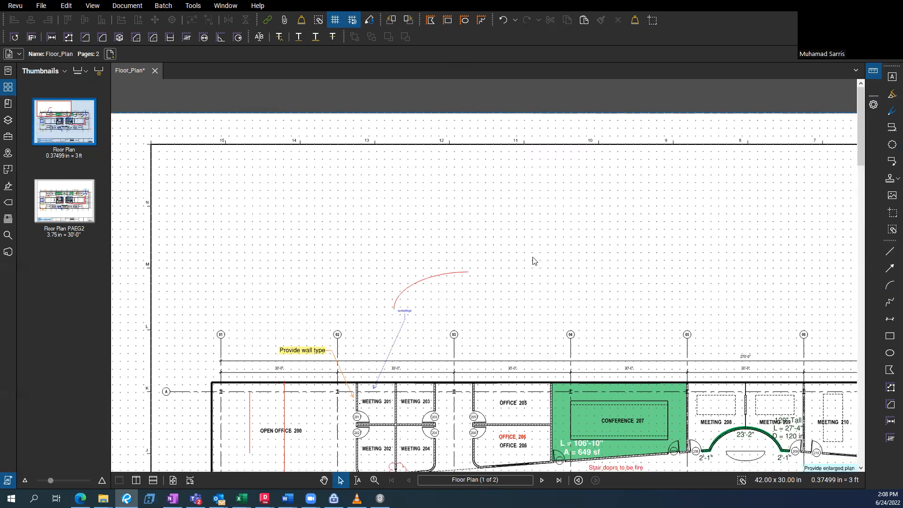
mouse_move(226, 394)
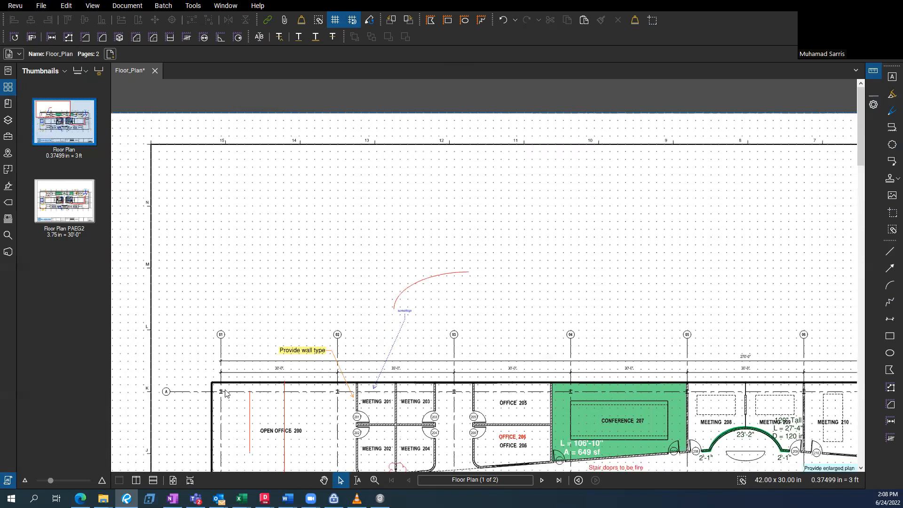
mouse_move(189, 480)
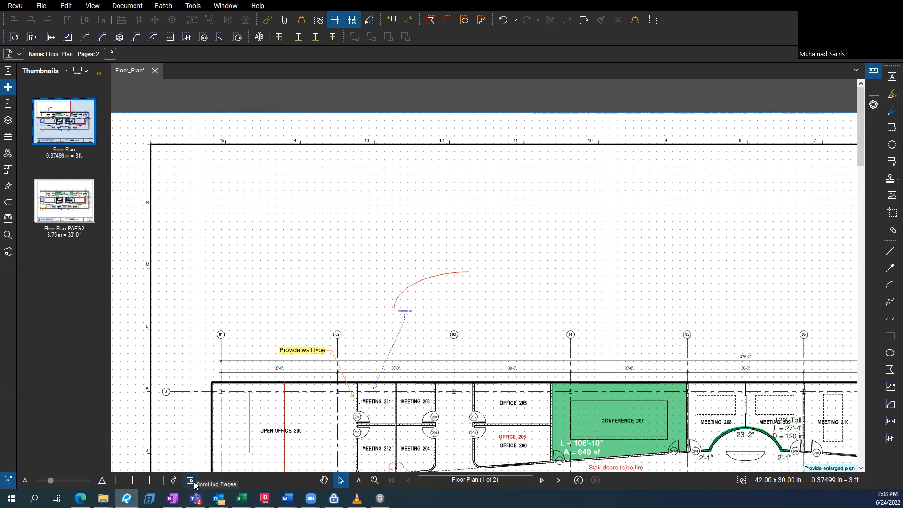
Step: Show the sheet as continuous full pages and split it into two vertical panes
click(171, 480)
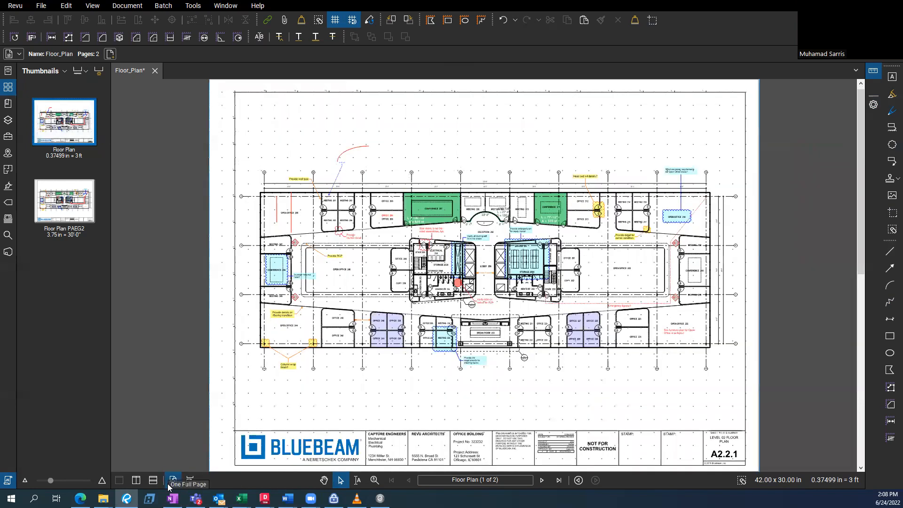
click(152, 479)
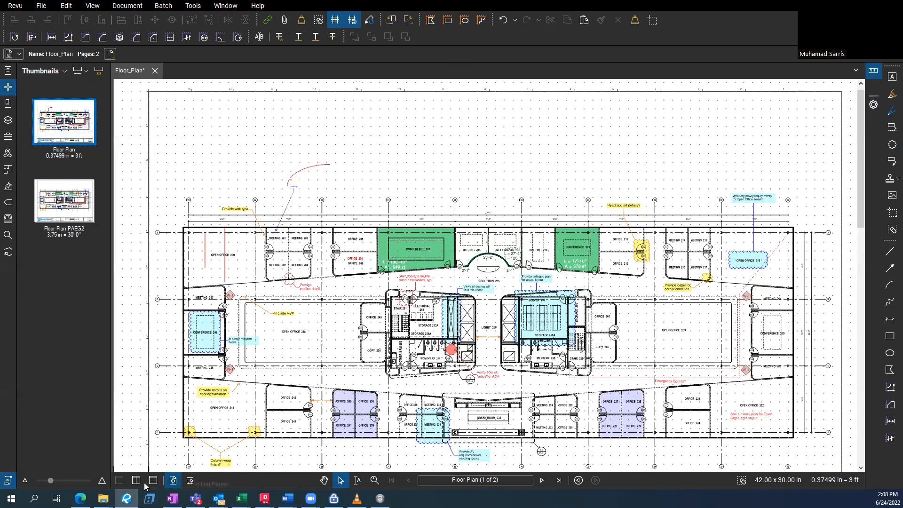
click(171, 481)
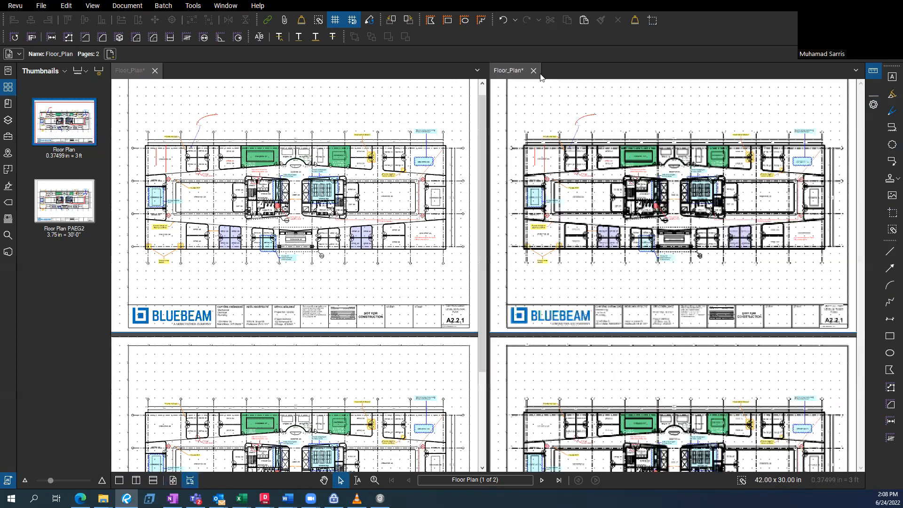
Step: Activate the right pane and synchronize the two split views
click(532, 70)
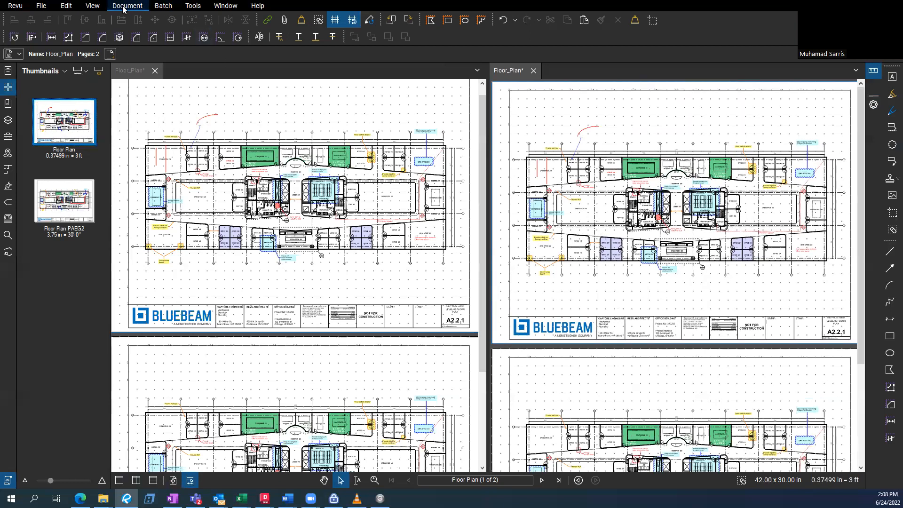
click(92, 6)
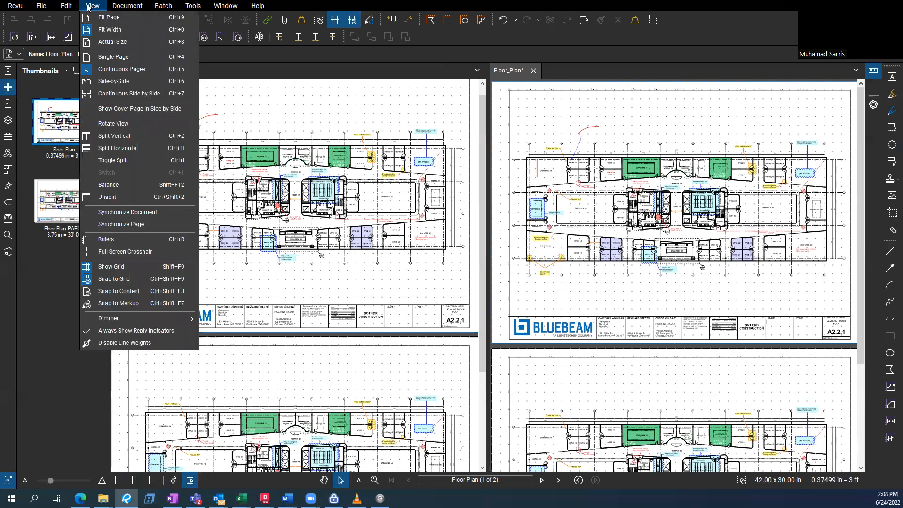
click(91, 5)
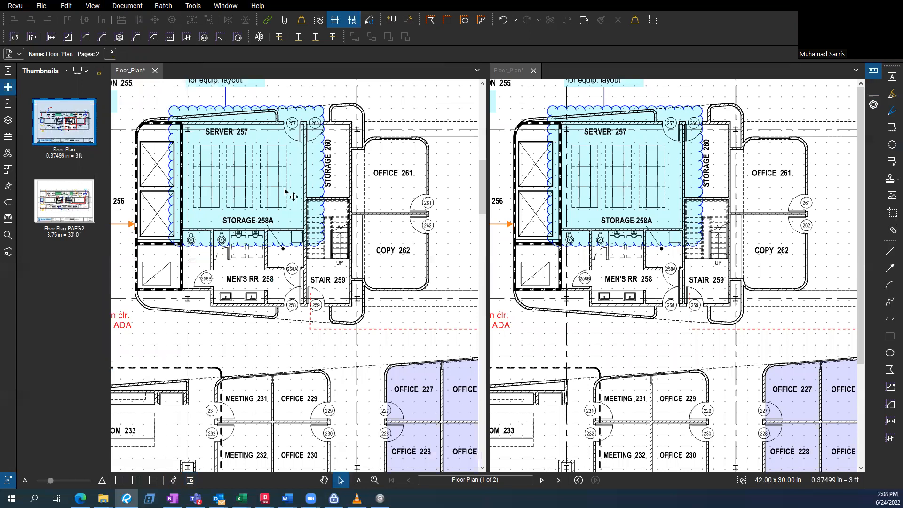
scroll(up, 3)
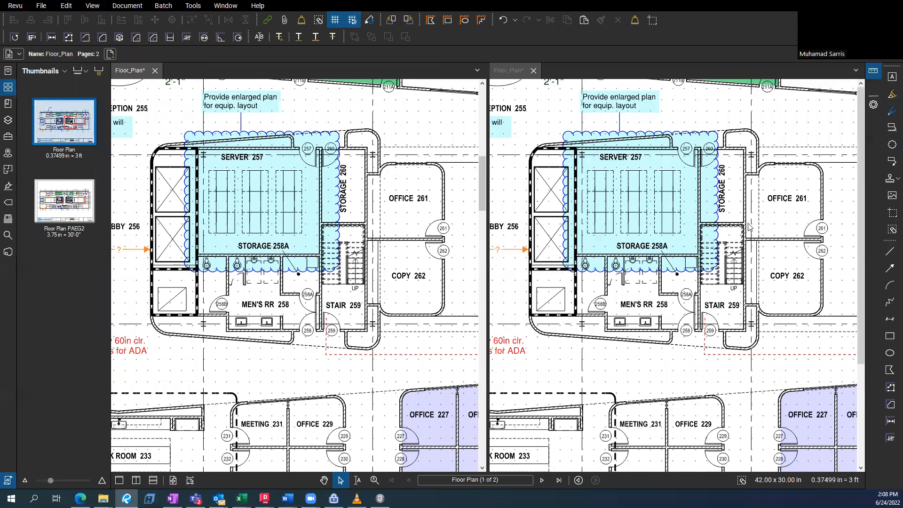
Step: Draw yellow freehand highlights over Server 257 and Storage 258A
click(890, 94)
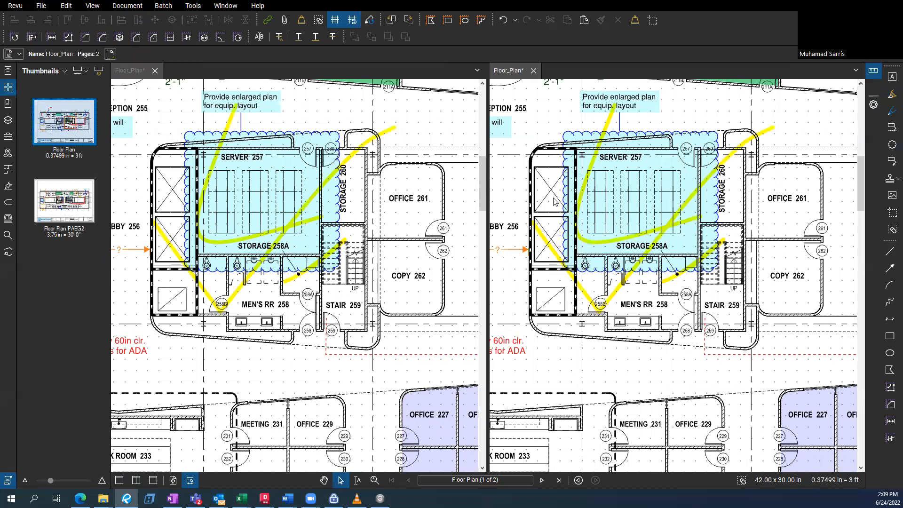
mouse_move(383, 219)
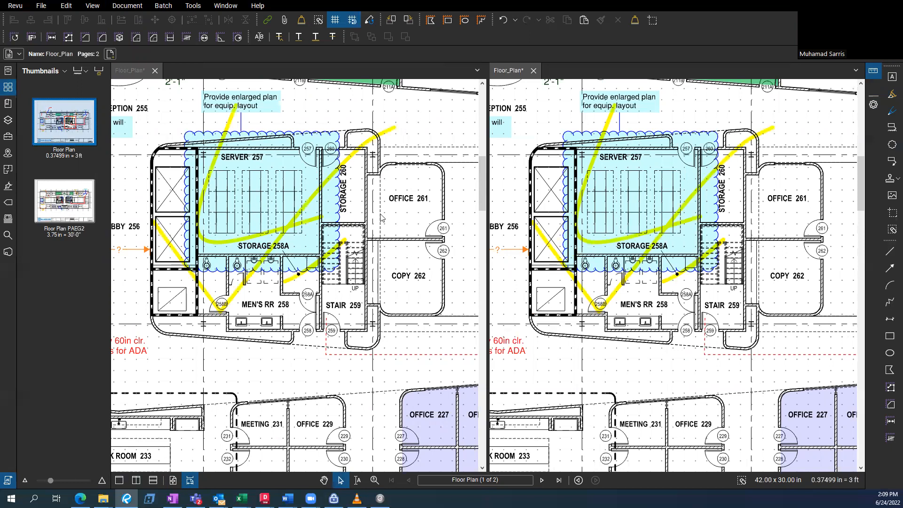
scroll(down, 3)
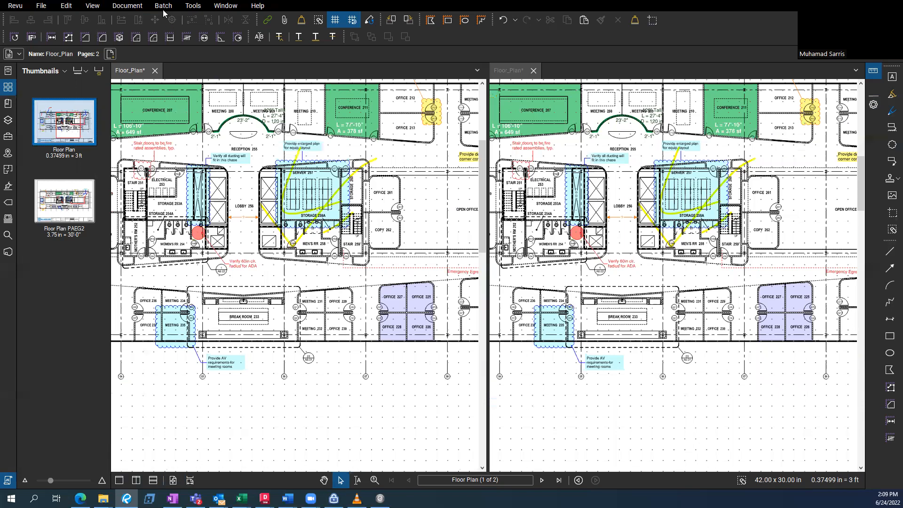
Step: Open the Keyboard Shortcuts Guide from the Help menu as its own KeyboardShortcuts tab
click(258, 5)
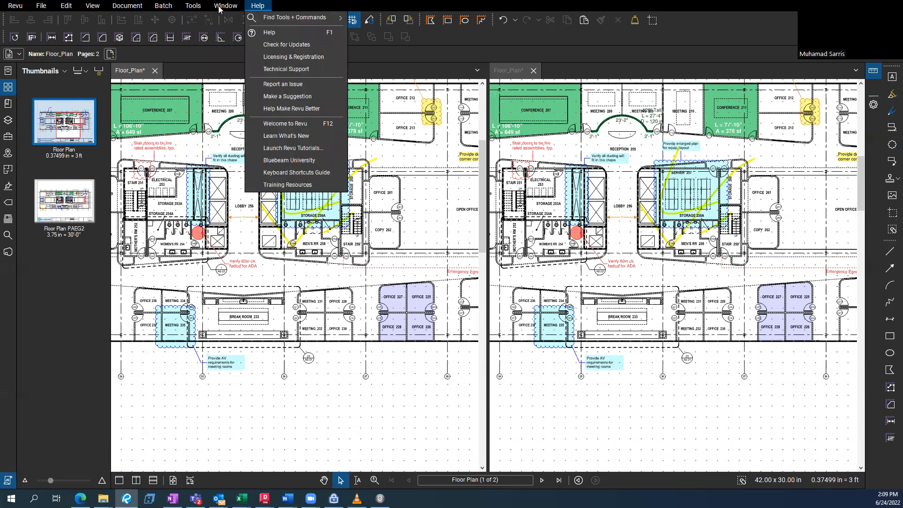
click(193, 6)
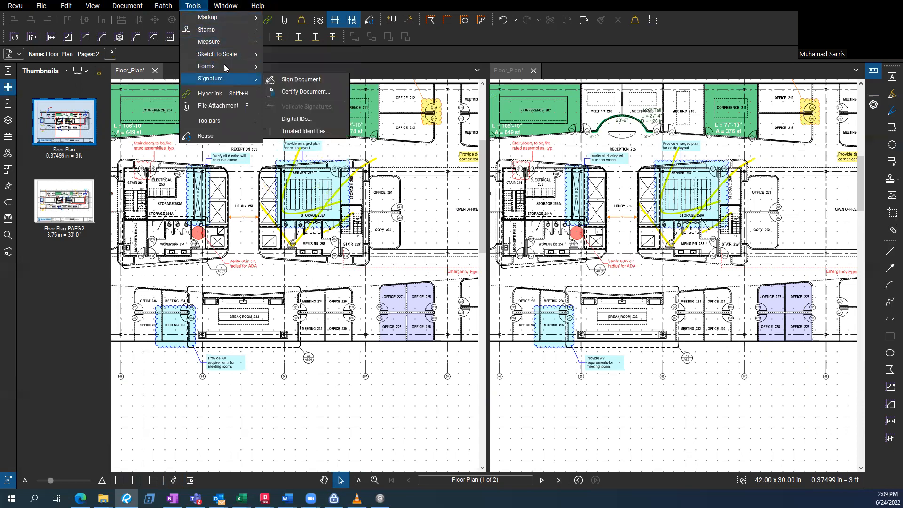
click(257, 6)
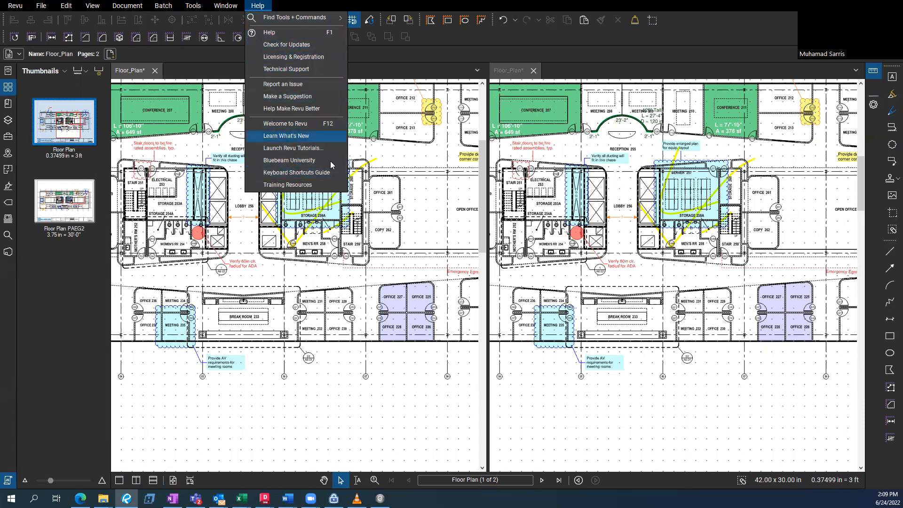
click(296, 173)
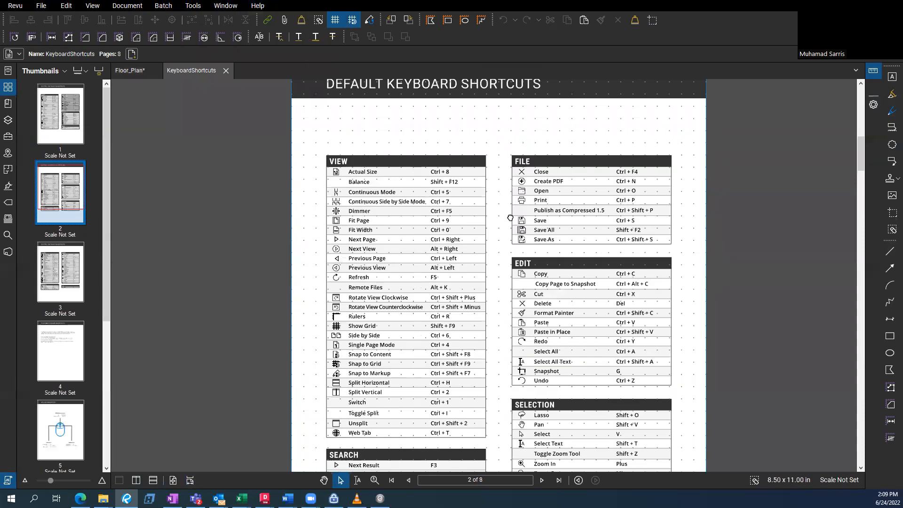
click(60, 350)
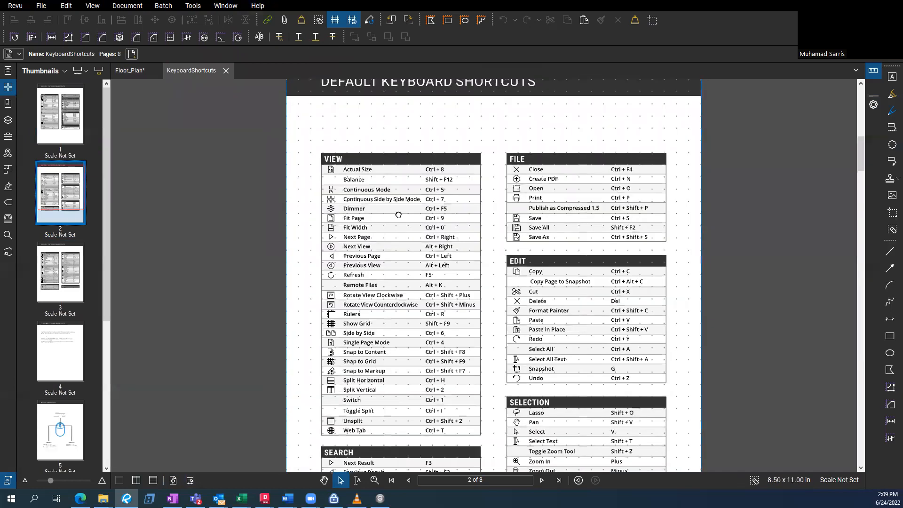
click(91, 6)
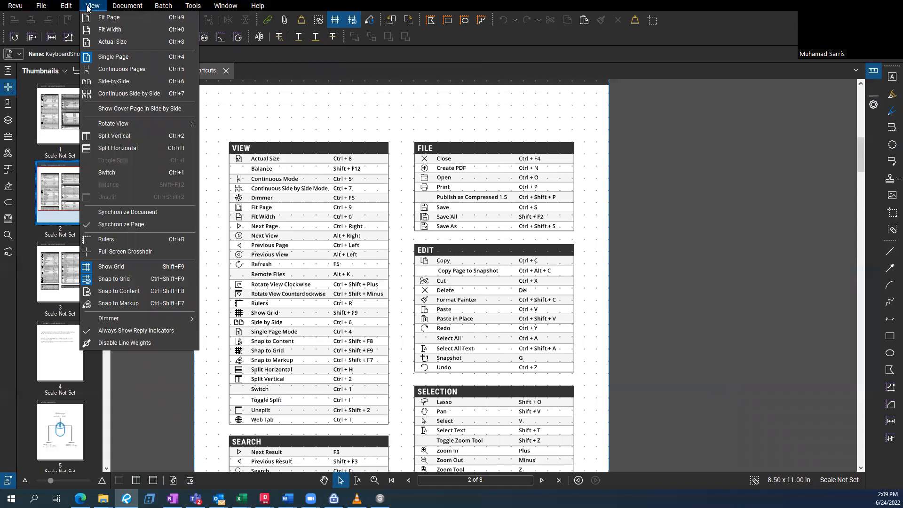
Step: Switch back to the Floor_Plan tab and toggle the Full-Screen Crosshair guide on and off
click(130, 69)
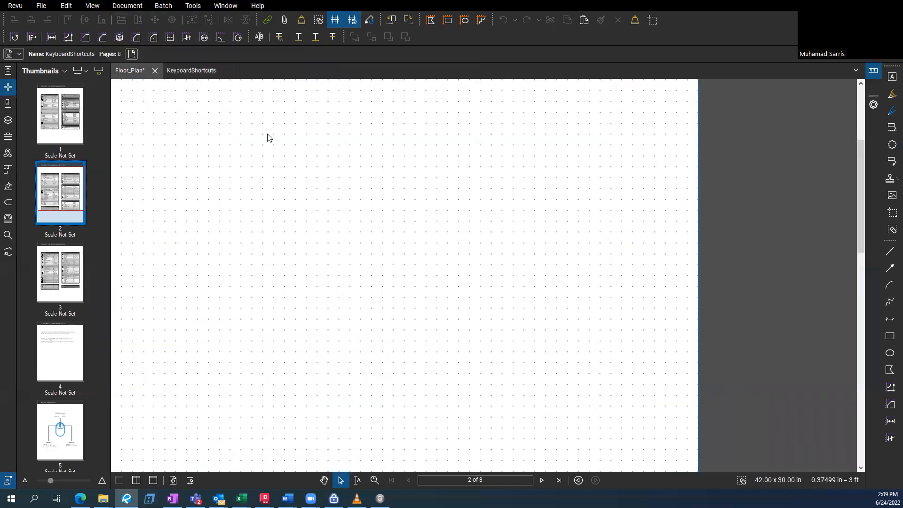
click(130, 71)
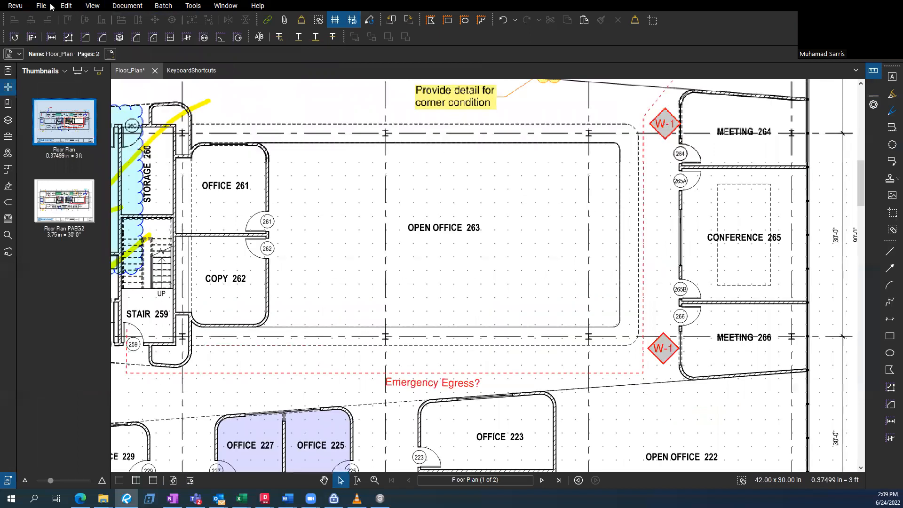
click(92, 6)
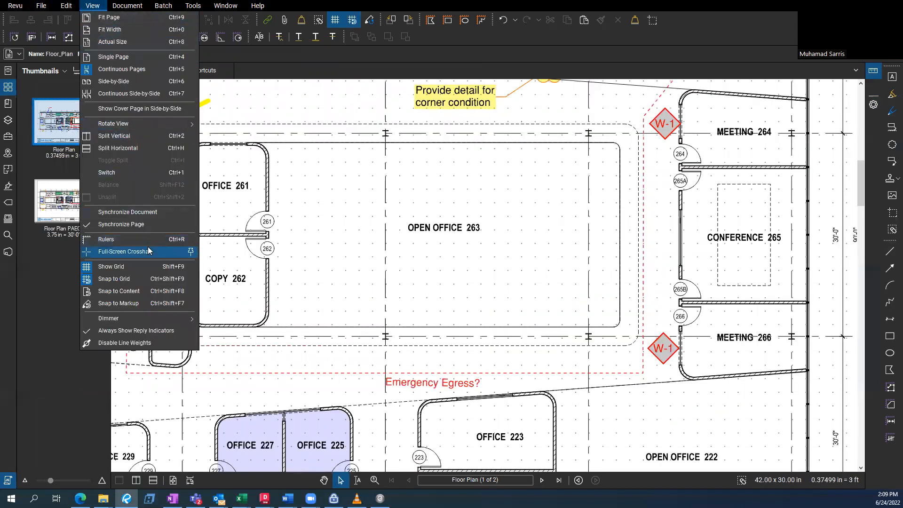
click(122, 252)
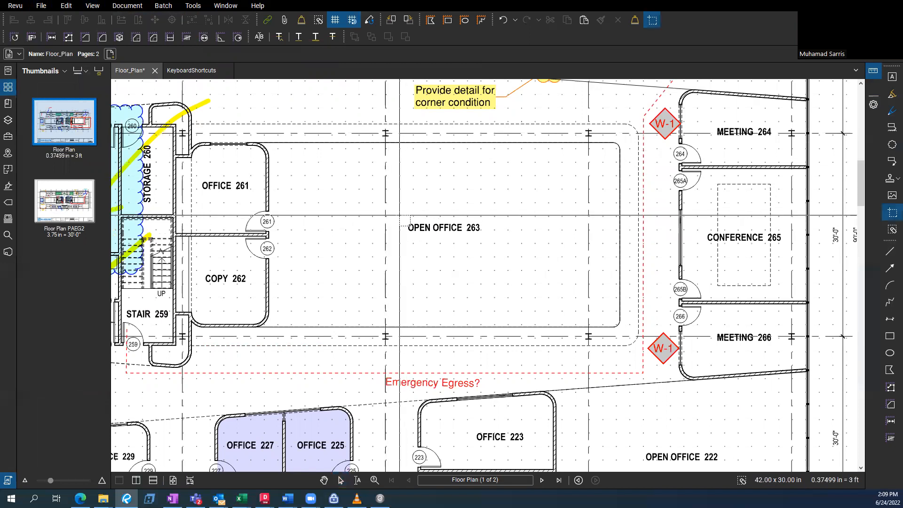
click(443, 228)
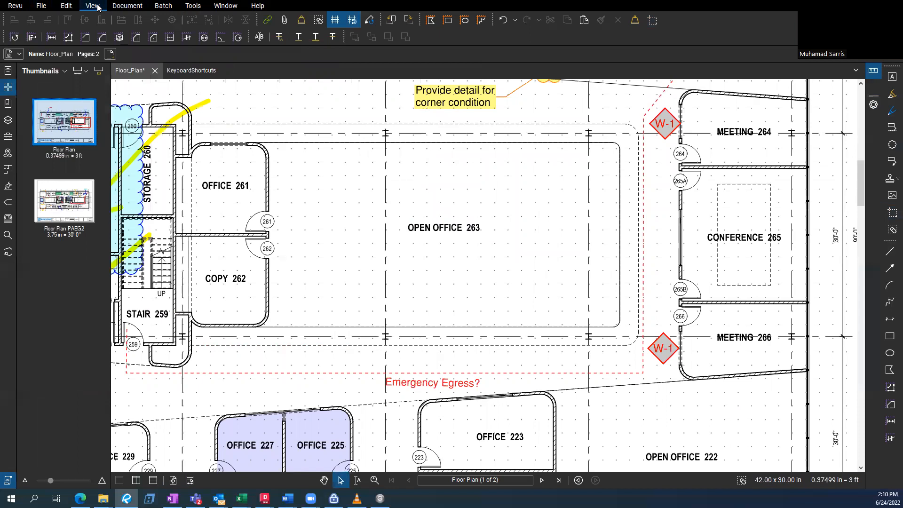
click(93, 6)
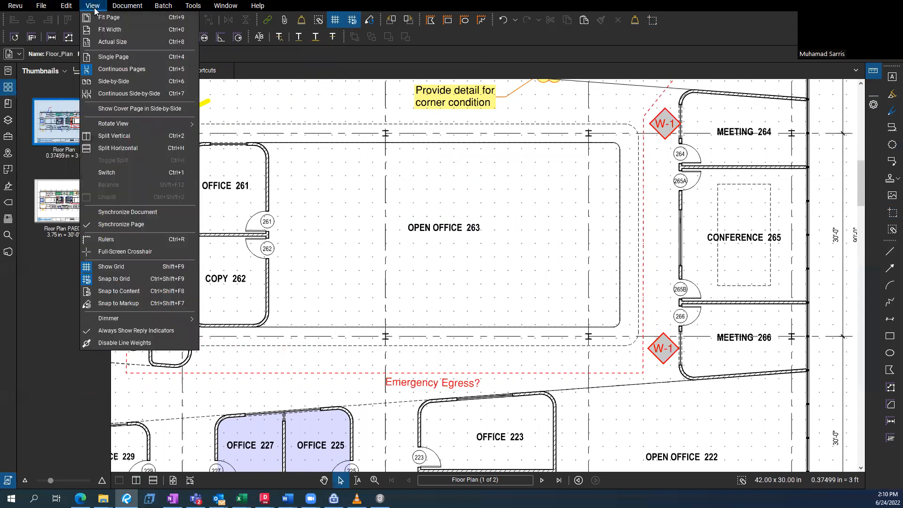
mouse_move(114, 135)
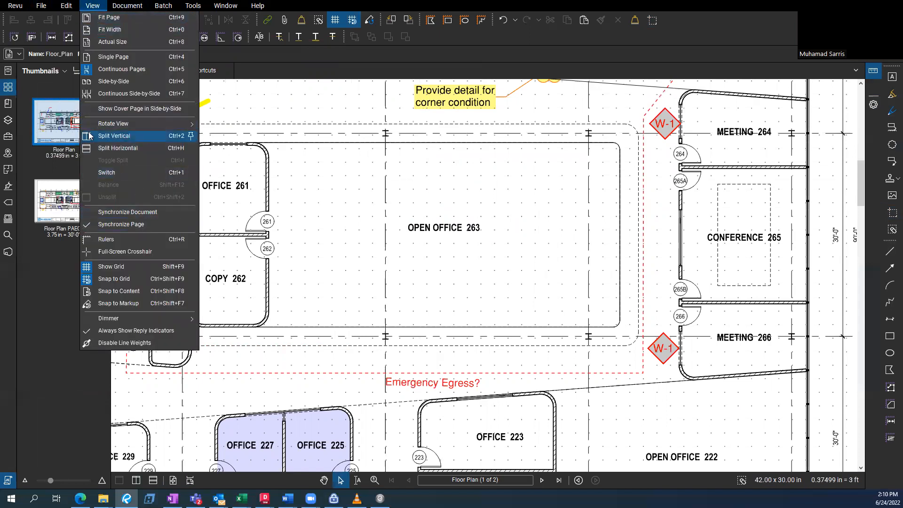
Step: Browse the Edit, Document, Batch and Tools menus before sketching the red Pen curve in Open Office 263
click(66, 6)
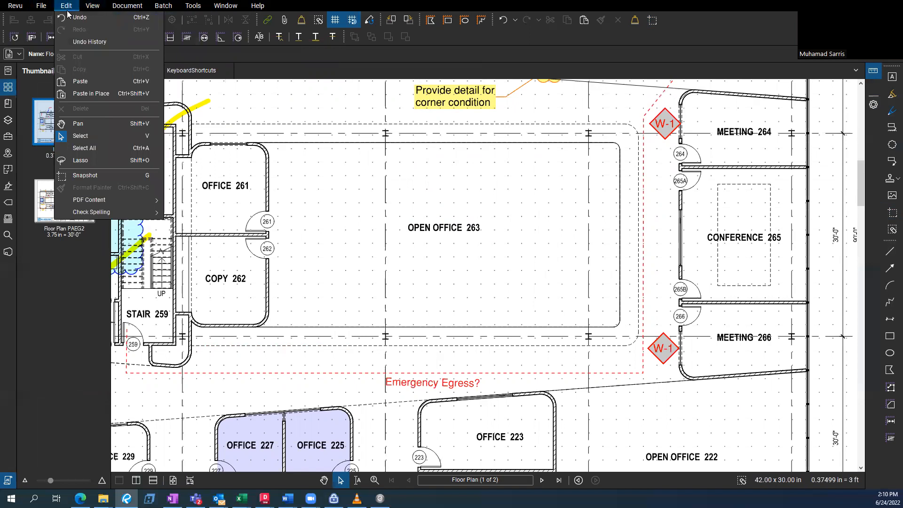
mouse_move(109, 194)
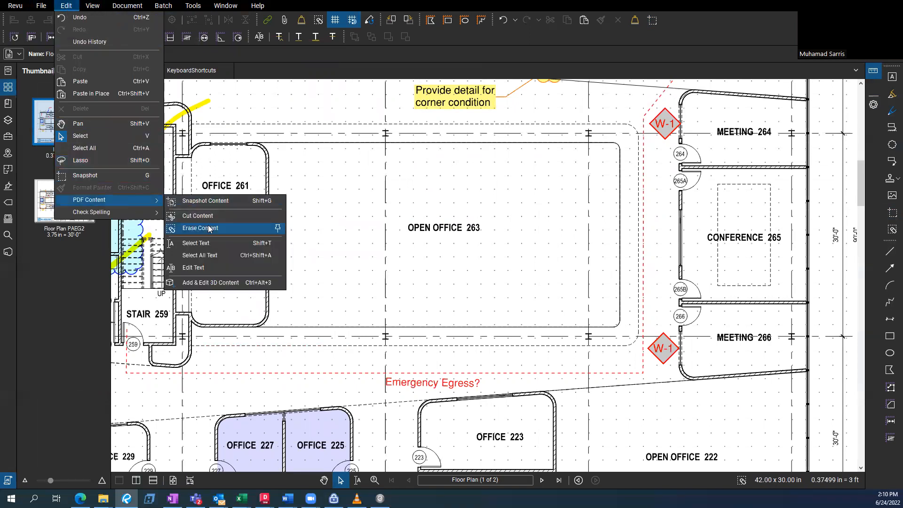
click(127, 5)
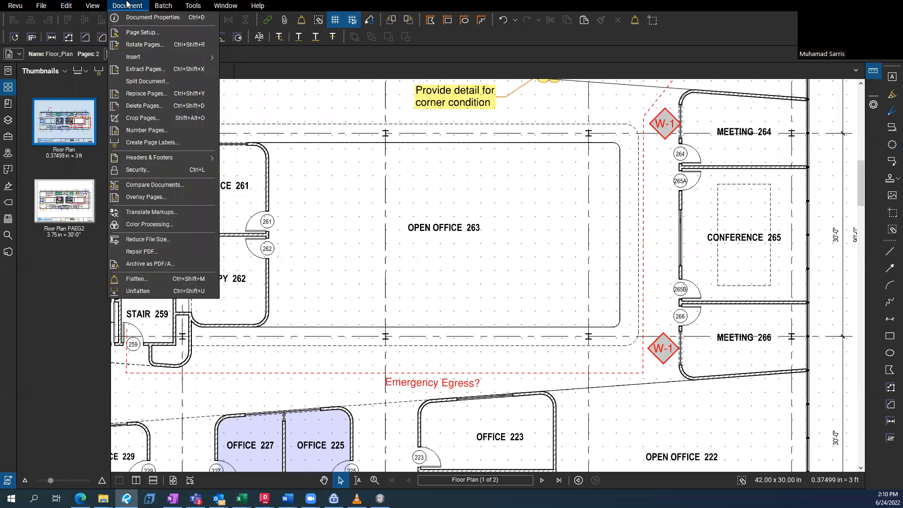
mouse_move(142, 32)
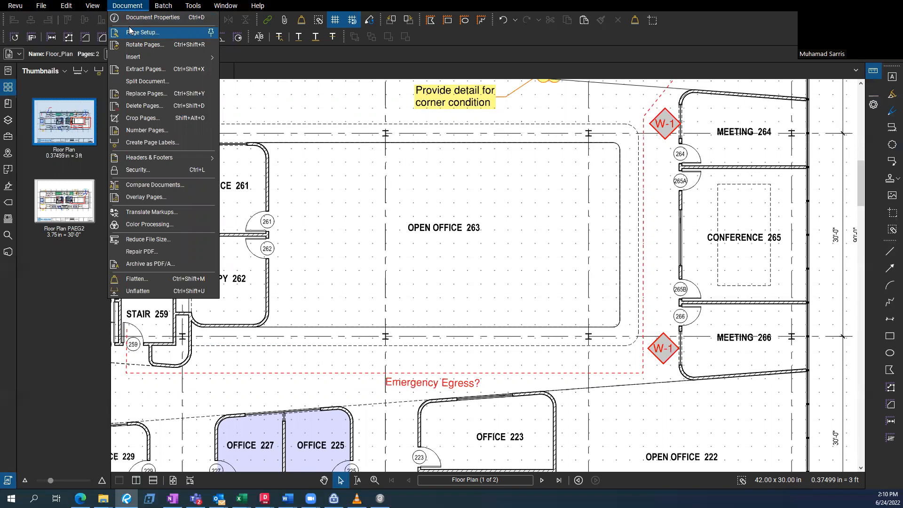
click(163, 6)
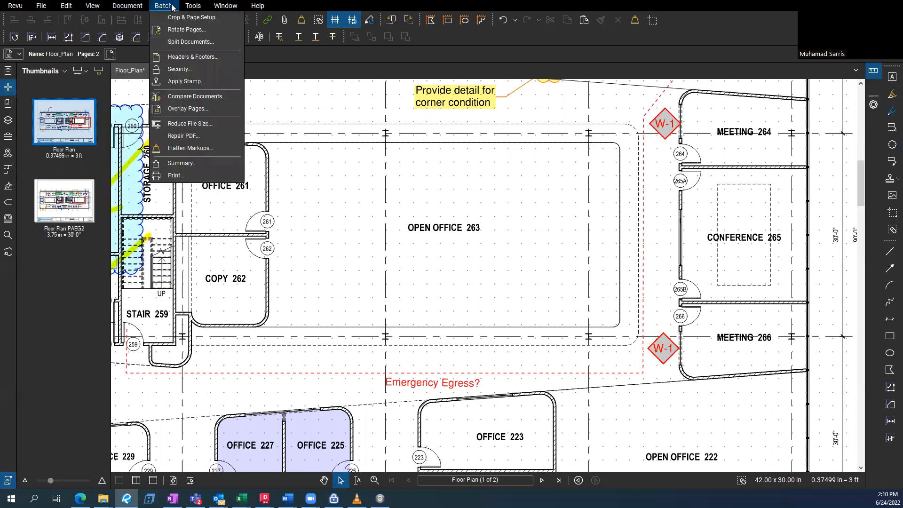
click(193, 6)
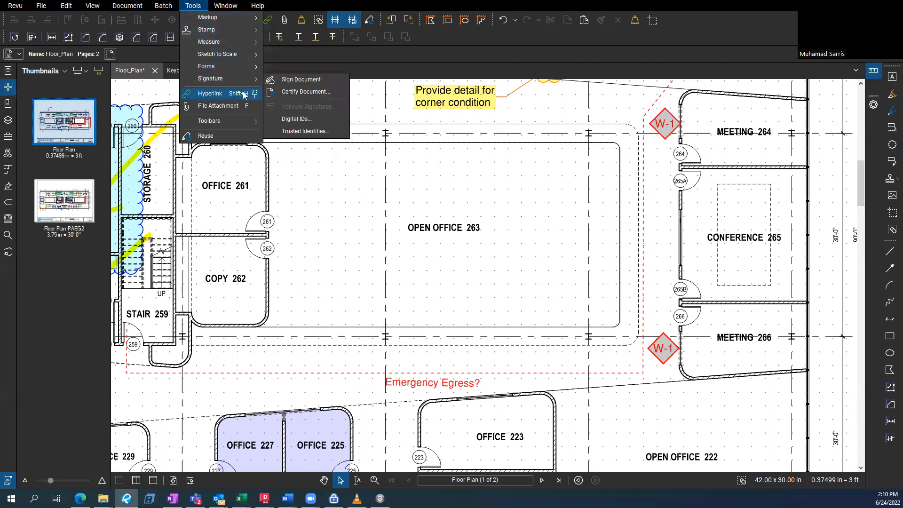
click(225, 5)
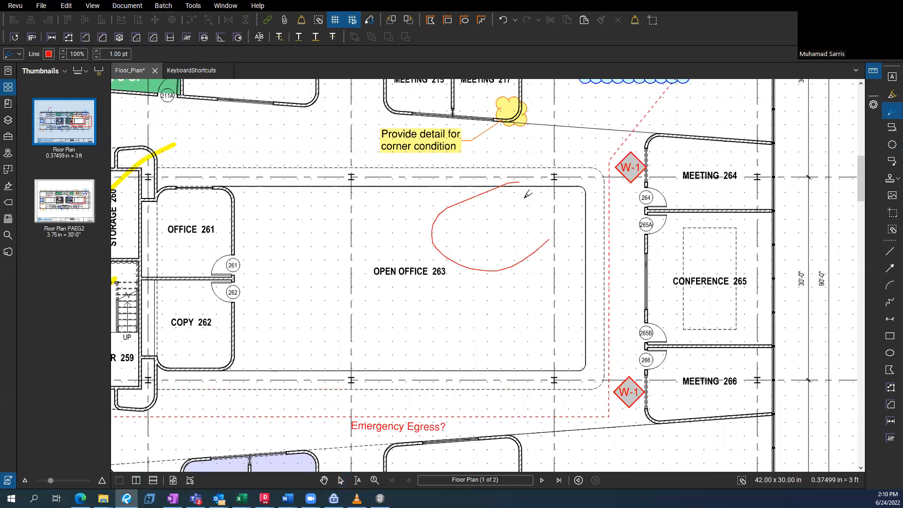
Step: Open Welcome to Revu, return to Floor_Plan and select every markup with Ctrl+A
click(258, 5)
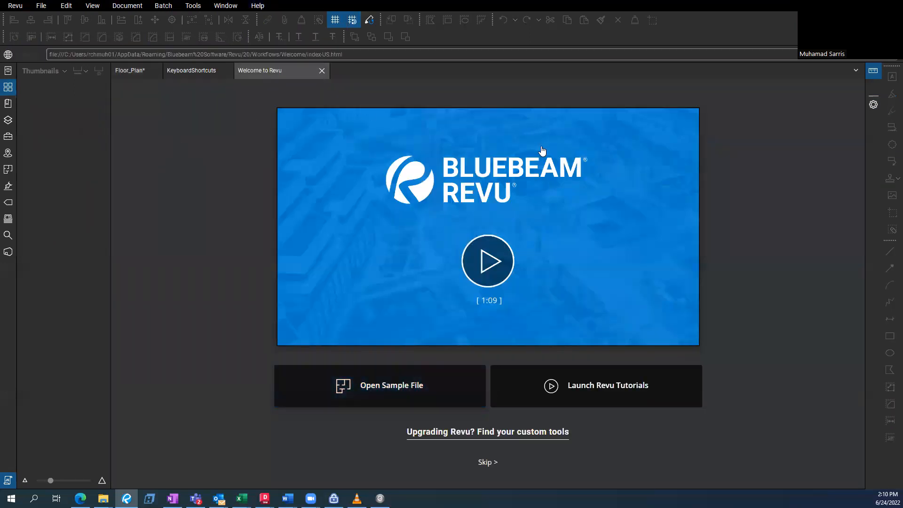
click(129, 71)
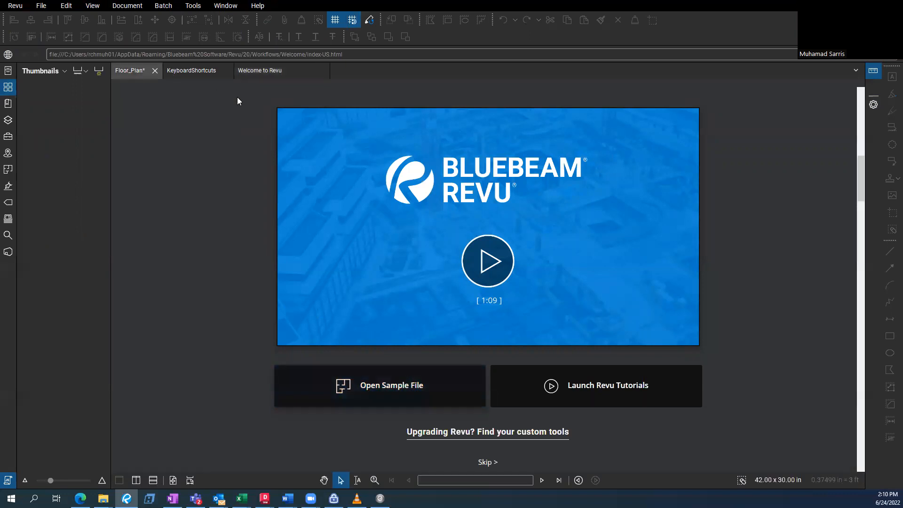
click(130, 70)
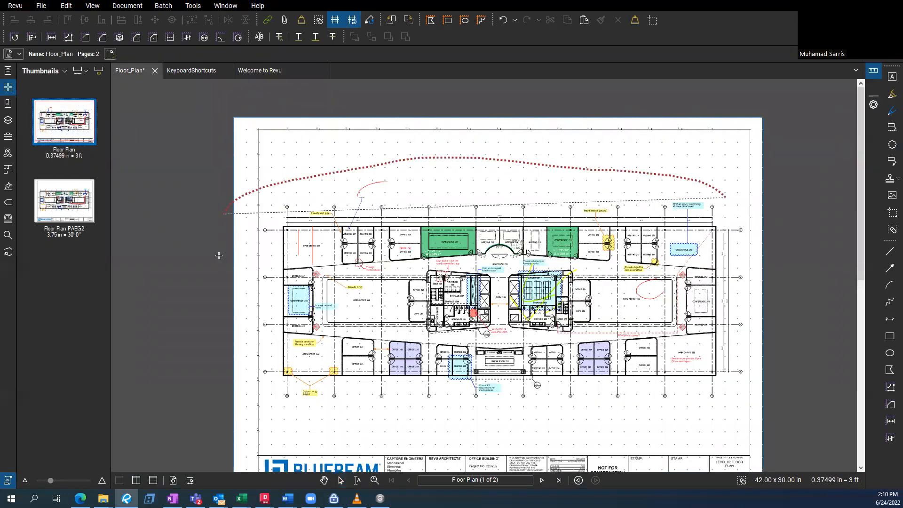
key(ctrl+a)
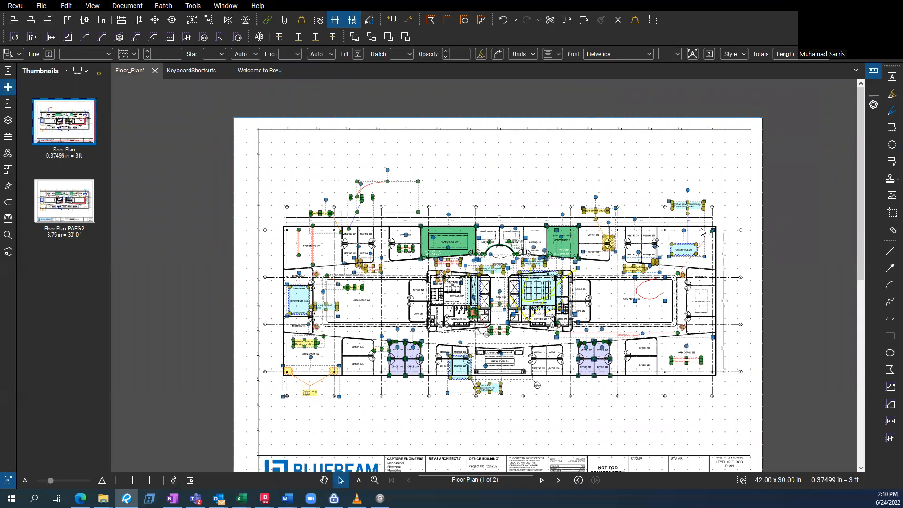